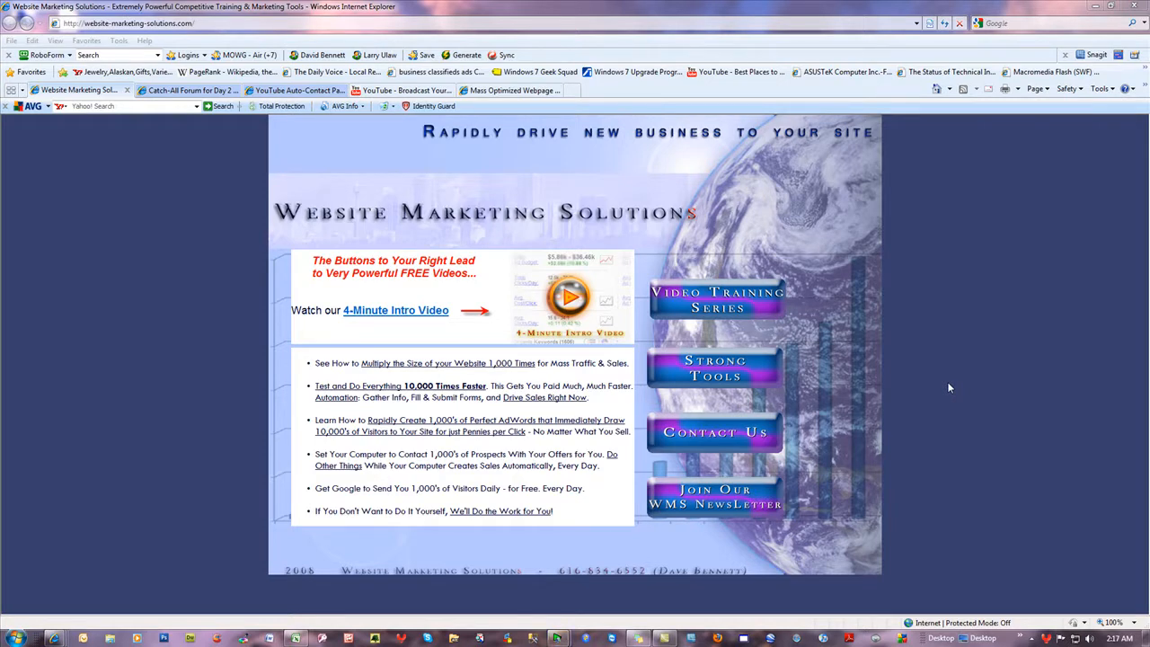
{"action": "mouse_move", "coordinate": [716, 299]}
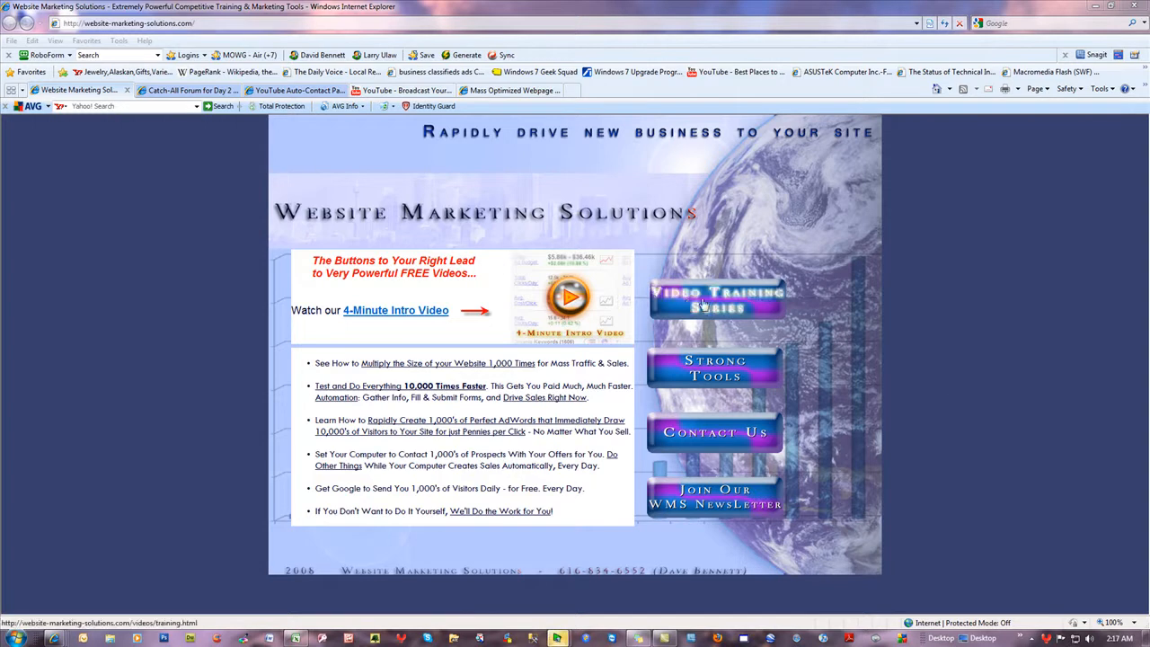
Step: Open the Video Training Series page and scroll through its videos like YTSAR and TFAN
{"action": "left_click", "coordinate": [716, 299]}
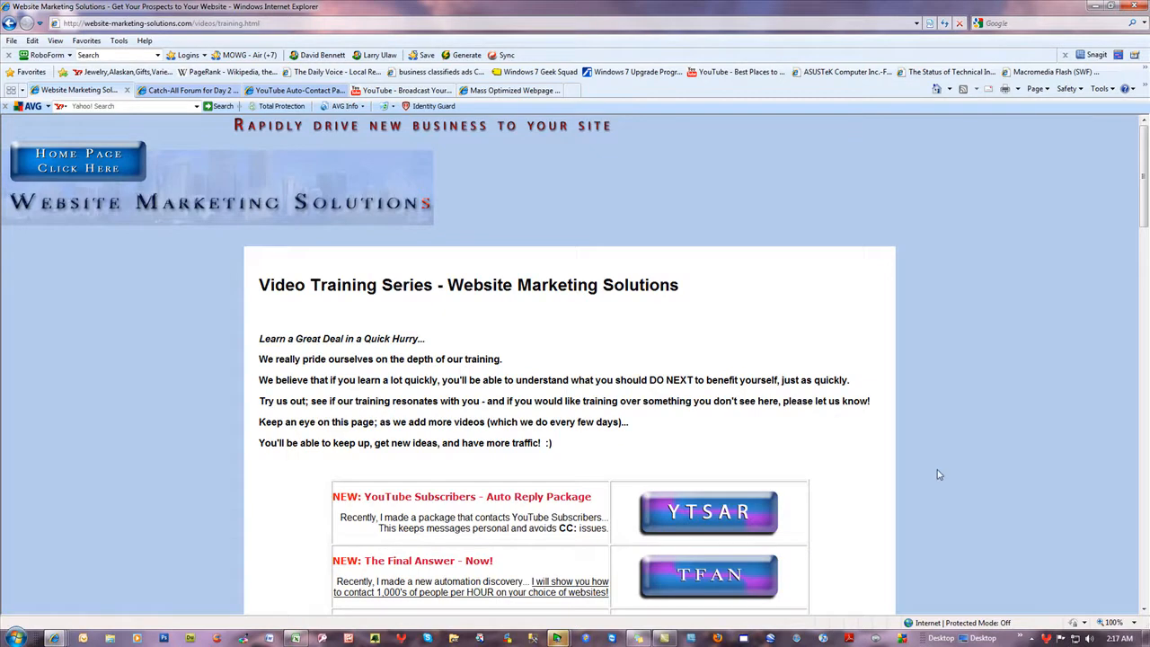
{"action": "scroll", "scroll_direction": "down", "scroll_amount": 3}
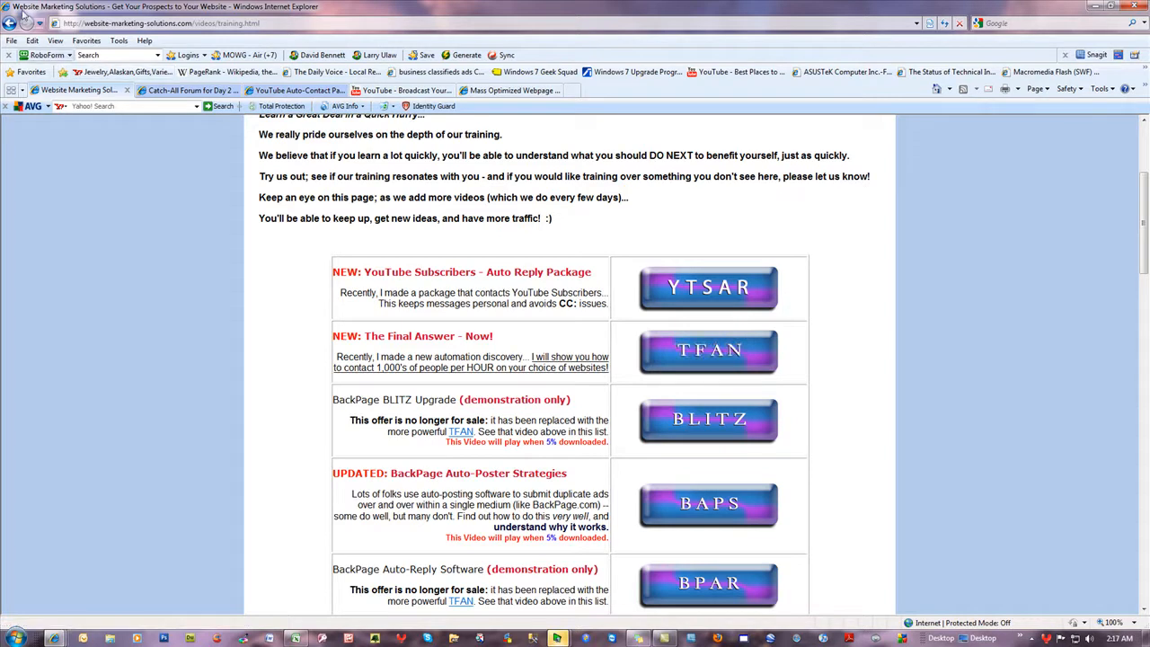
Step: Go back home, then through Strong Tools to the Install WSP / Get WMS Packages page
{"action": "left_click", "coordinate": [8, 24]}
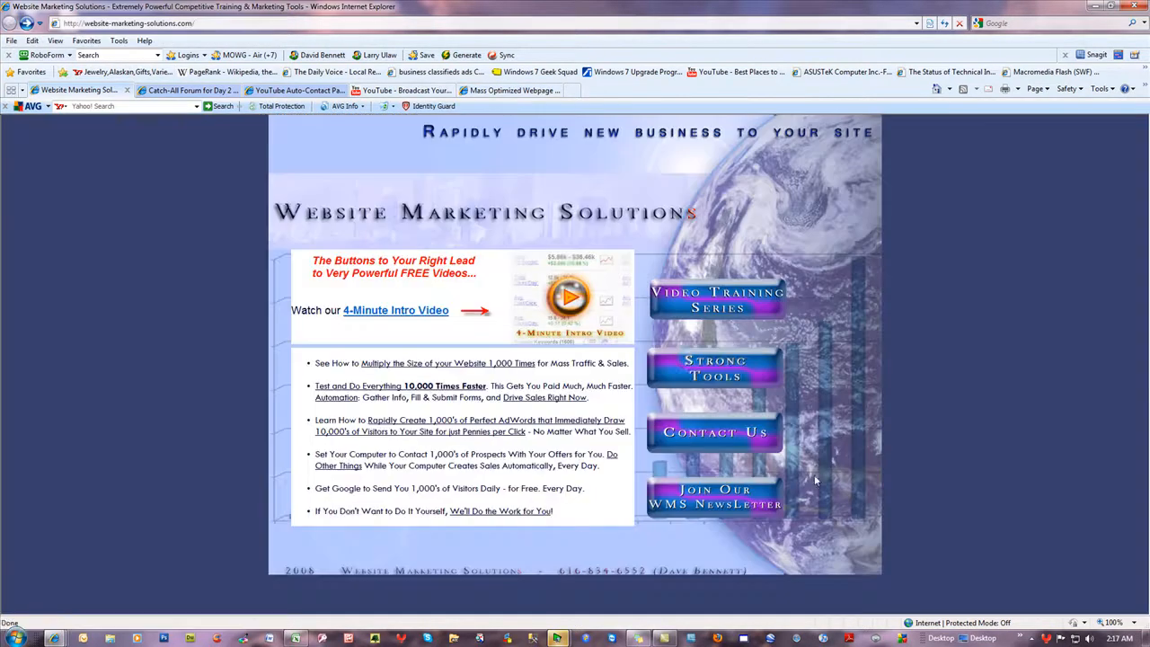
{"action": "mouse_move", "coordinate": [714, 369]}
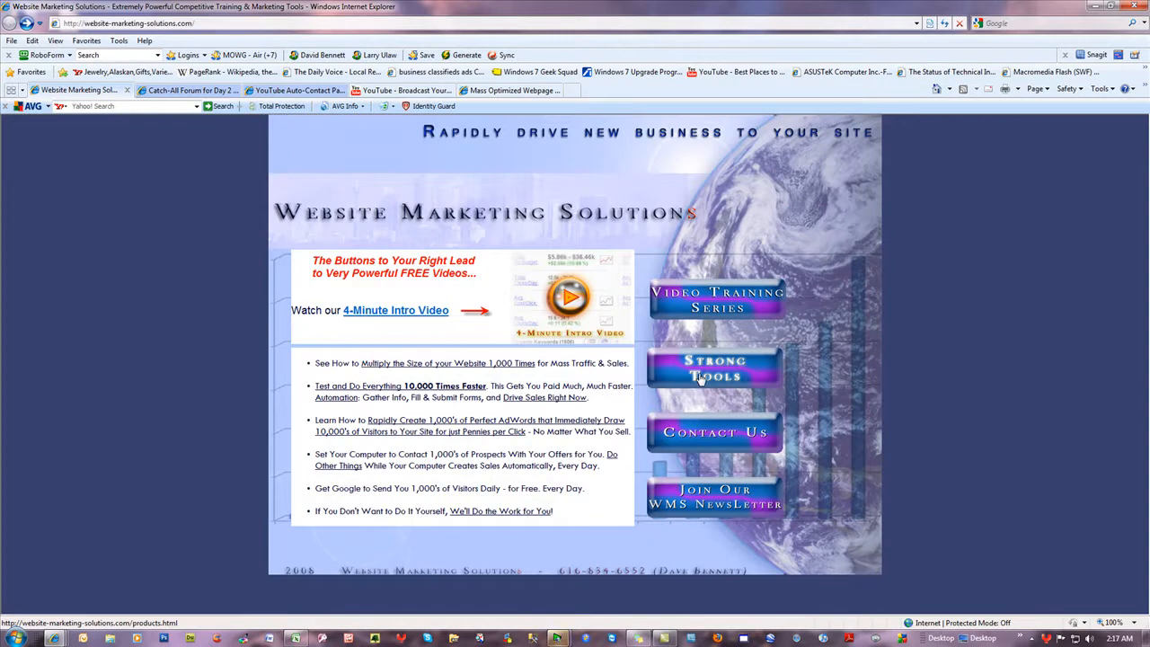
{"action": "left_click", "coordinate": [715, 368]}
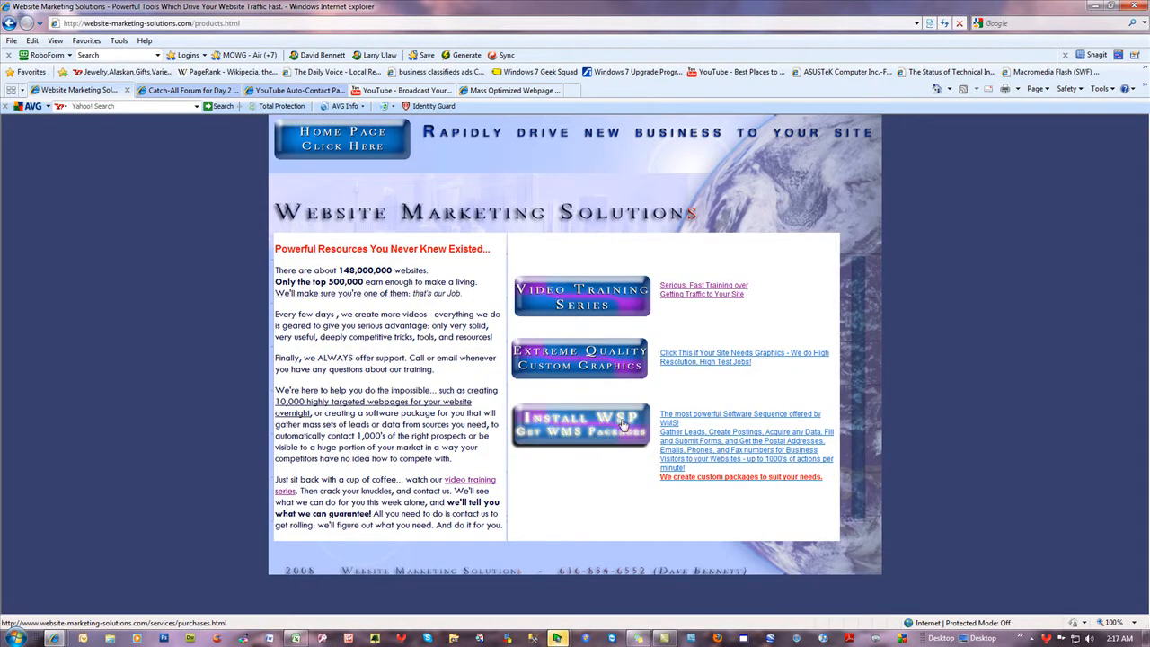
{"action": "mouse_move", "coordinate": [543, 443]}
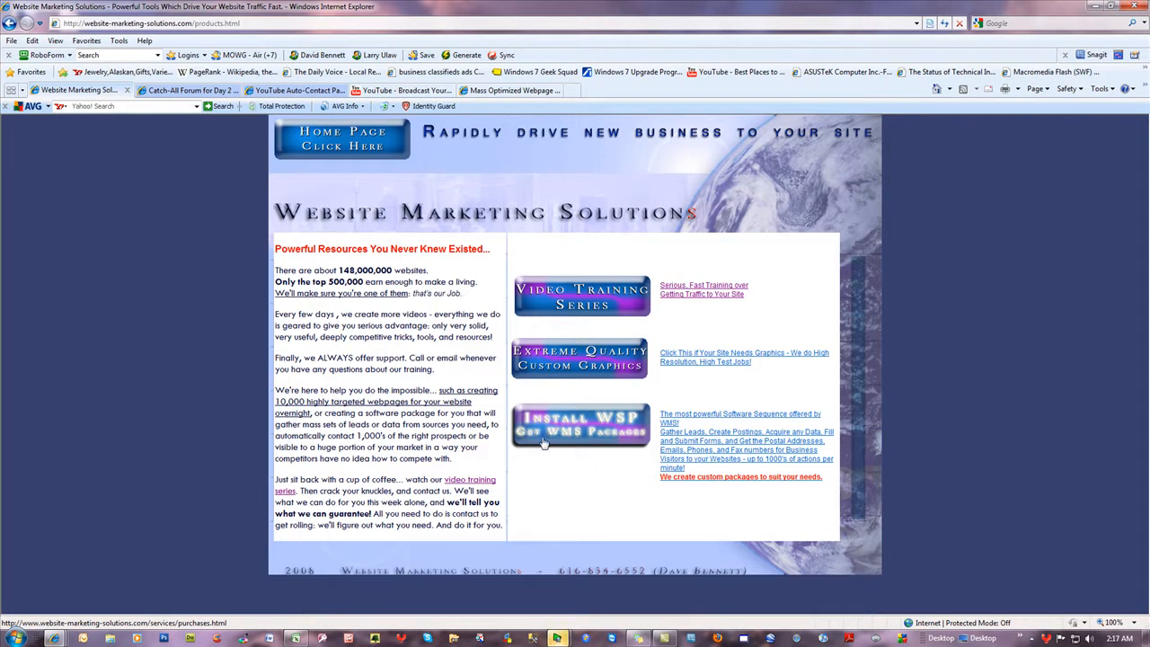
{"action": "mouse_move", "coordinate": [563, 436]}
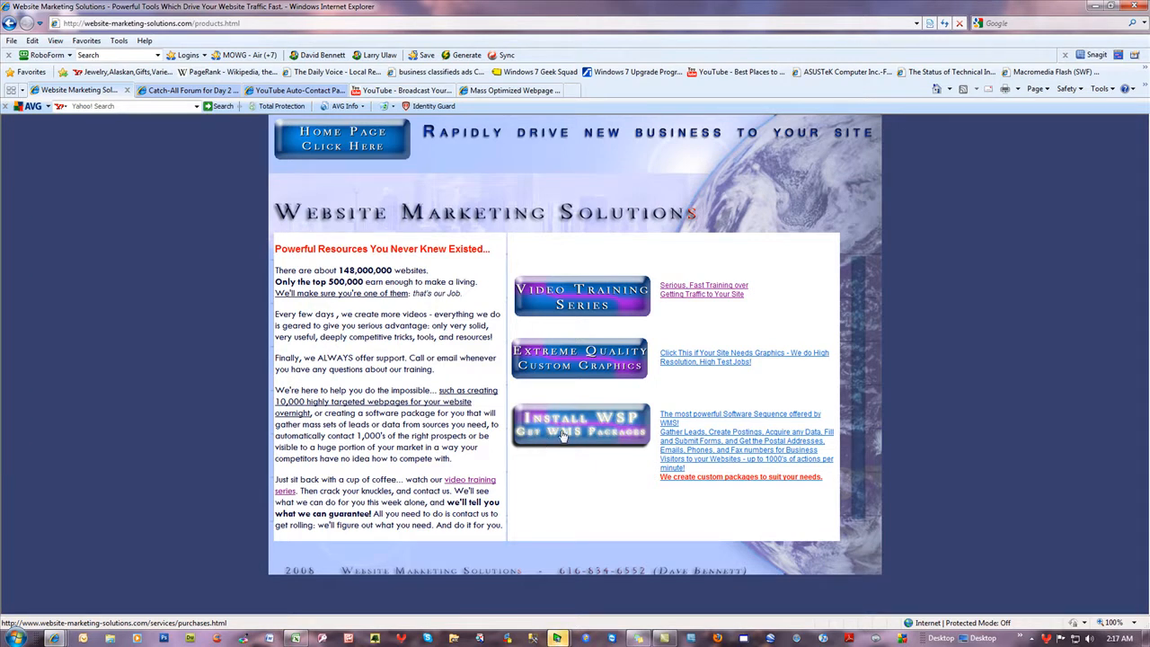
{"action": "left_click", "coordinate": [581, 425]}
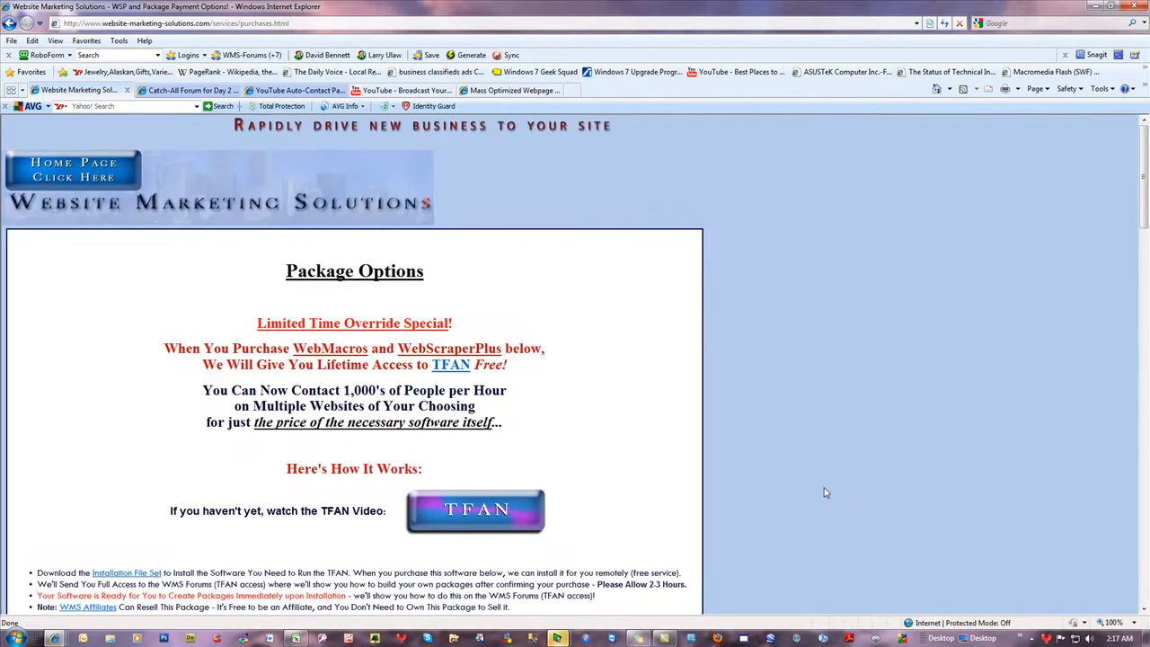
{"action": "mouse_move", "coordinate": [189, 90]}
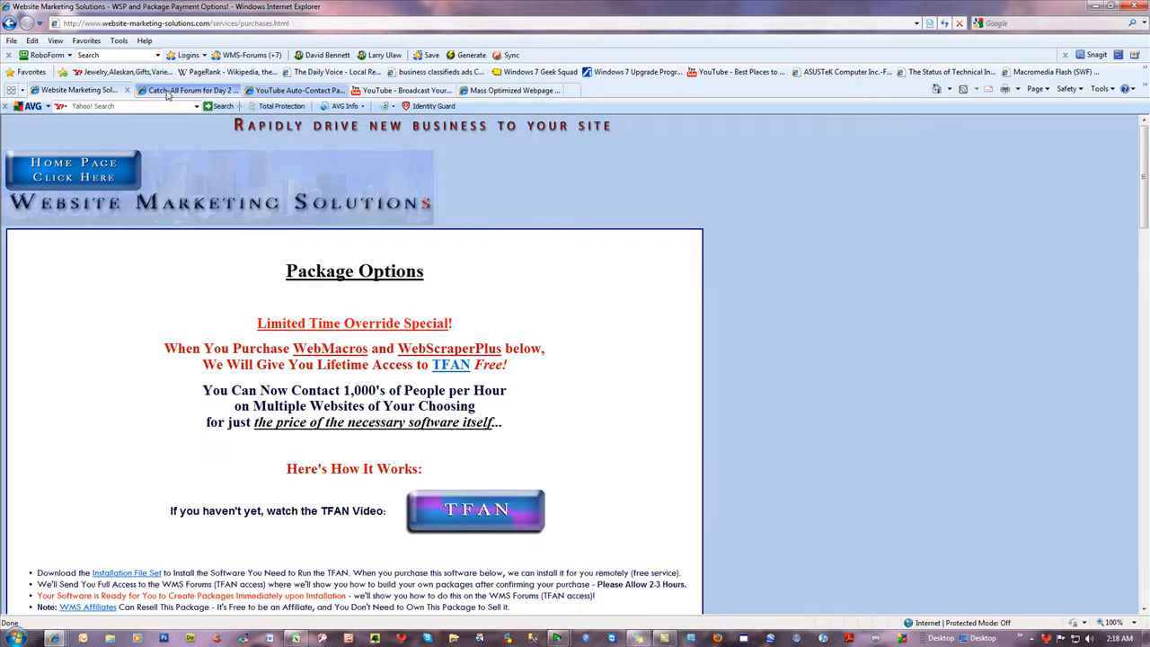
{"action": "left_click", "coordinate": [186, 90]}
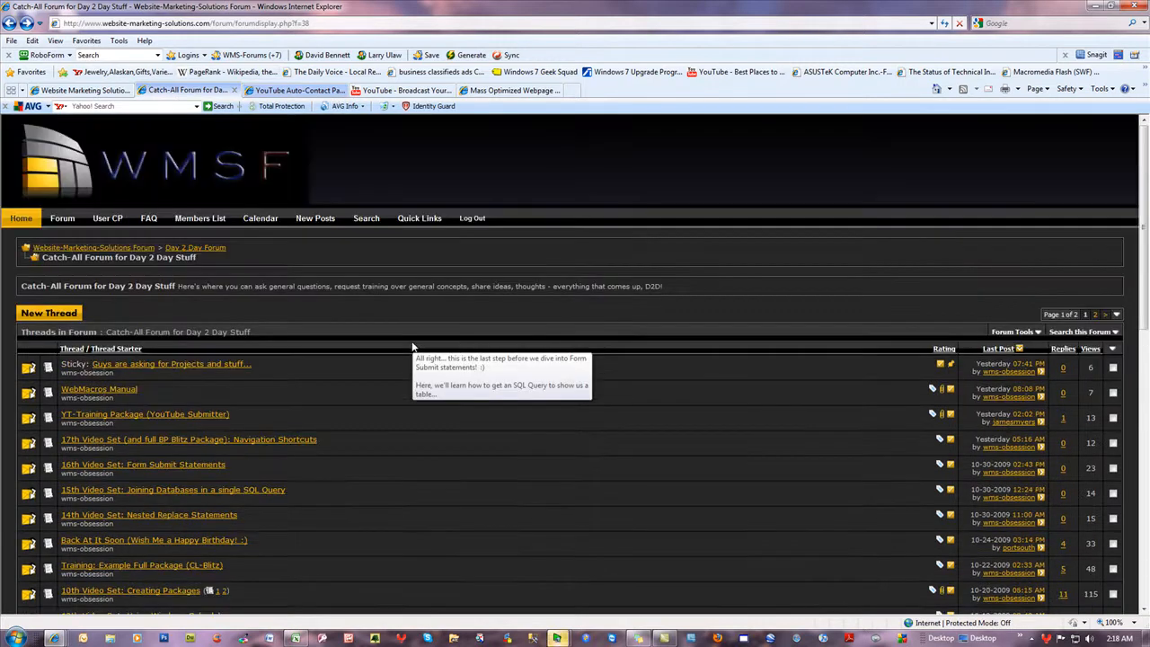
{"action": "scroll", "scroll_direction": "down", "scroll_amount": 3}
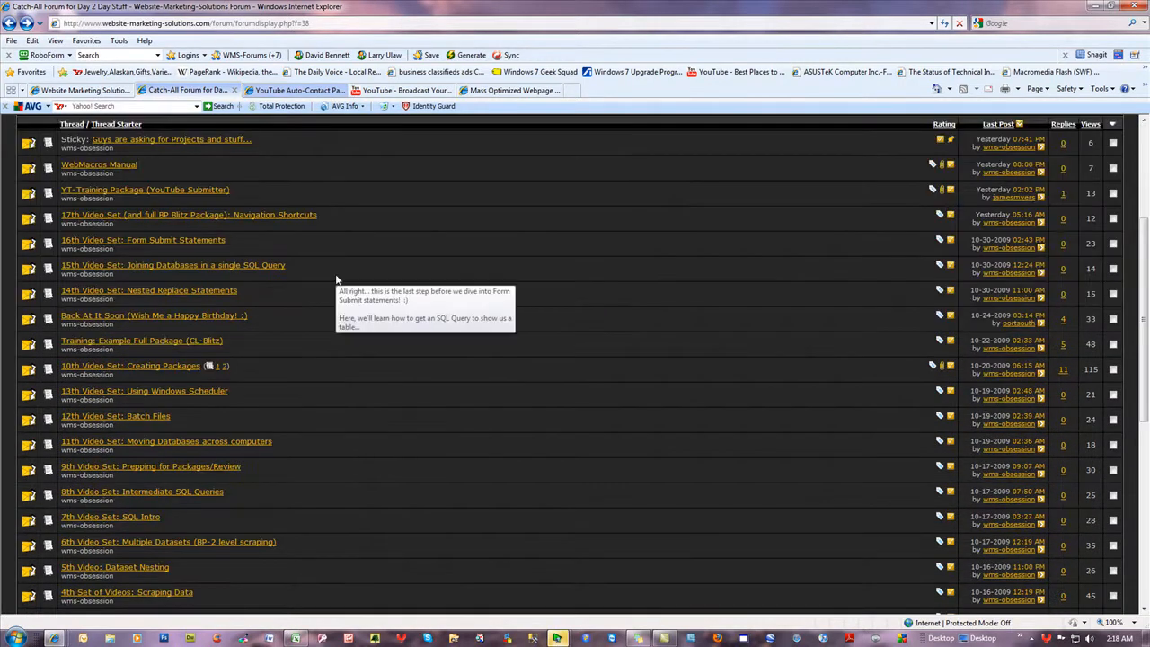
{"action": "scroll", "scroll_direction": "down", "scroll_amount": 3}
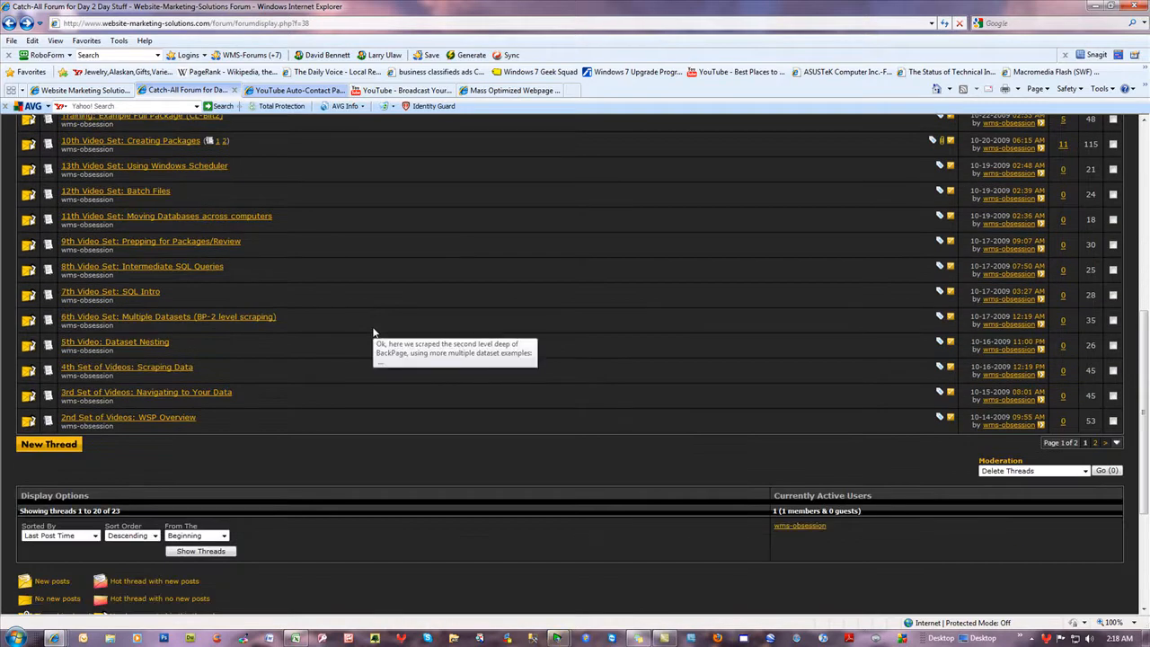
{"action": "mouse_move", "coordinate": [727, 410]}
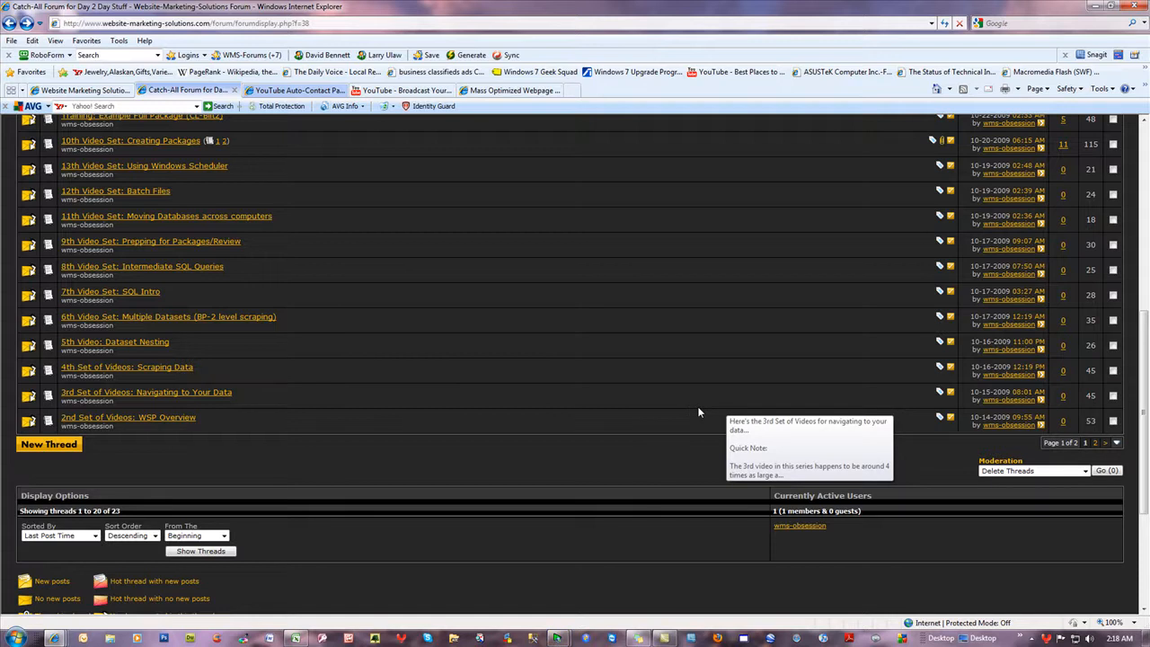
{"action": "mouse_move", "coordinate": [1101, 449]}
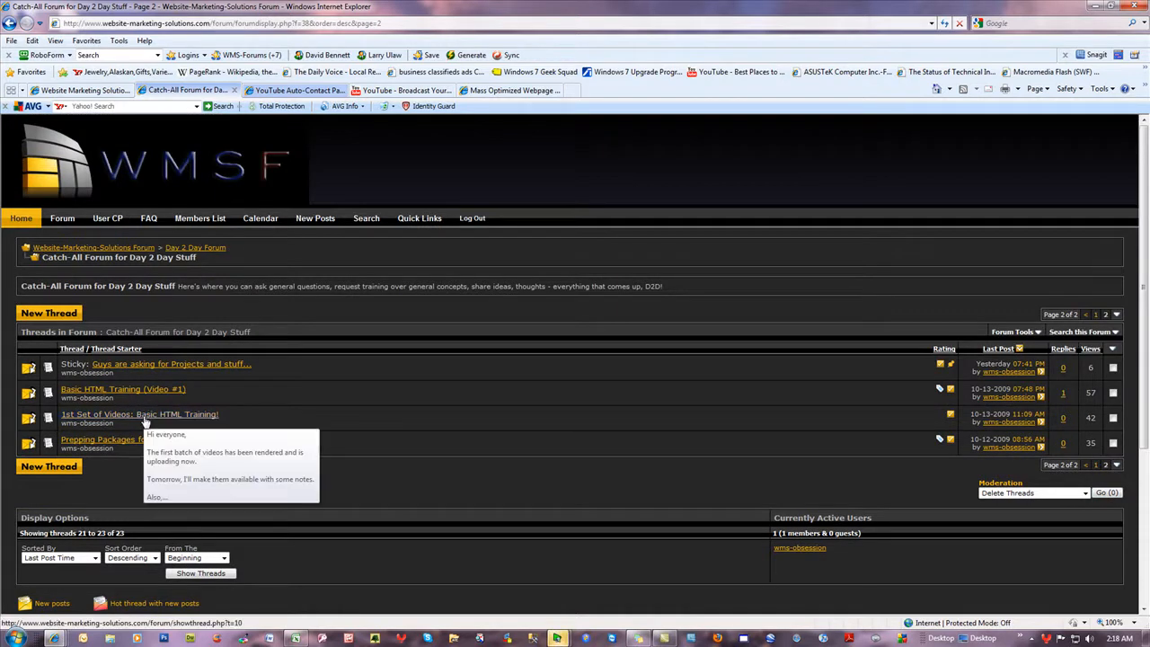
{"action": "mouse_move", "coordinate": [123, 389]}
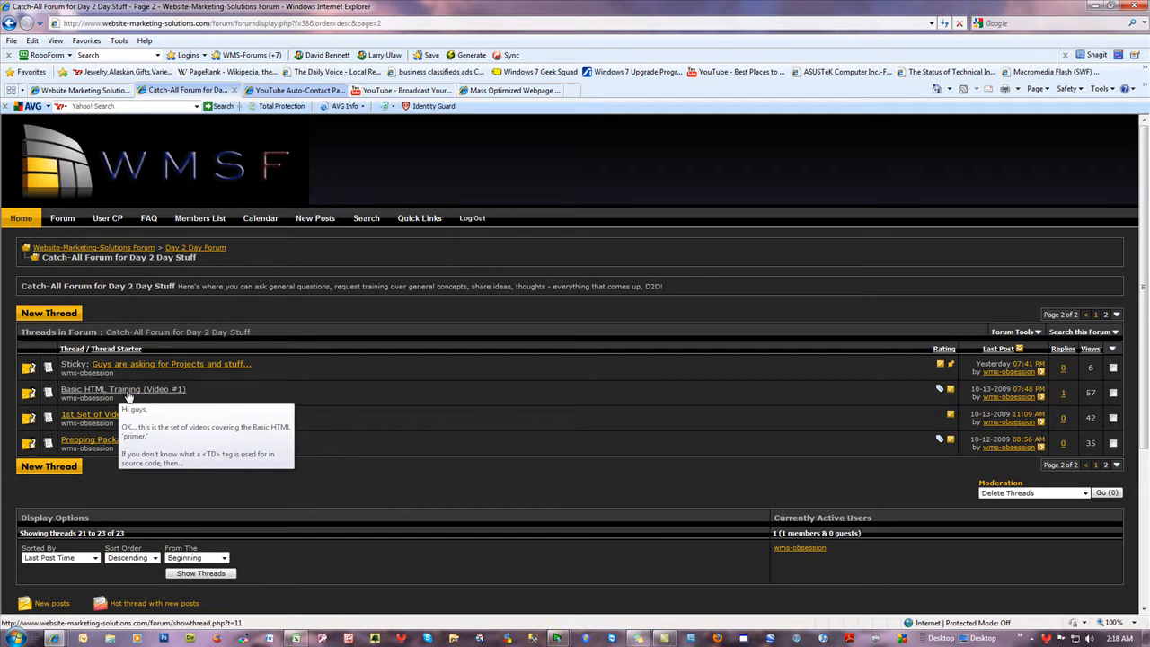
{"action": "mouse_move", "coordinate": [277, 400]}
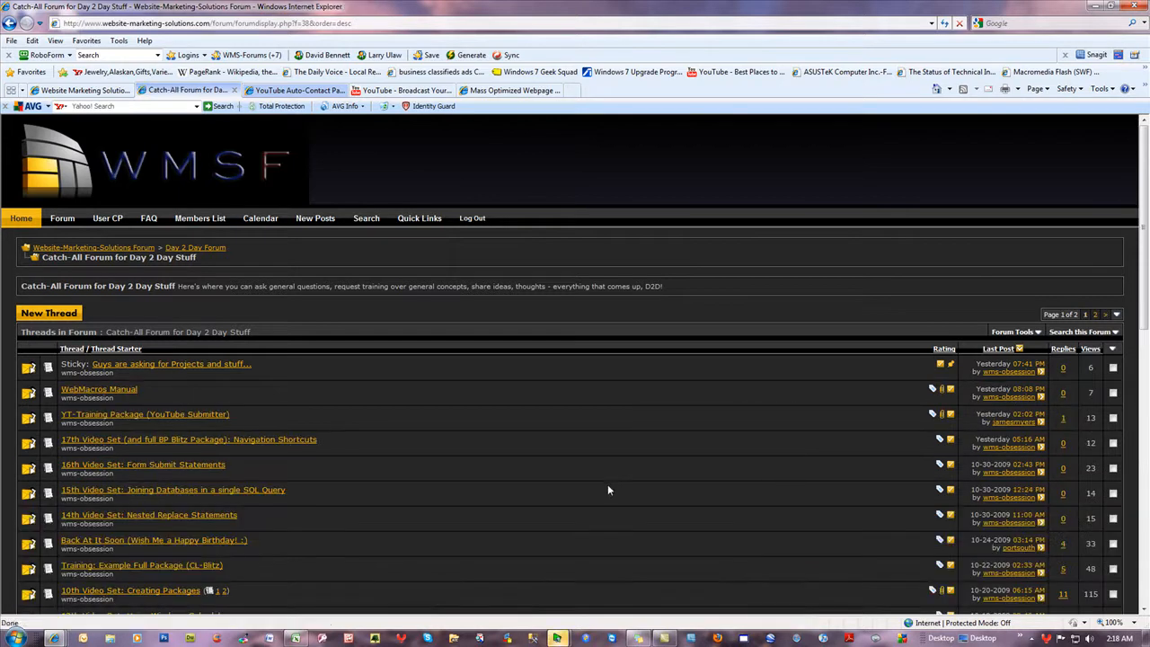
{"action": "scroll", "scroll_direction": "down", "scroll_amount": 3}
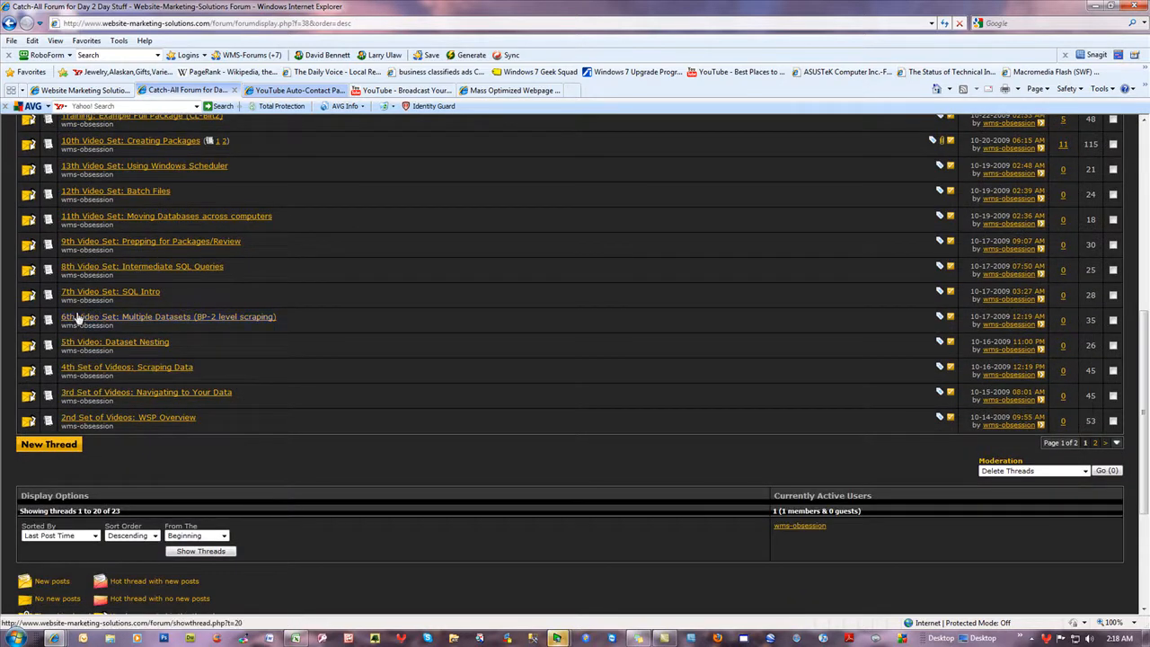
{"action": "scroll", "scroll_direction": "up", "scroll_amount": 3}
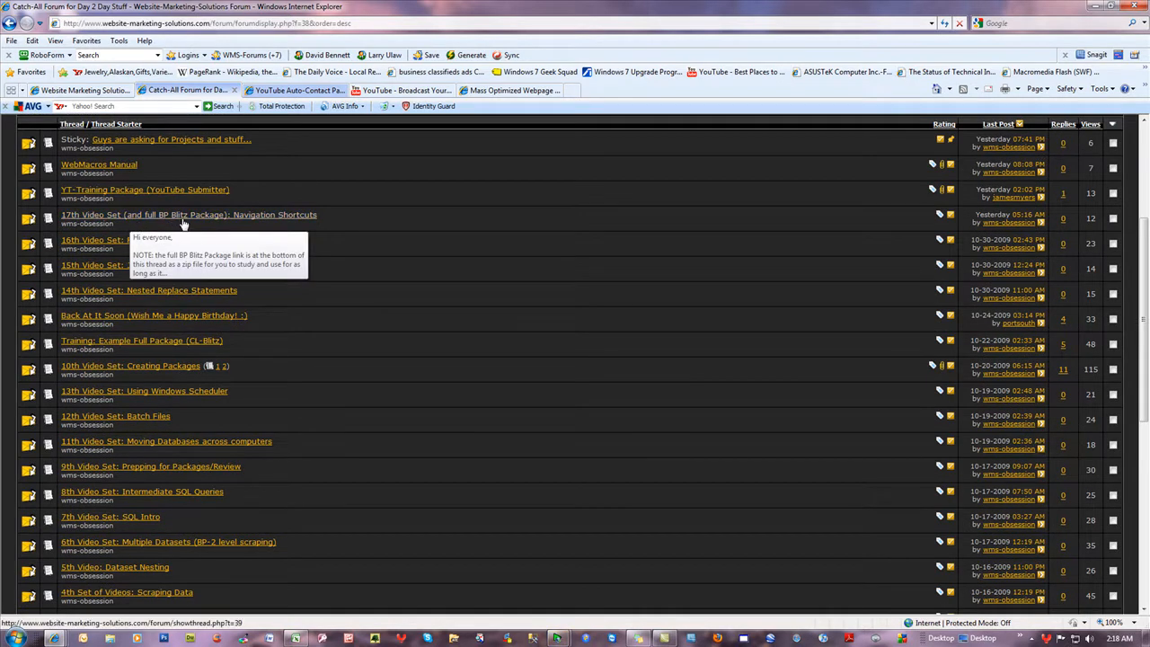
{"action": "mouse_move", "coordinate": [184, 222]}
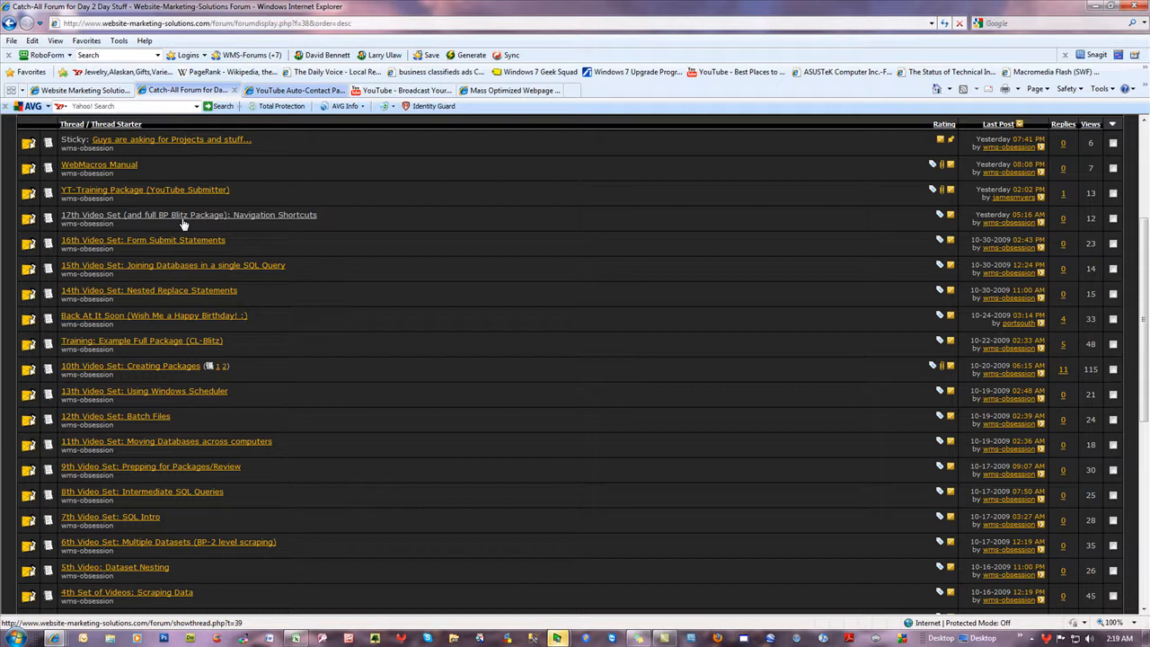
{"action": "mouse_move", "coordinate": [196, 225]}
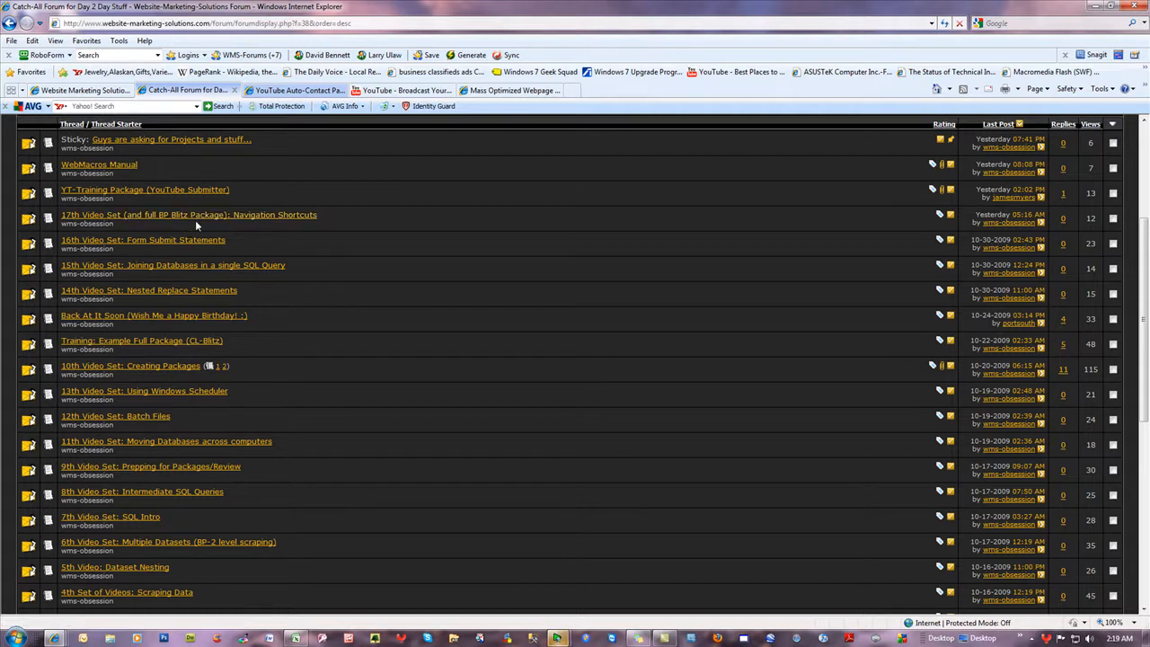
{"action": "mouse_move", "coordinate": [146, 189]}
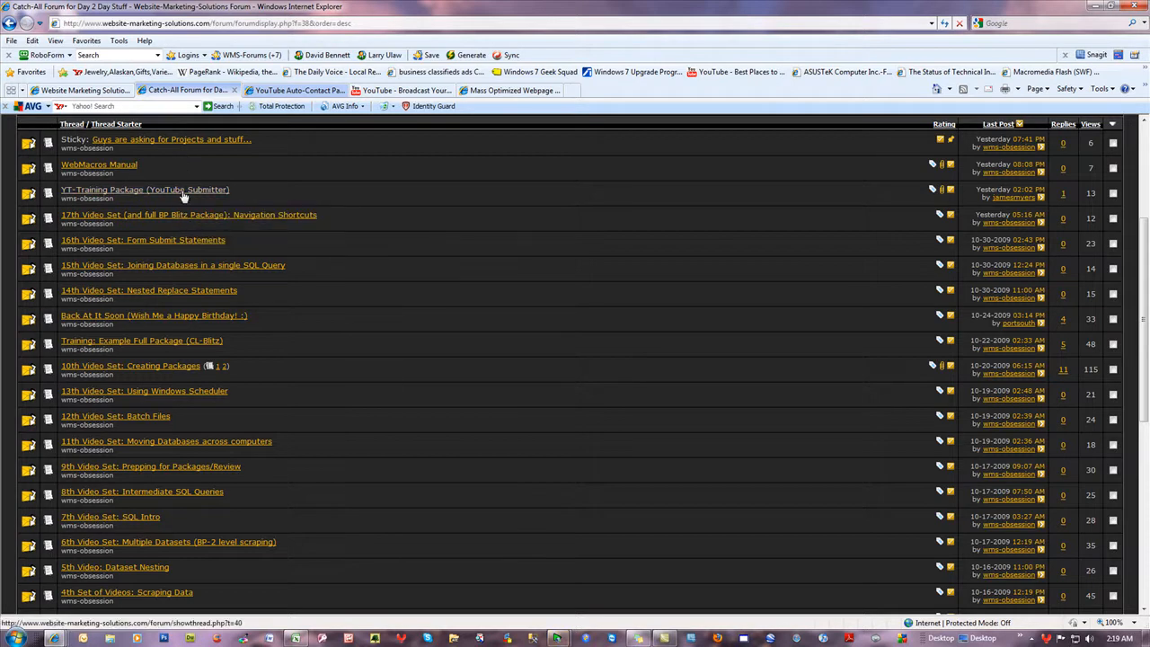
{"action": "mouse_move", "coordinate": [374, 402]}
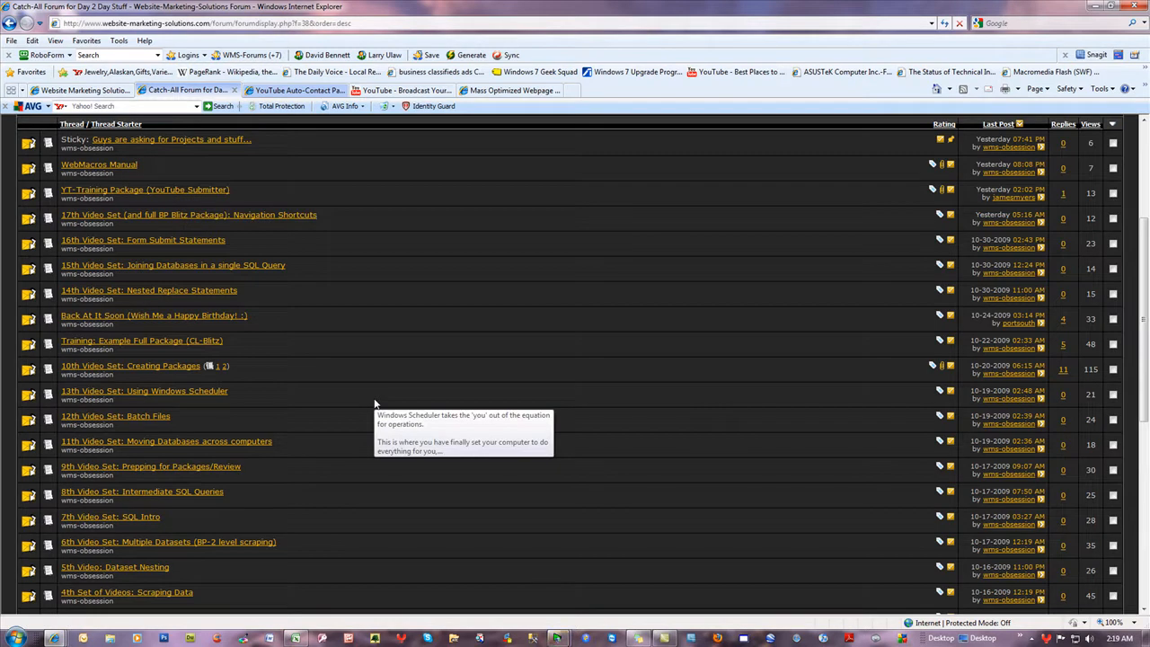
{"action": "mouse_move", "coordinate": [199, 348]}
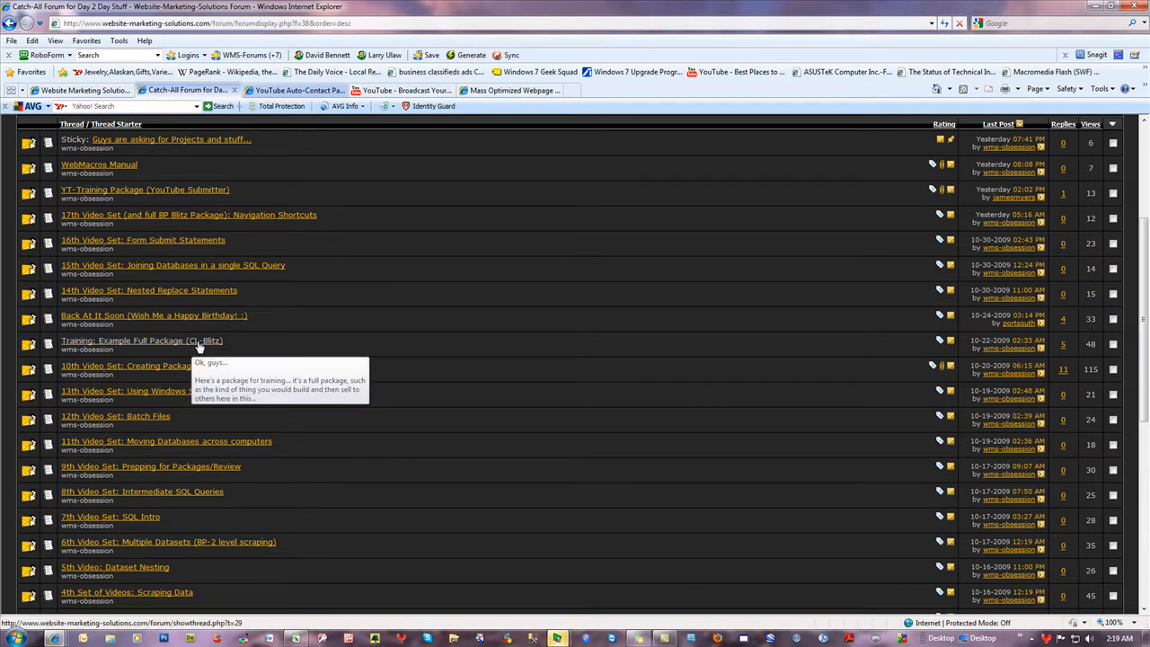
{"action": "mouse_move", "coordinate": [350, 339]}
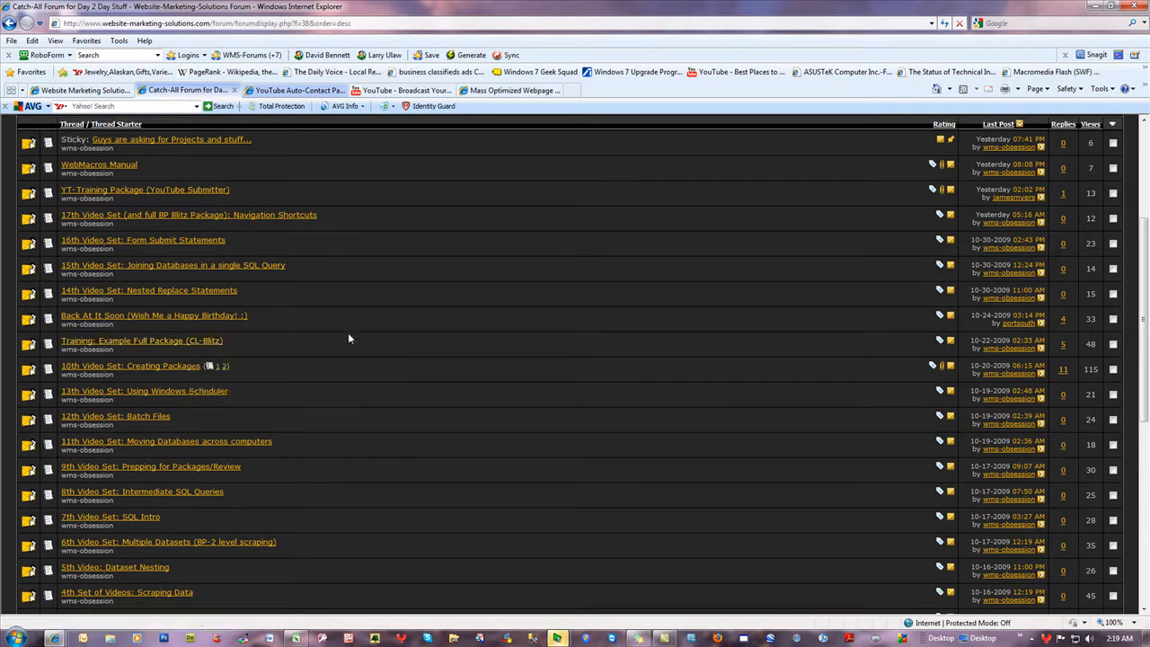
{"action": "mouse_move", "coordinate": [346, 396]}
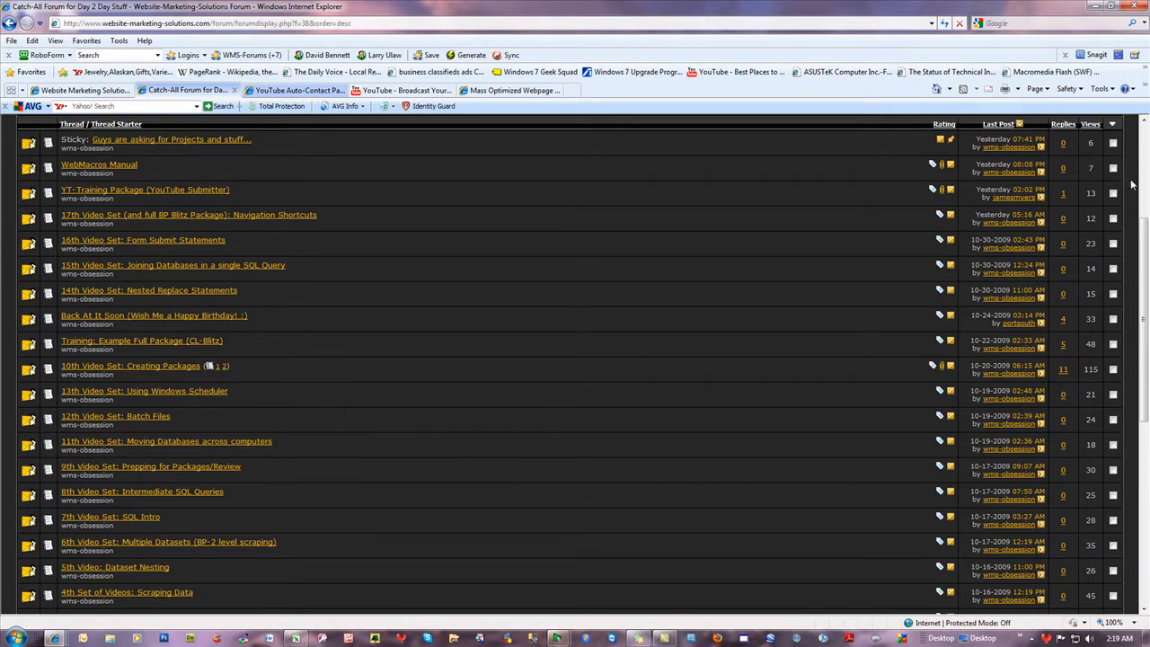
{"action": "mouse_move", "coordinate": [1082, 476]}
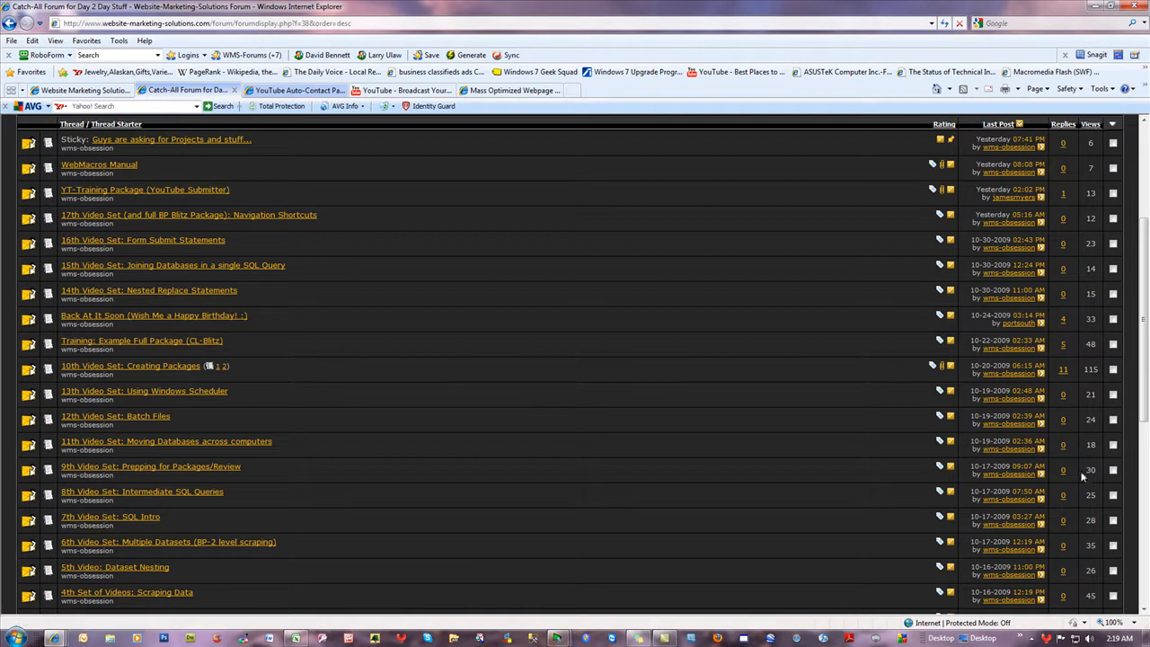
{"action": "scroll", "scroll_direction": "down", "scroll_amount": 3}
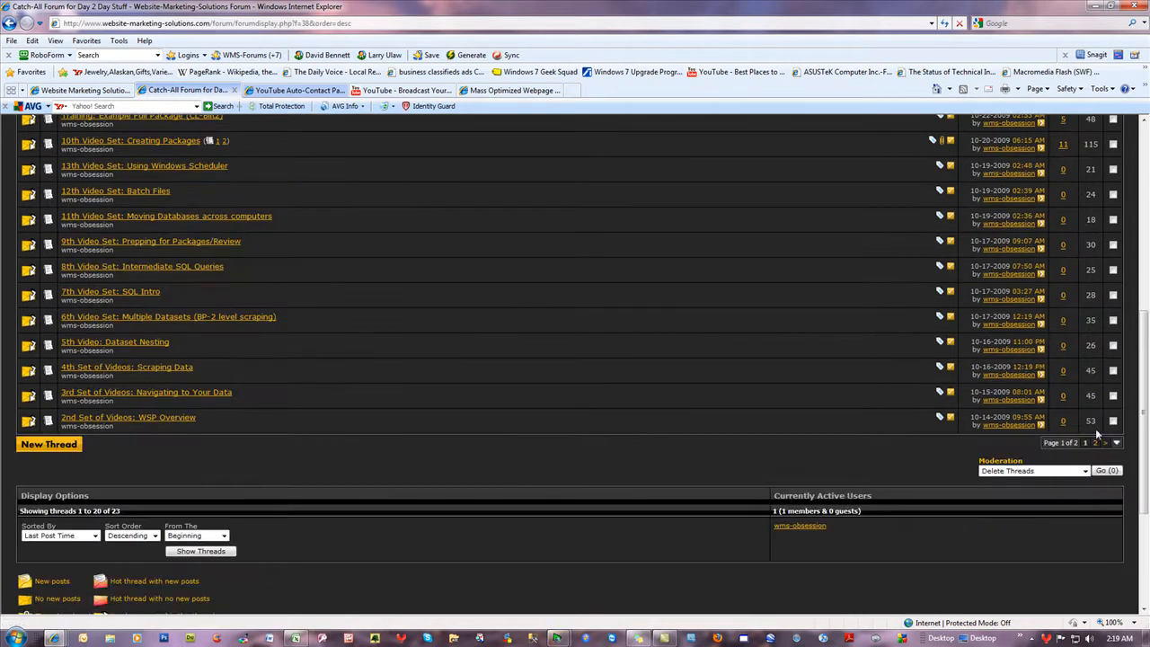
{"action": "scroll", "scroll_direction": "up", "scroll_amount": 3}
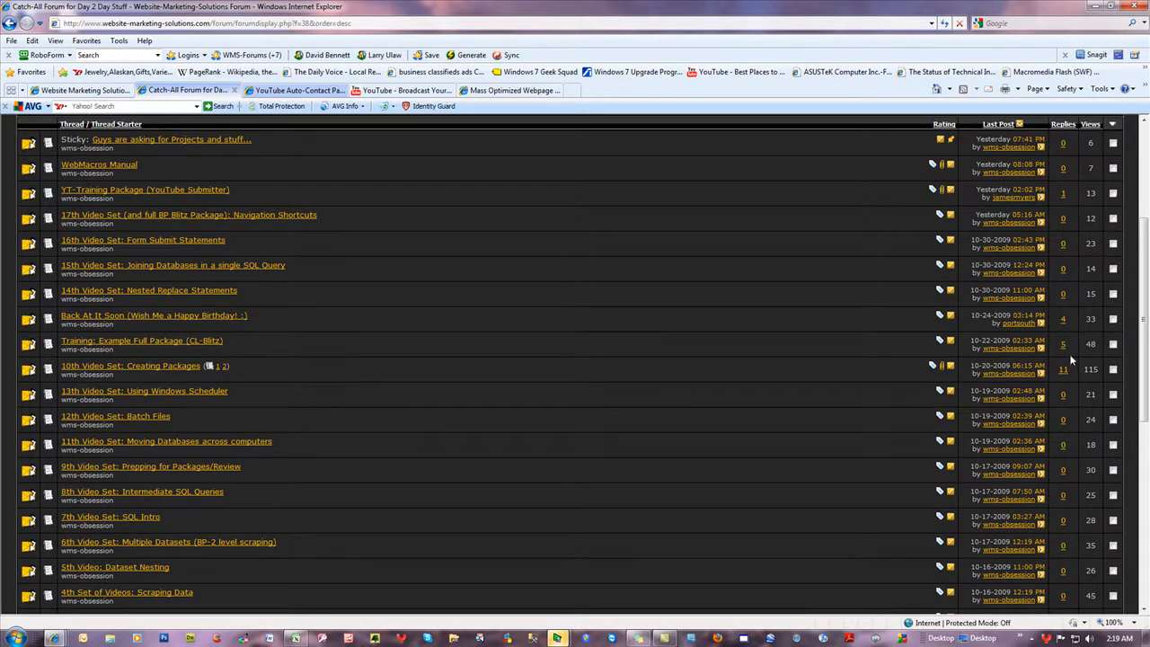
{"action": "mouse_move", "coordinate": [1072, 217]}
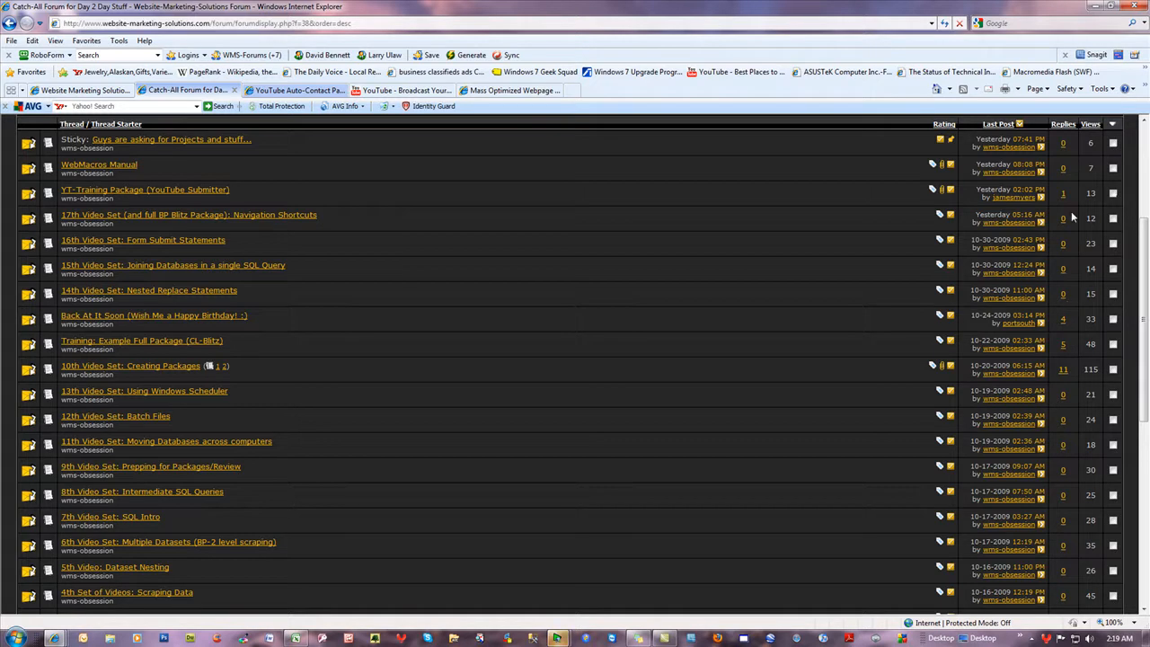
{"action": "mouse_move", "coordinate": [1075, 326]}
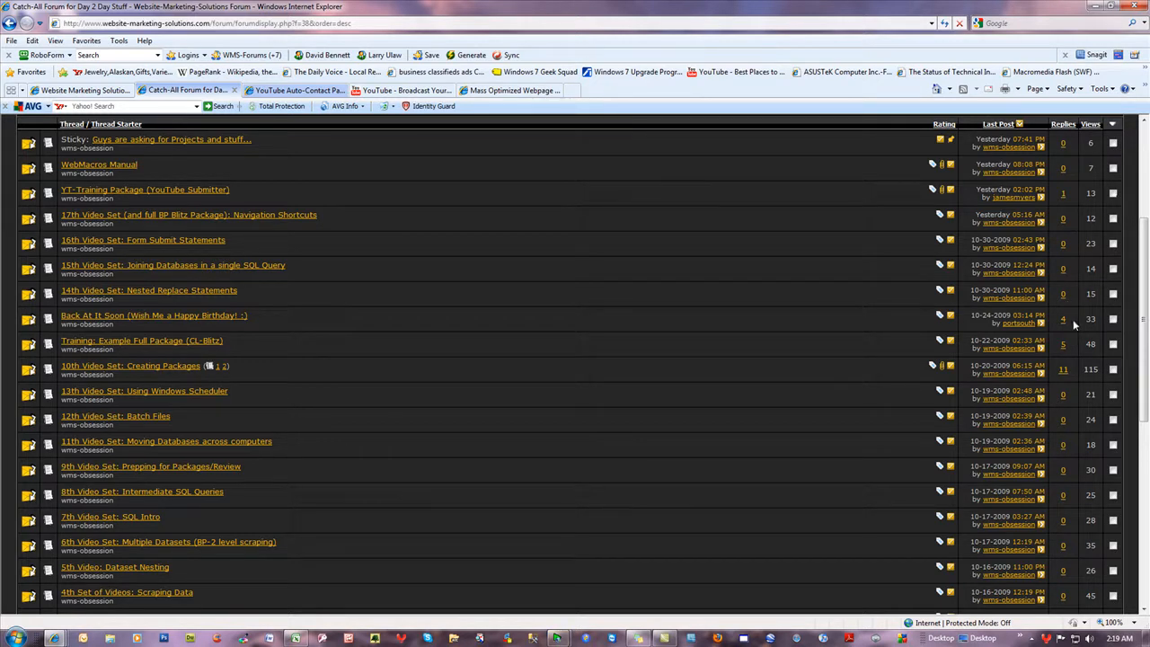
{"action": "mouse_move", "coordinate": [695, 337]}
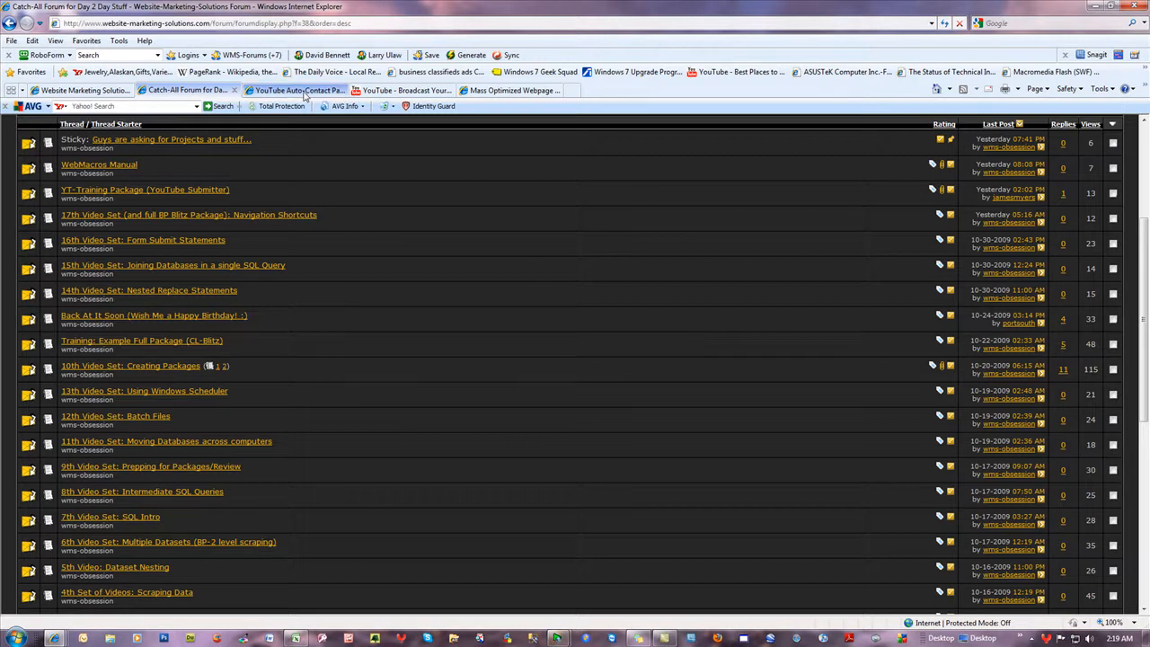
Step: Open the YouTube Auto-Contact Package thread and highlight '100K+' and 'usernames' in the post
{"action": "left_click", "coordinate": [296, 90]}
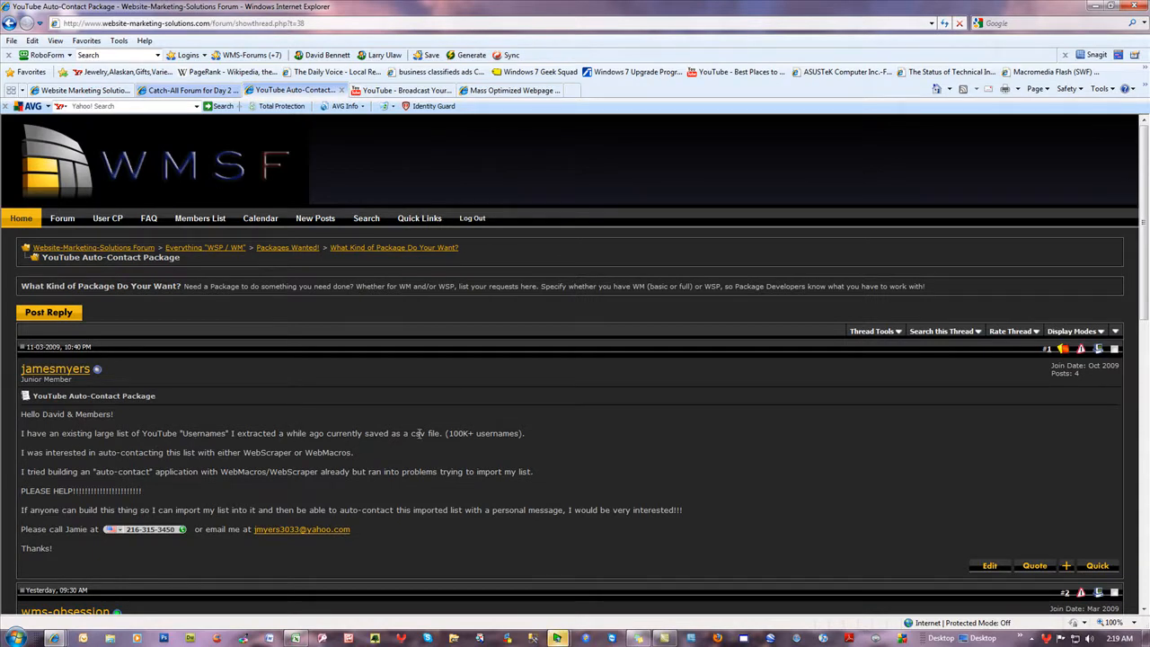
{"action": "double_click", "coordinate": [458, 433]}
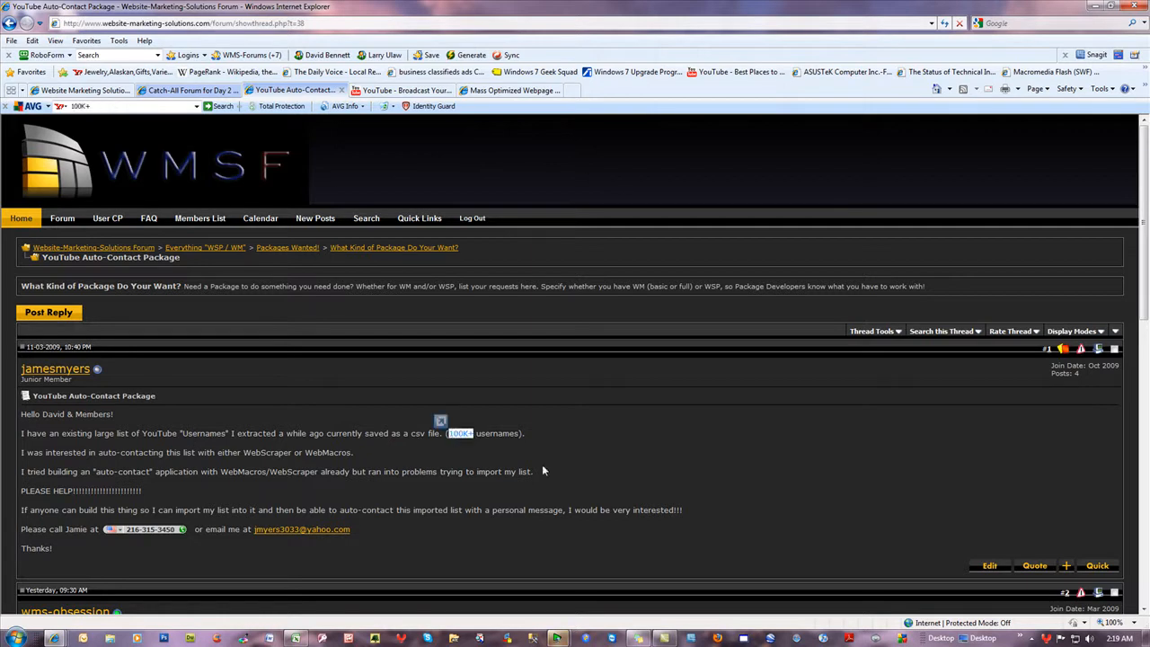
{"action": "double_click", "coordinate": [497, 433]}
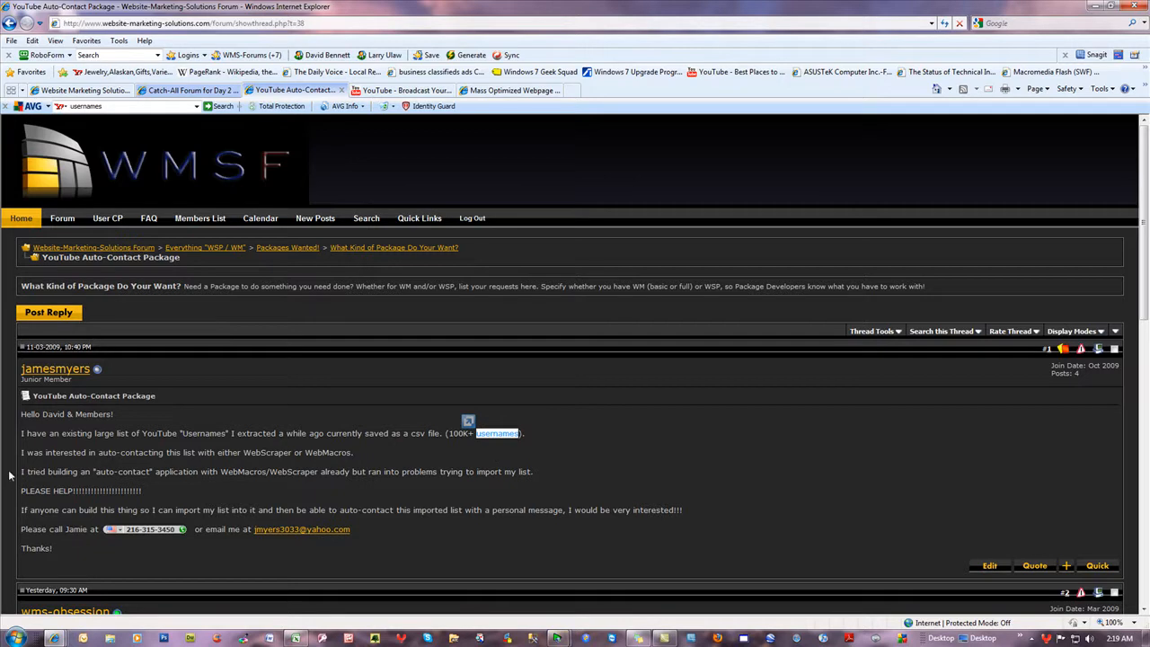
{"action": "mouse_move", "coordinate": [360, 456]}
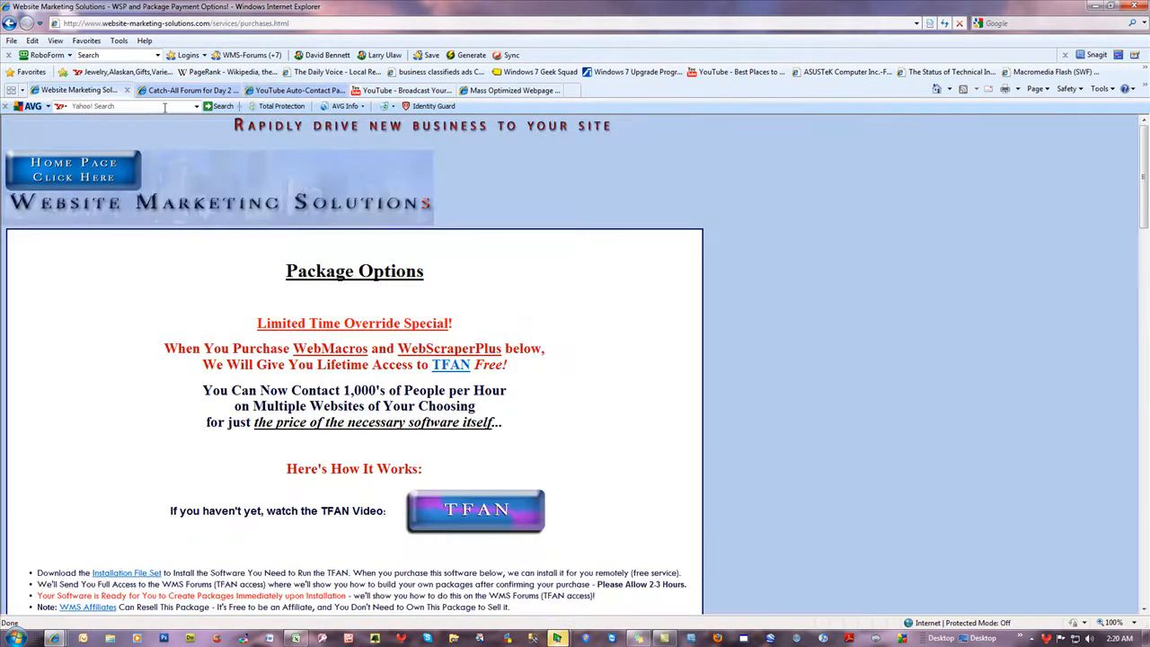
Step: Visit the home page and Video Training Series, then return to the Catch-All Forum list
{"action": "left_click", "coordinate": [74, 169]}
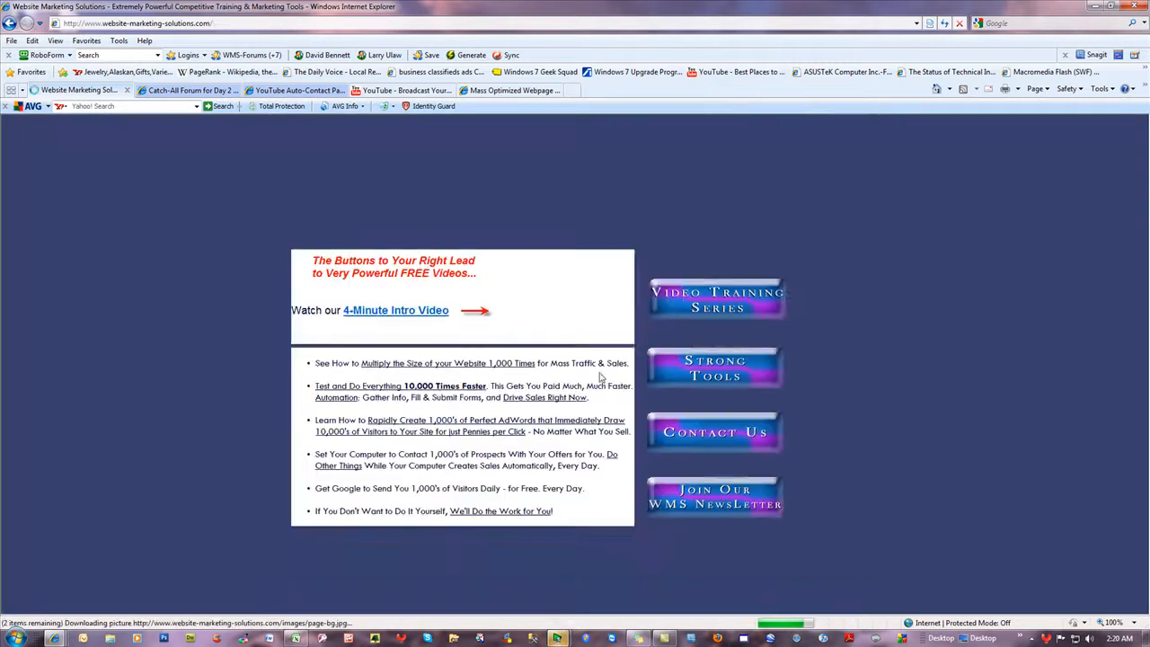
{"action": "left_click", "coordinate": [714, 299]}
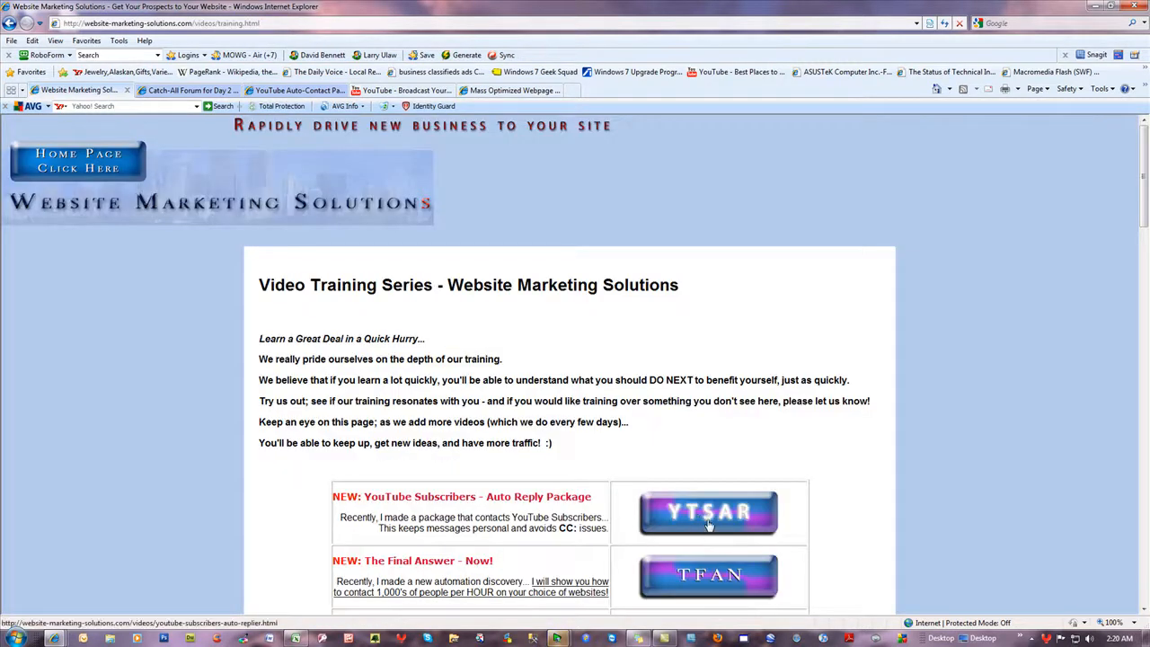
{"action": "mouse_move", "coordinate": [704, 517]}
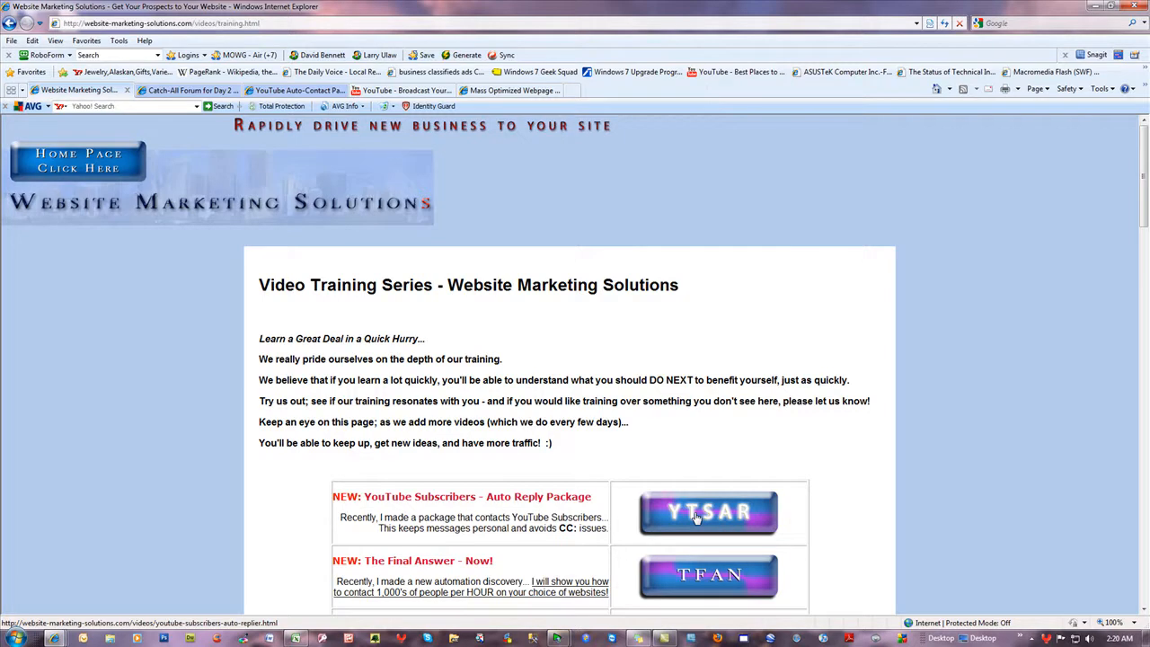
{"action": "mouse_move", "coordinate": [539, 508]}
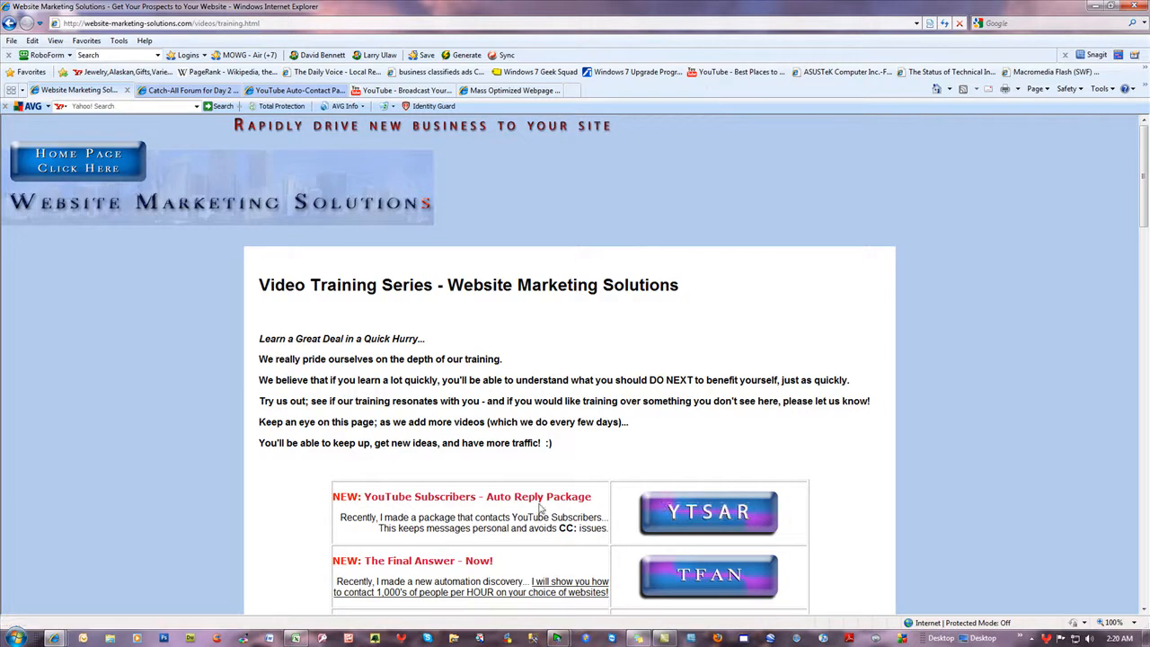
{"action": "mouse_move", "coordinate": [426, 500]}
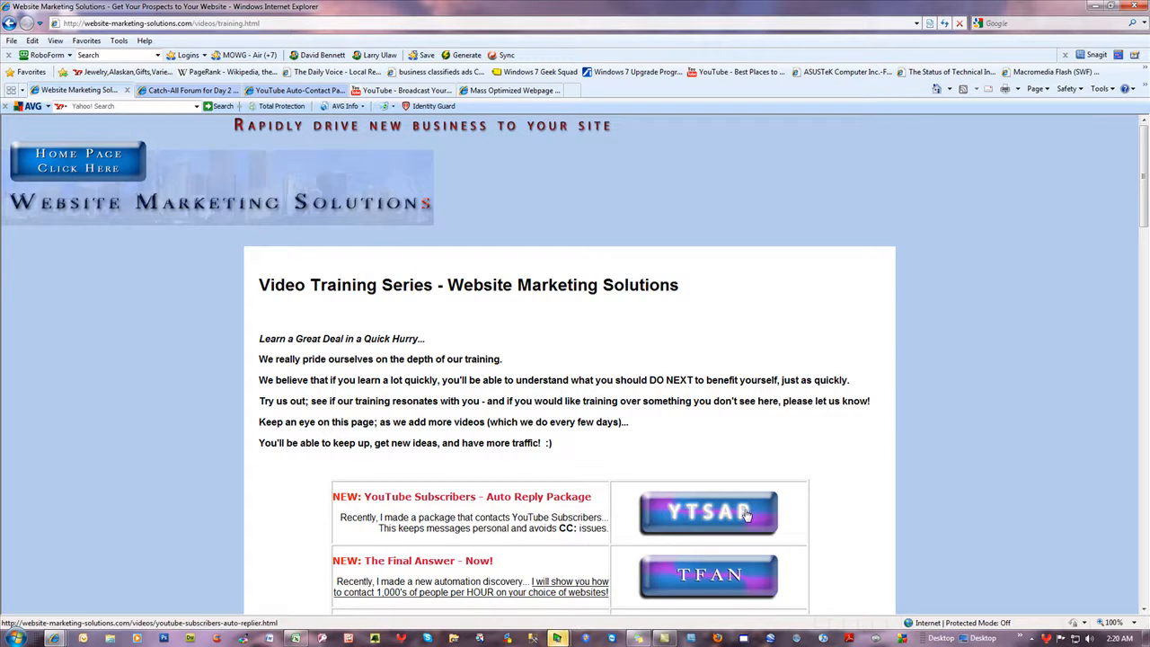
{"action": "left_click", "coordinate": [186, 90]}
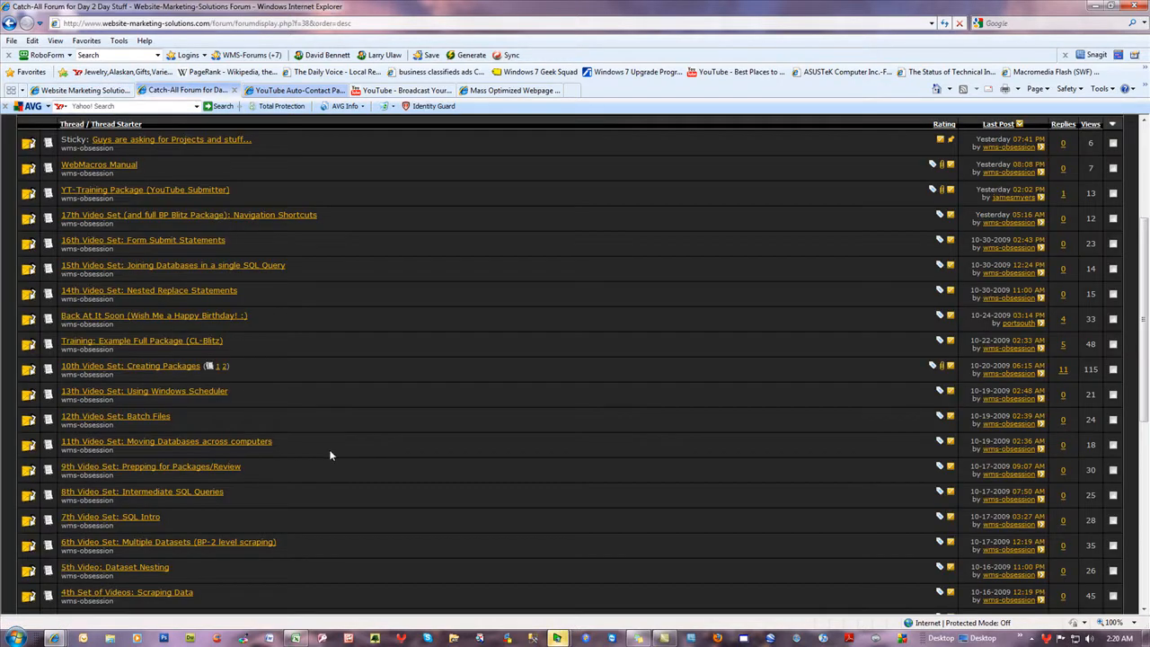
Step: Reopen the Auto-Contact thread, highlight the import and csv phrases, and read the admin reply
{"action": "left_click", "coordinate": [297, 89]}
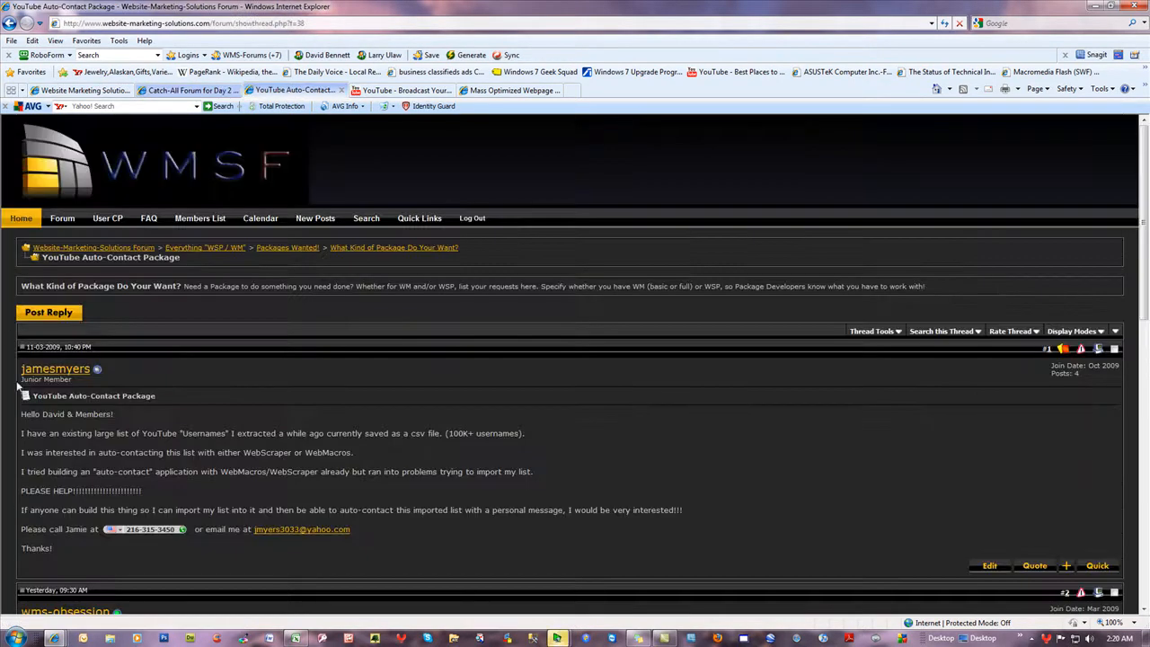
{"action": "mouse_move", "coordinate": [130, 485]}
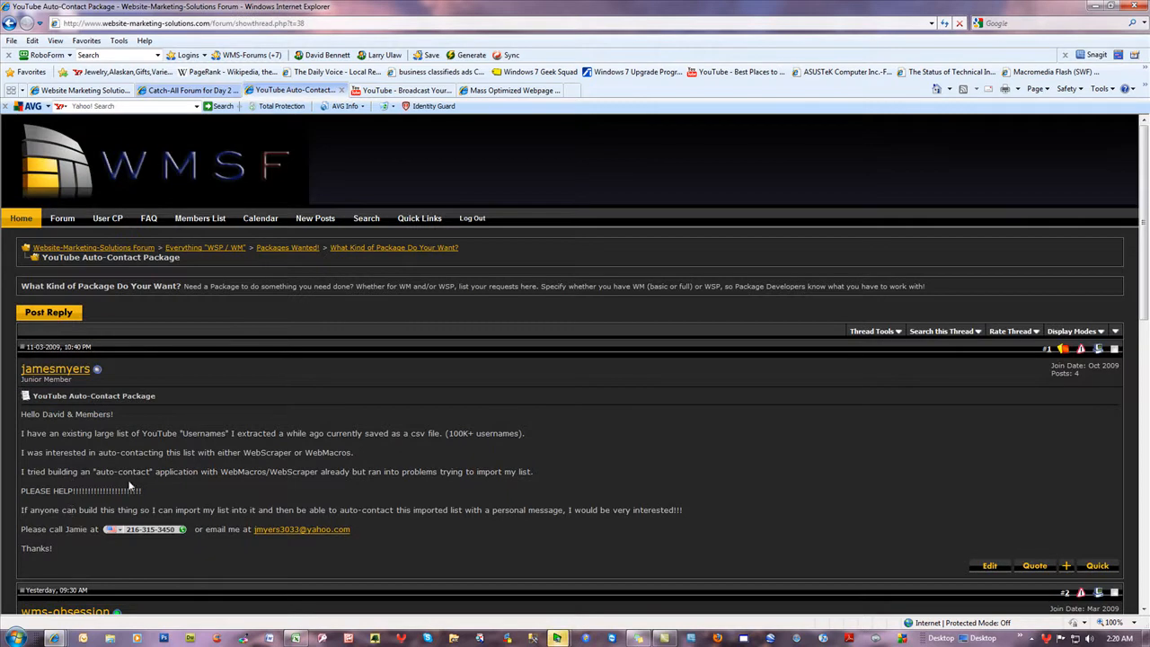
{"action": "mouse_move", "coordinate": [427, 485]}
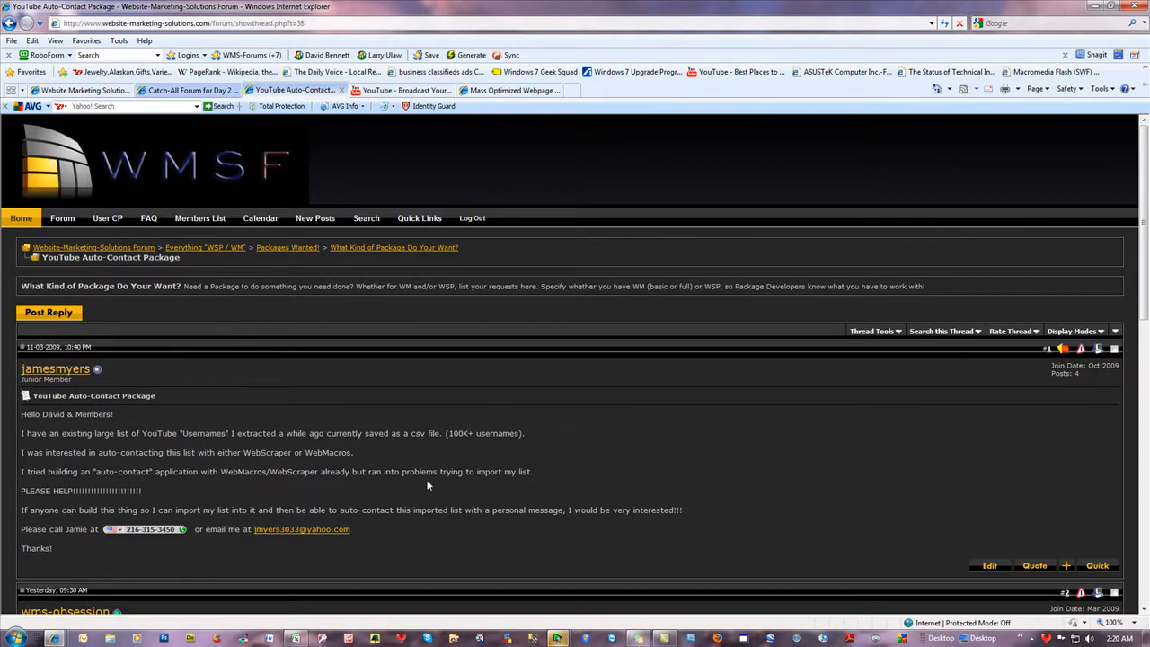
{"action": "double_click", "coordinate": [503, 470]}
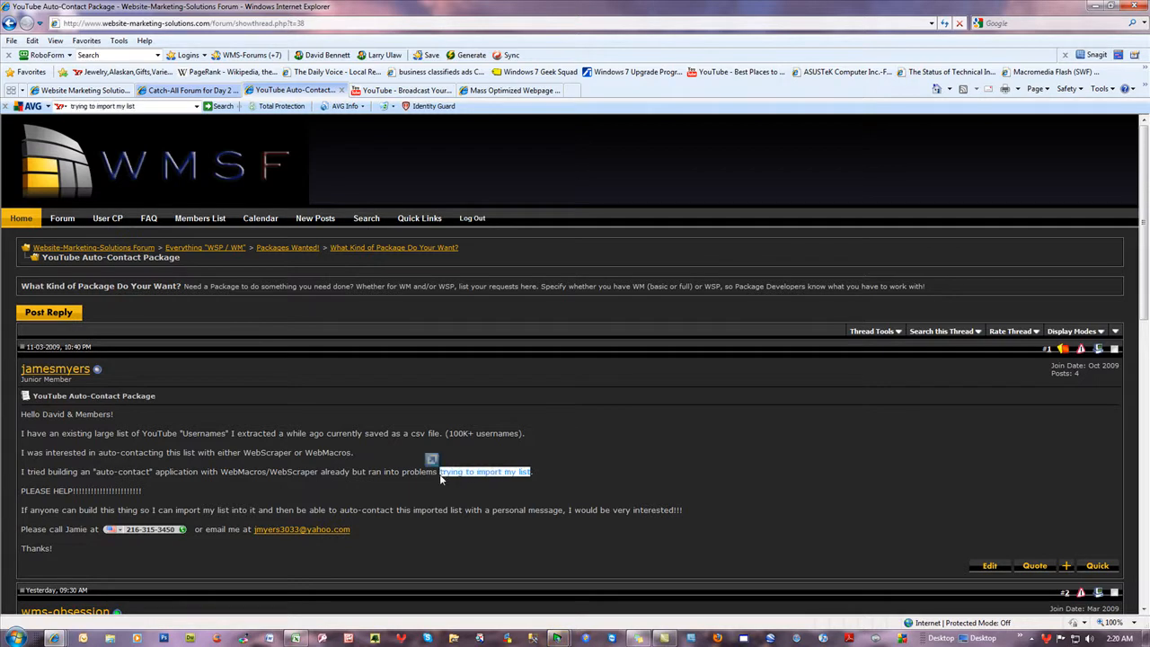
{"action": "double_click", "coordinate": [416, 433]}
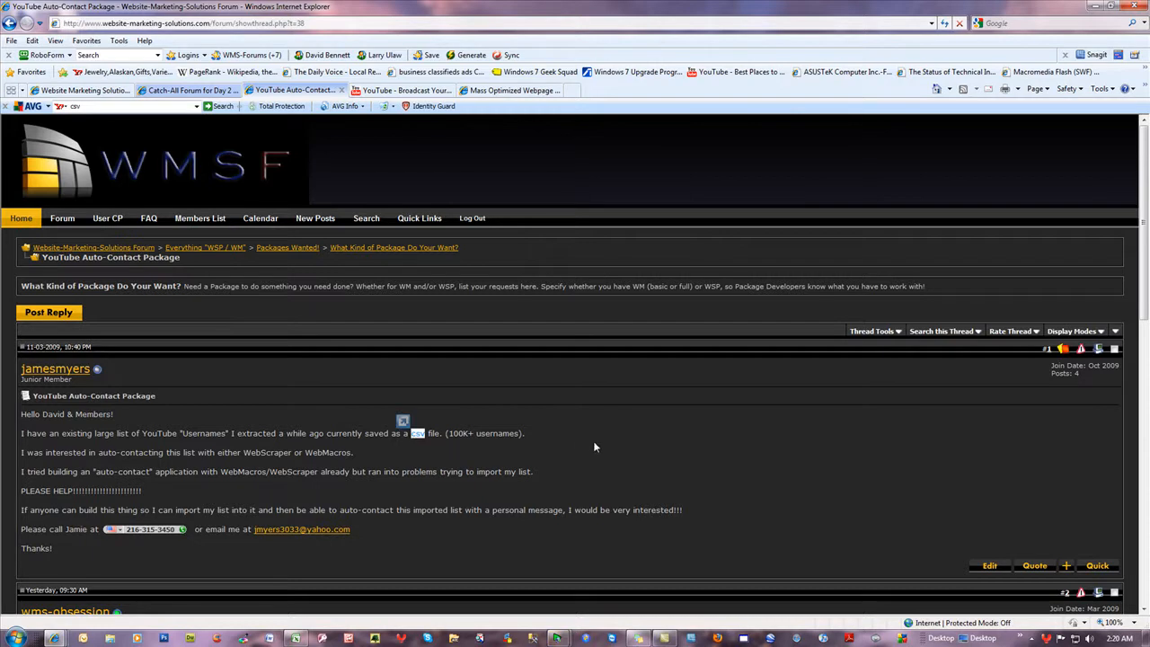
{"action": "mouse_move", "coordinate": [607, 484]}
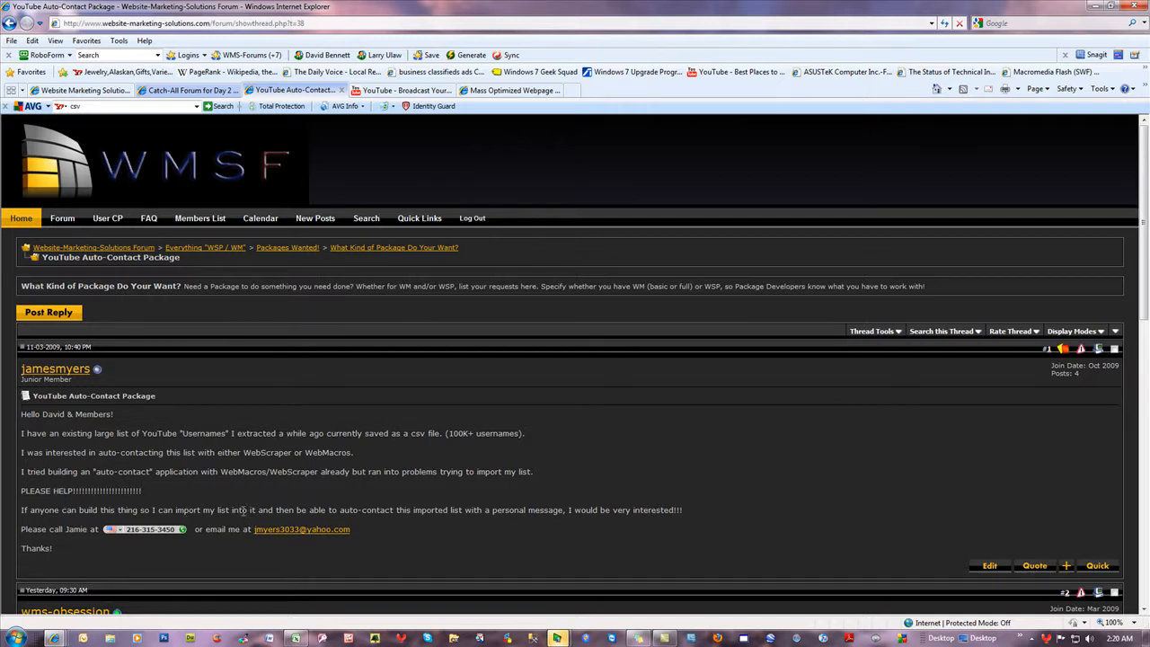
{"action": "mouse_move", "coordinate": [404, 527]}
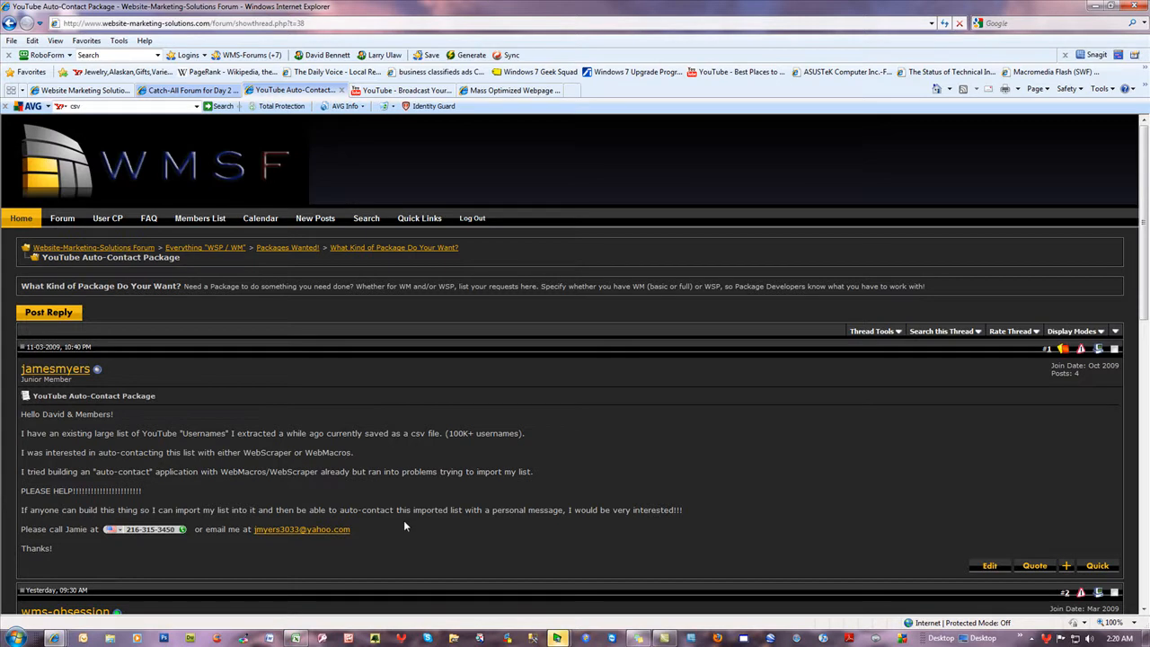
{"action": "mouse_move", "coordinate": [667, 527]}
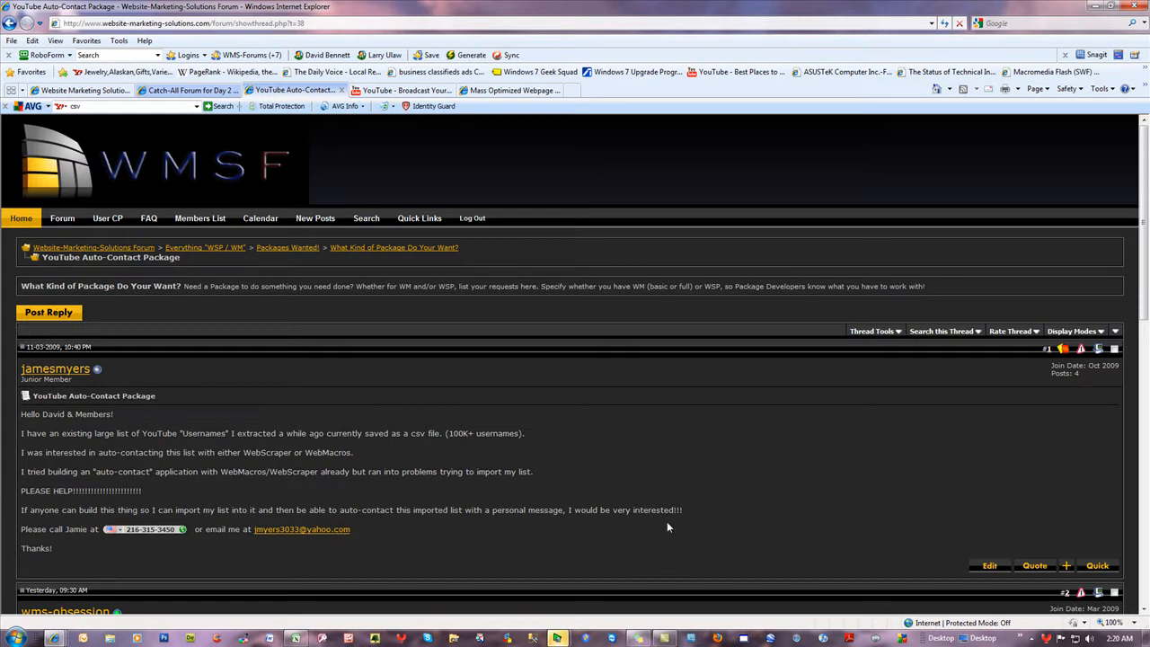
{"action": "mouse_move", "coordinate": [602, 510]}
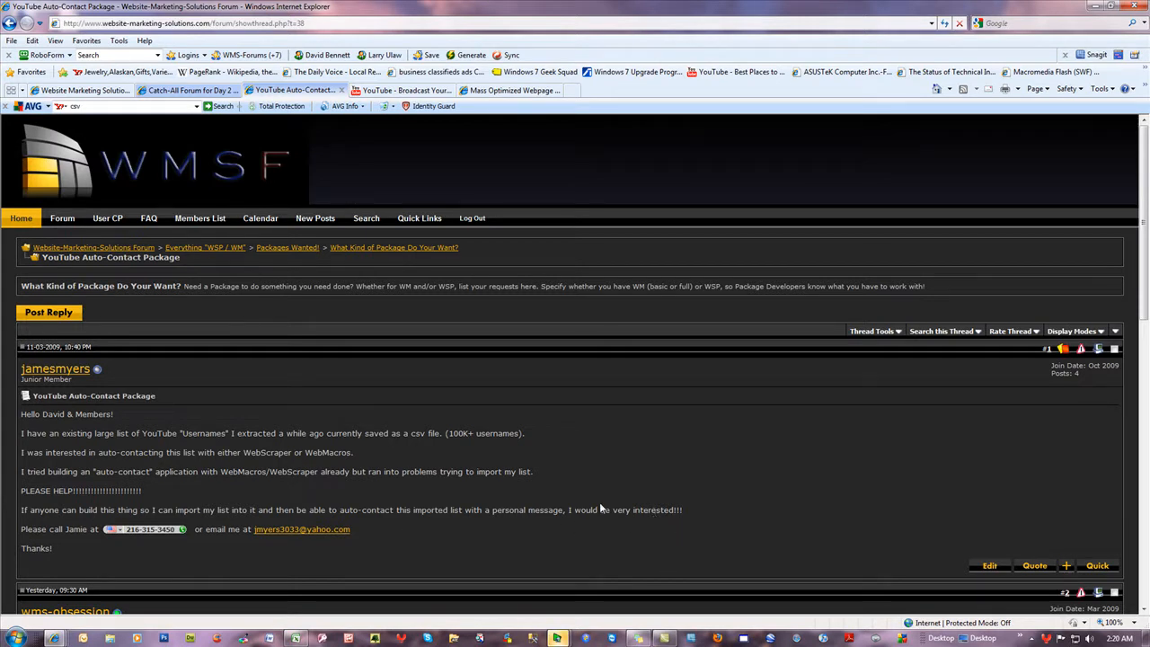
{"action": "scroll", "scroll_direction": "down", "scroll_amount": 3}
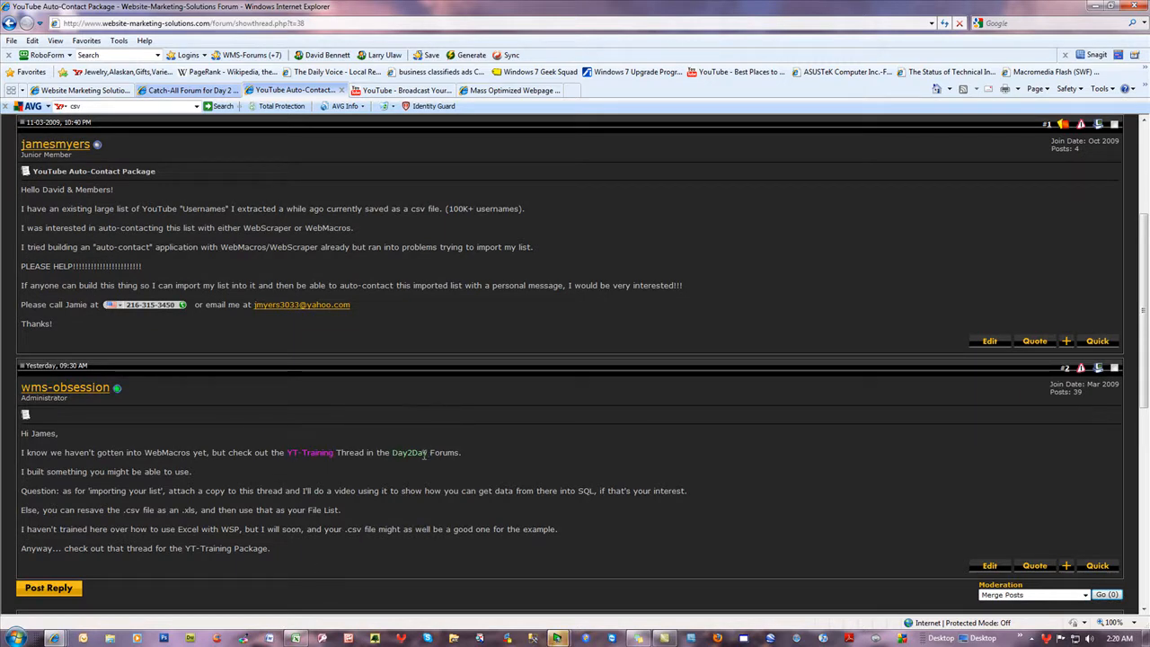
{"action": "scroll", "scroll_direction": "up", "scroll_amount": 3}
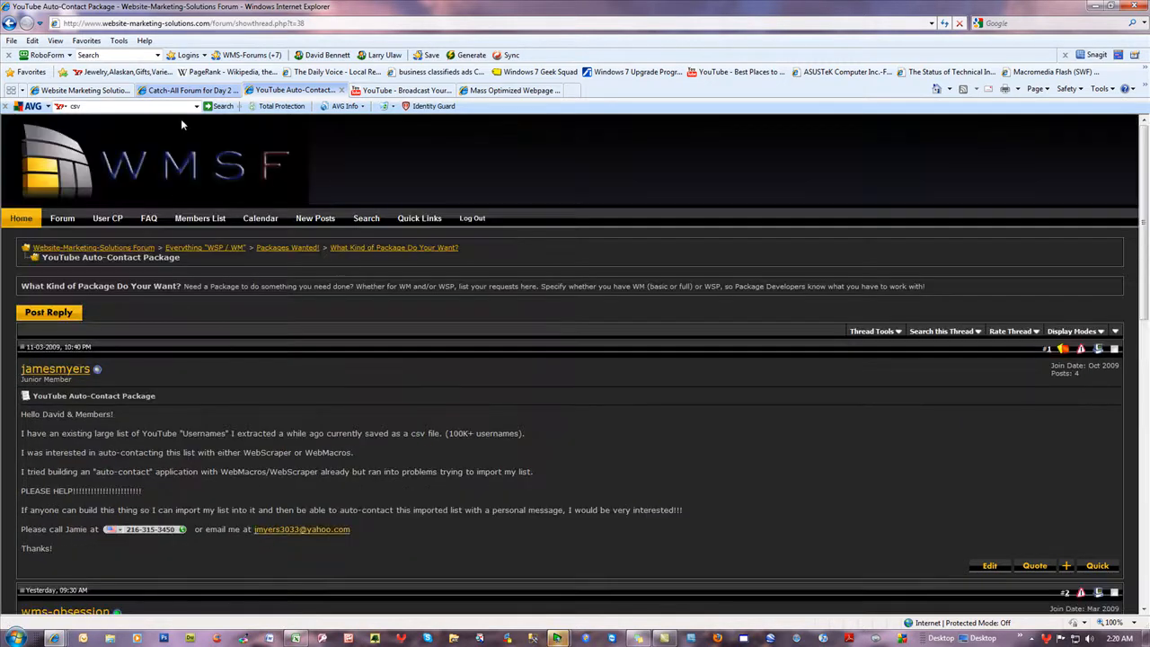
Step: Open the YT-Training Package thread, start the YT-Training.zip download, and cancel it
{"action": "left_click", "coordinate": [188, 90]}
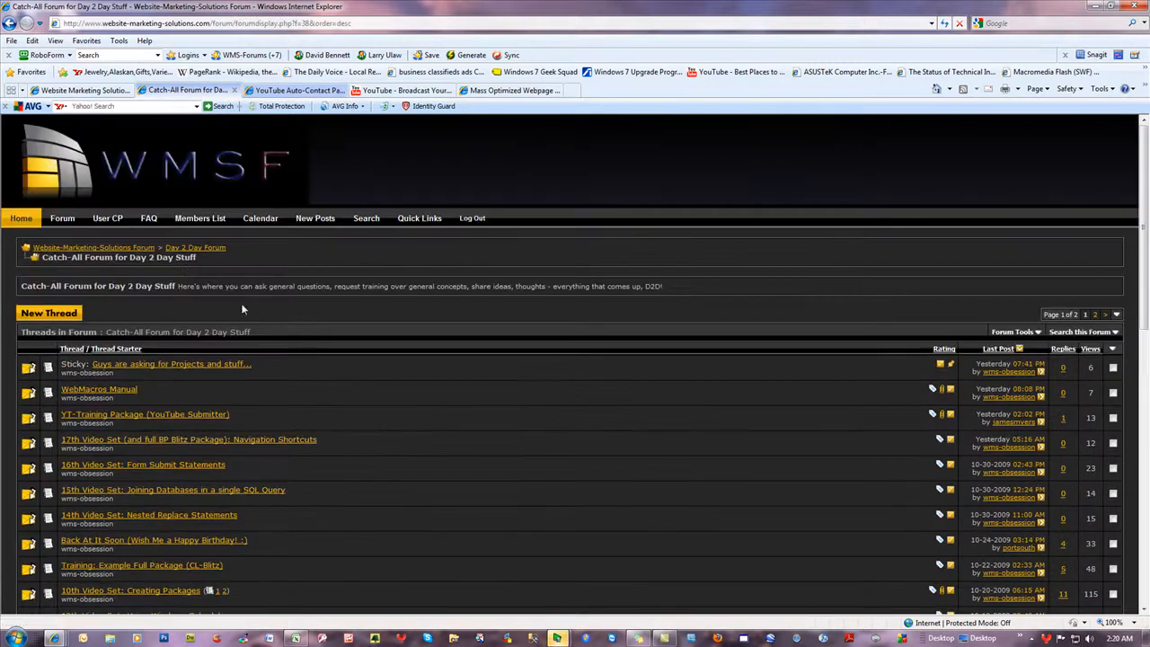
{"action": "mouse_move", "coordinate": [145, 414]}
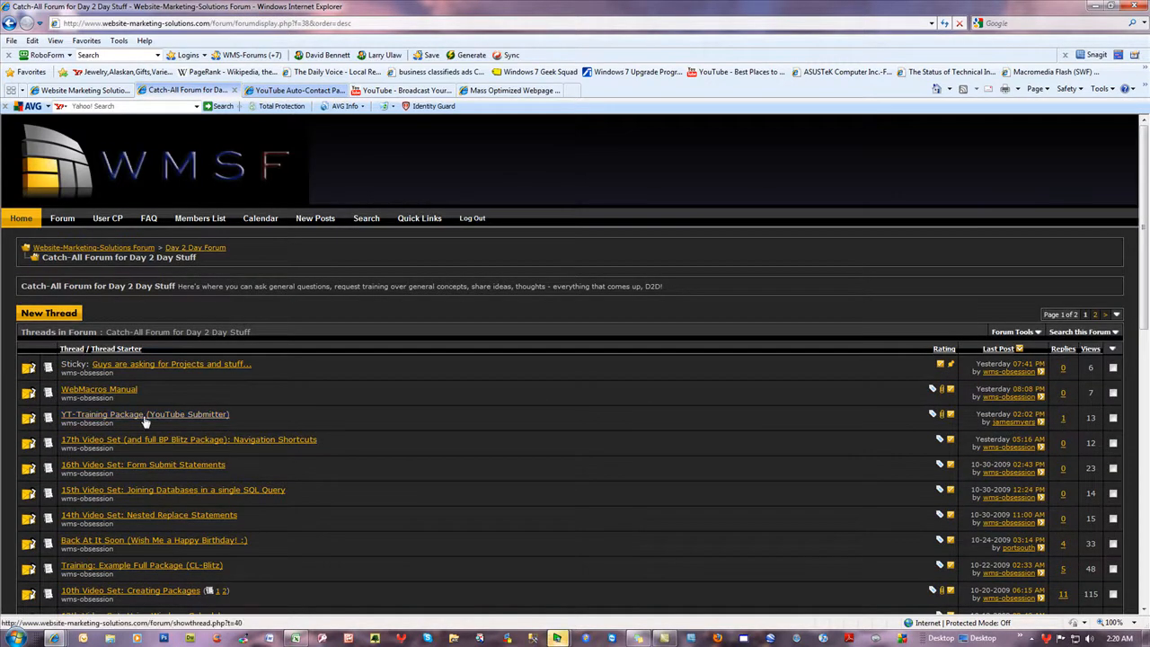
{"action": "mouse_move", "coordinate": [144, 414]}
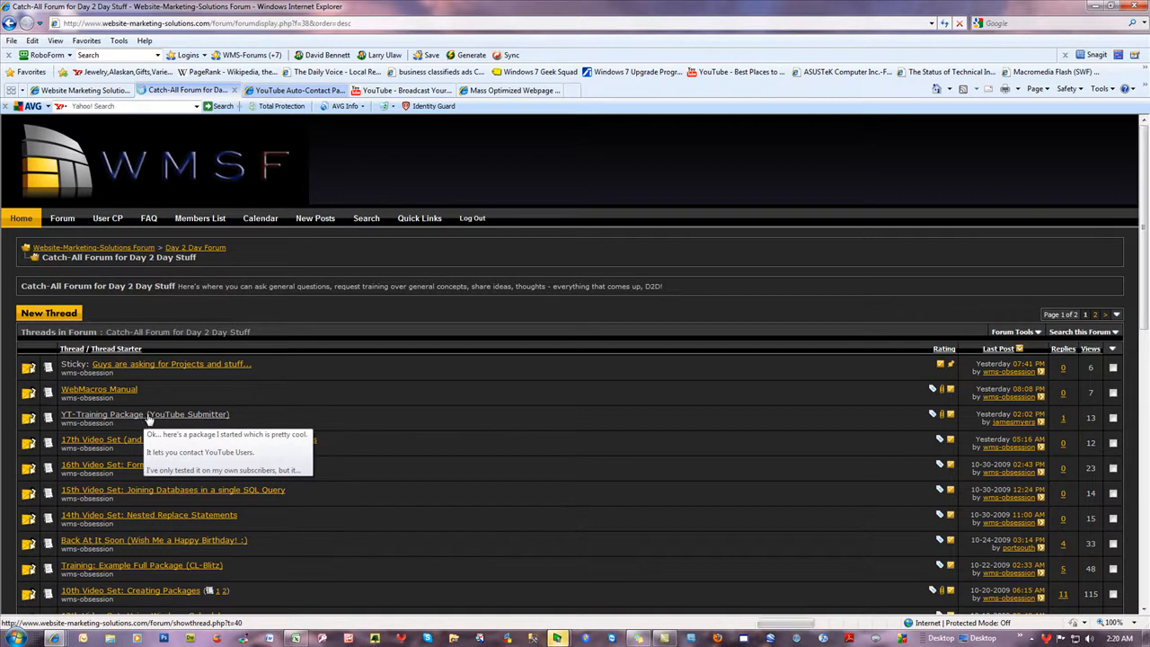
{"action": "left_click", "coordinate": [145, 414]}
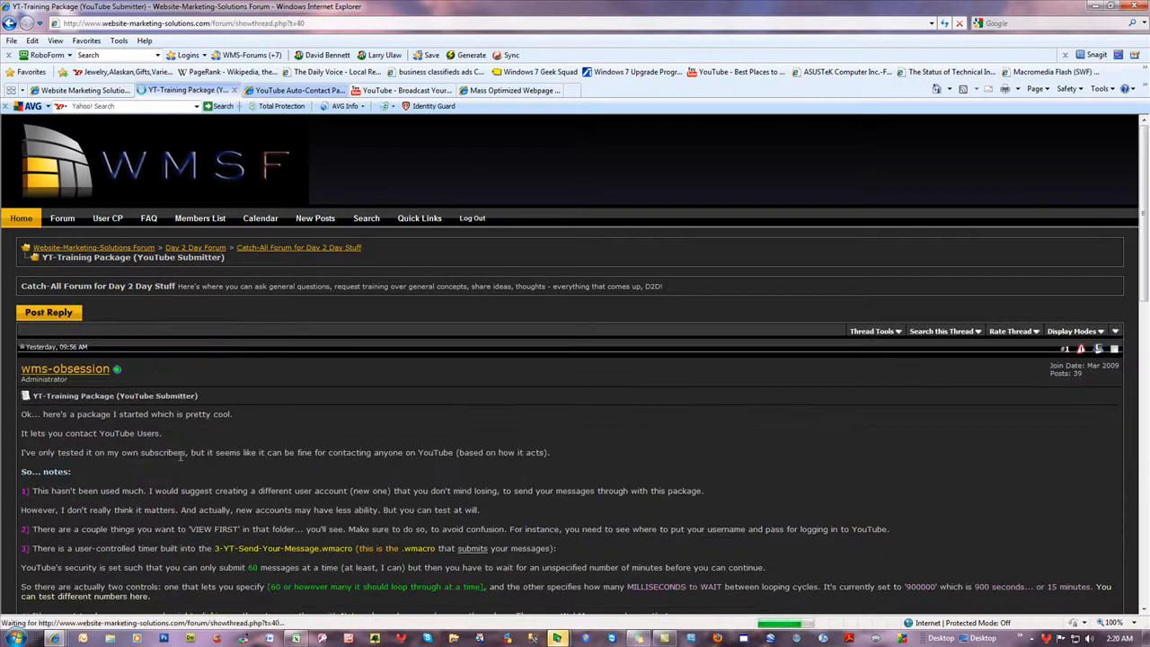
{"action": "scroll", "scroll_direction": "down", "scroll_amount": 3}
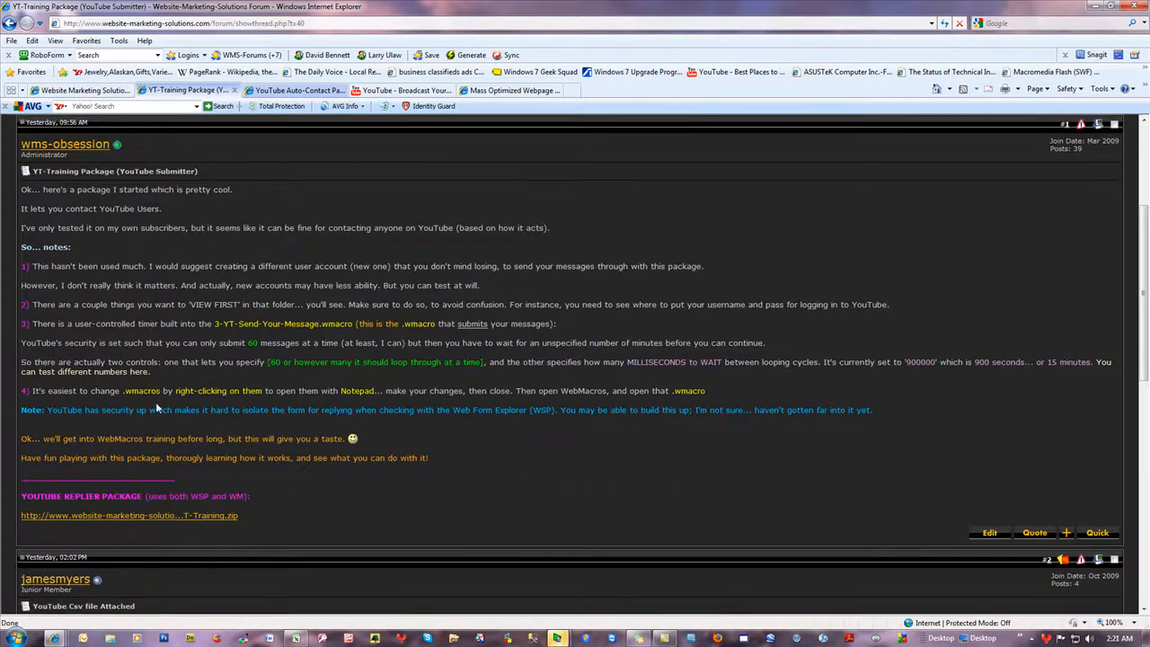
{"action": "mouse_move", "coordinate": [162, 515]}
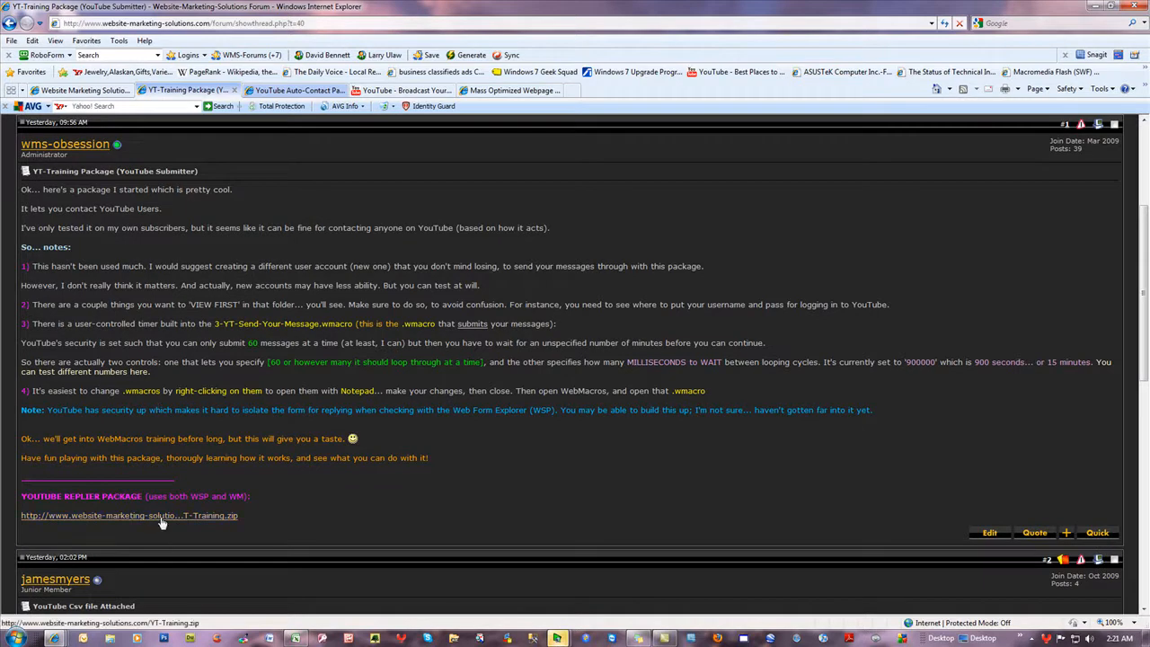
{"action": "left_click", "coordinate": [128, 515]}
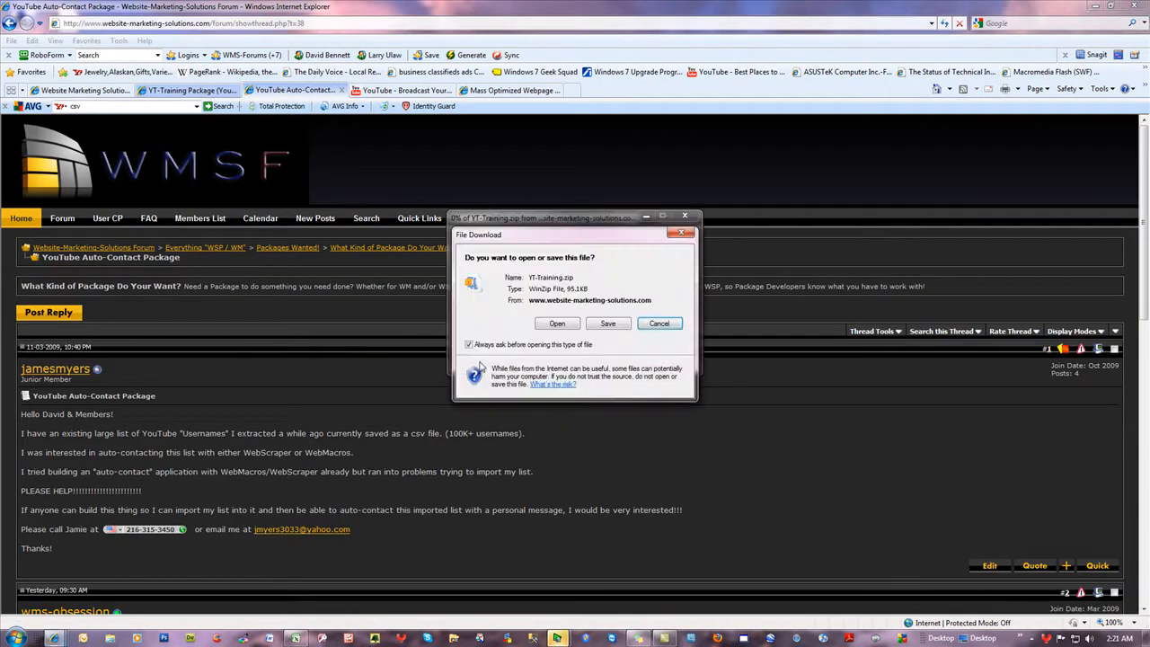
{"action": "left_click", "coordinate": [660, 323]}
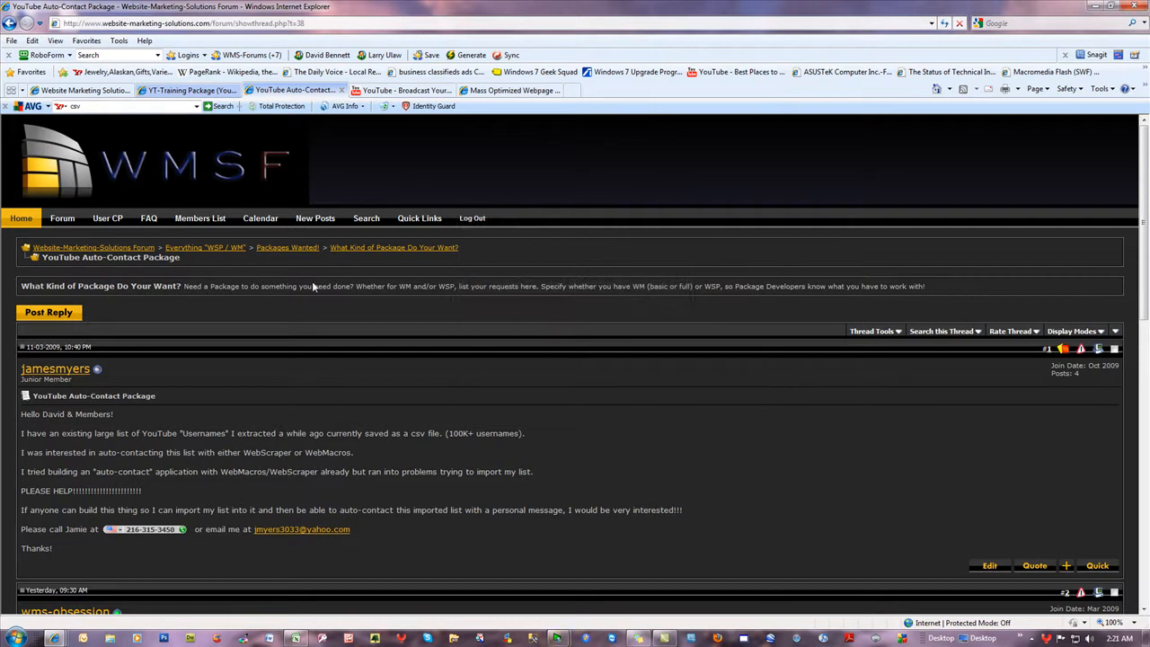
{"action": "mouse_move", "coordinate": [404, 90]}
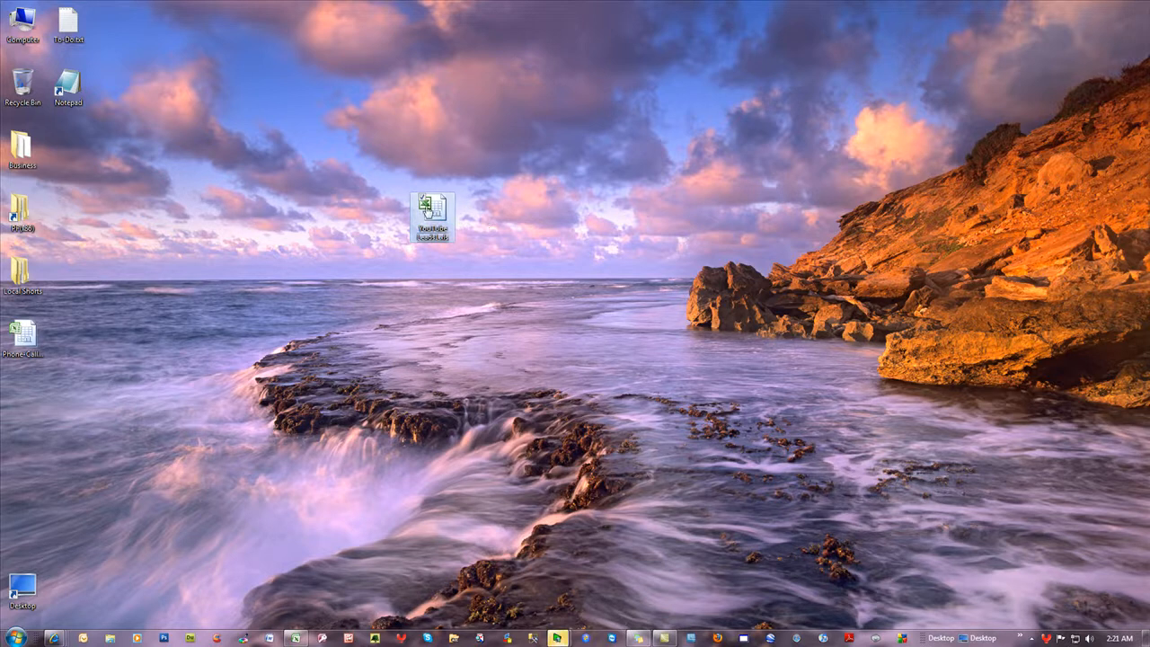
{"action": "mouse_move", "coordinate": [431, 211]}
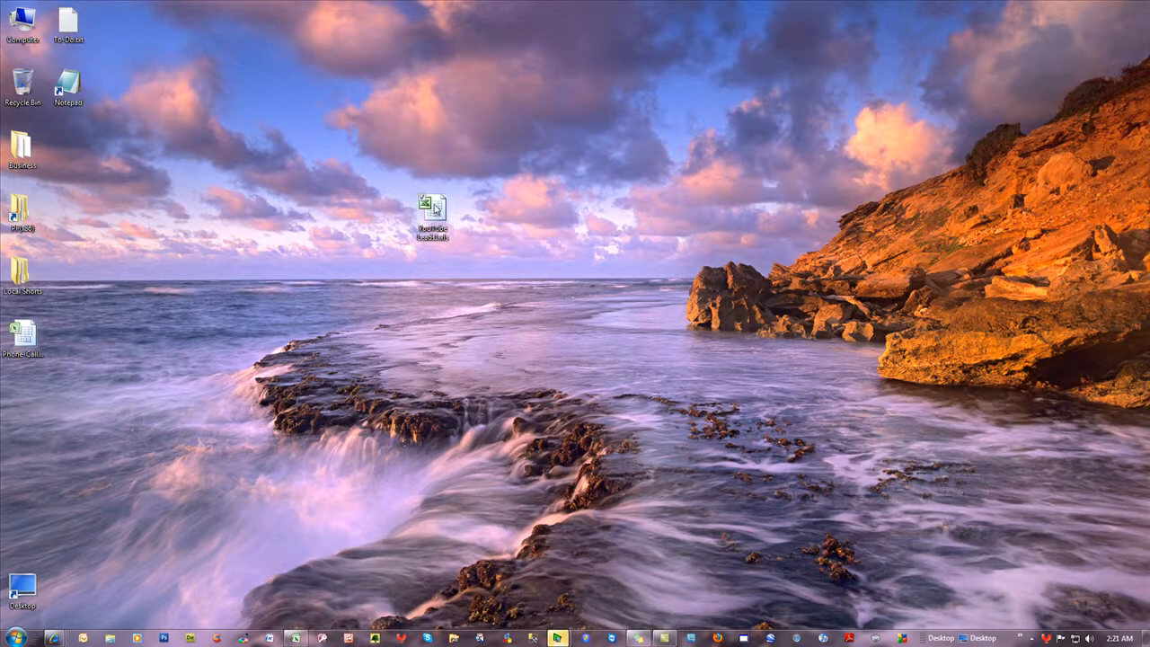
Step: Open YouTube Leads1.xls from the desktop and browse its usernames past row 10,000
{"action": "double_click", "coordinate": [432, 211]}
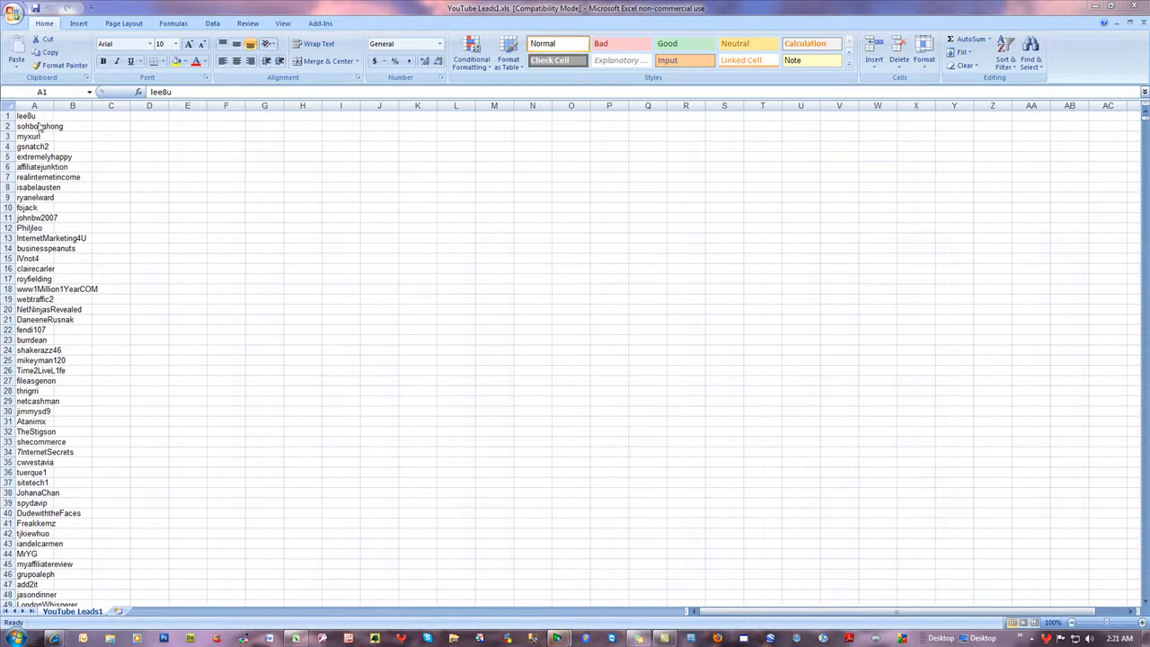
{"action": "left_click", "coordinate": [35, 116]}
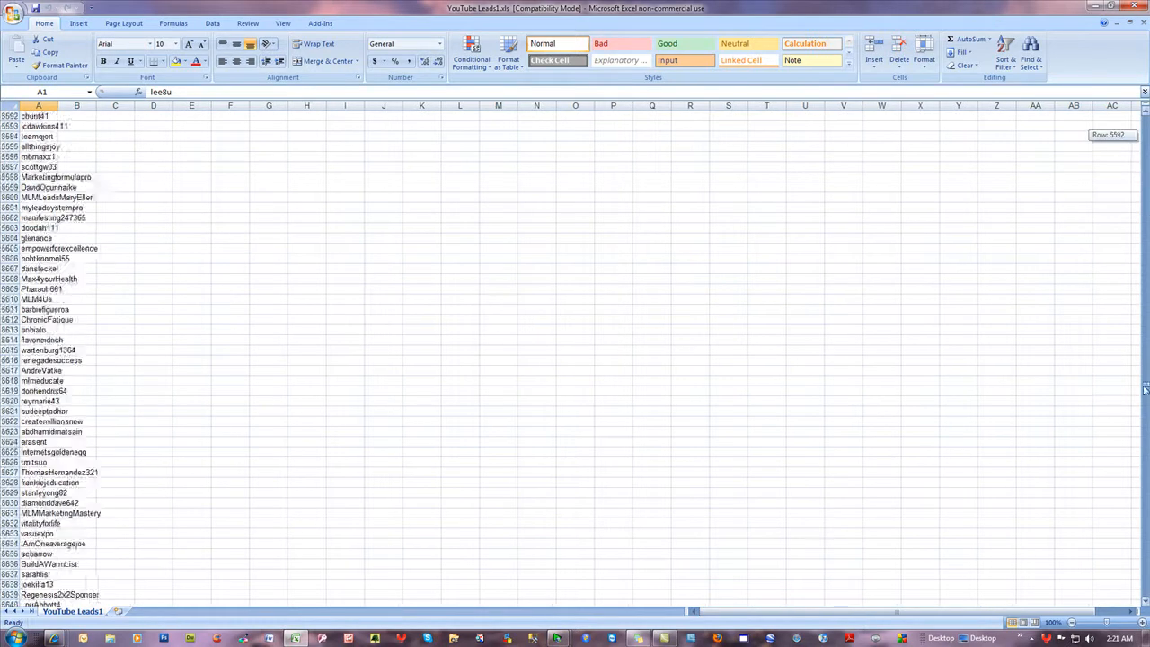
{"action": "scroll", "scroll_direction": "down", "scroll_amount": 3}
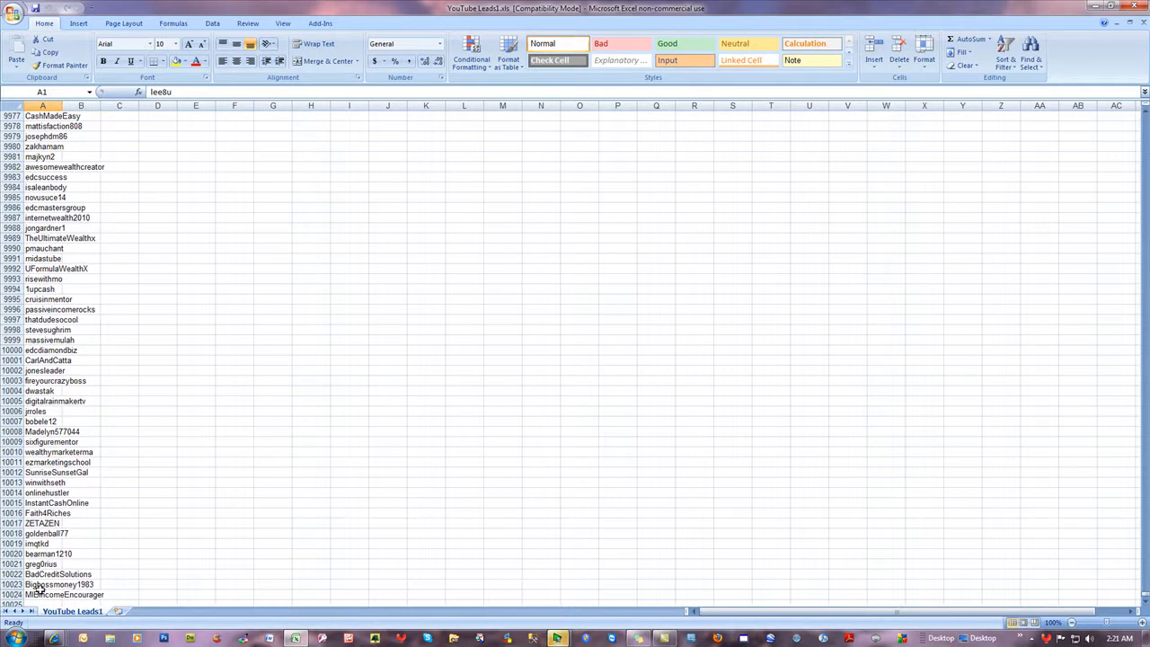
{"action": "scroll", "scroll_direction": "up", "scroll_amount": 3}
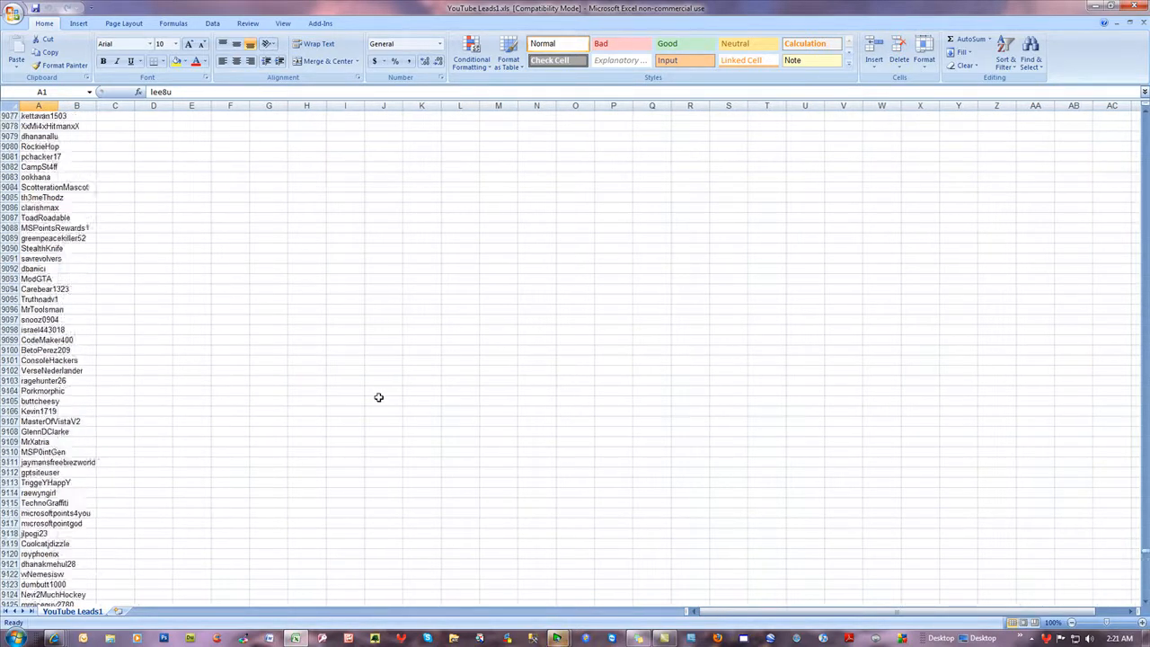
{"action": "scroll", "scroll_direction": "up", "scroll_amount": 3}
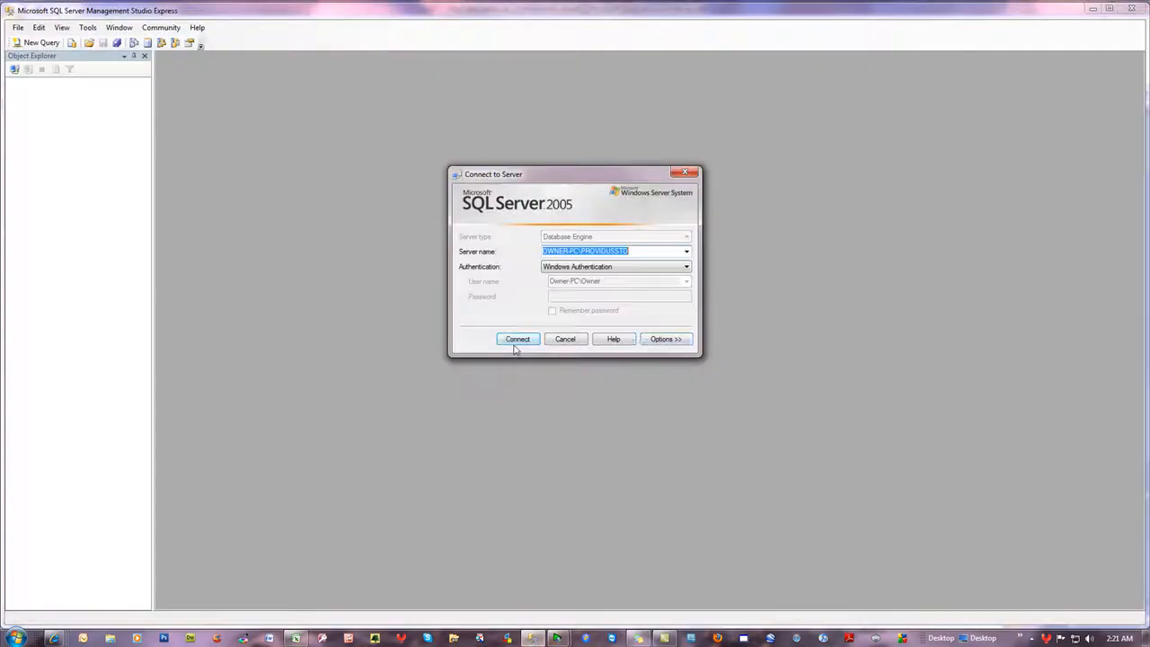
Step: Connect to OWNER-PC\PROVIDUSSTD and expand the Databases folder
{"action": "left_click", "coordinate": [517, 338]}
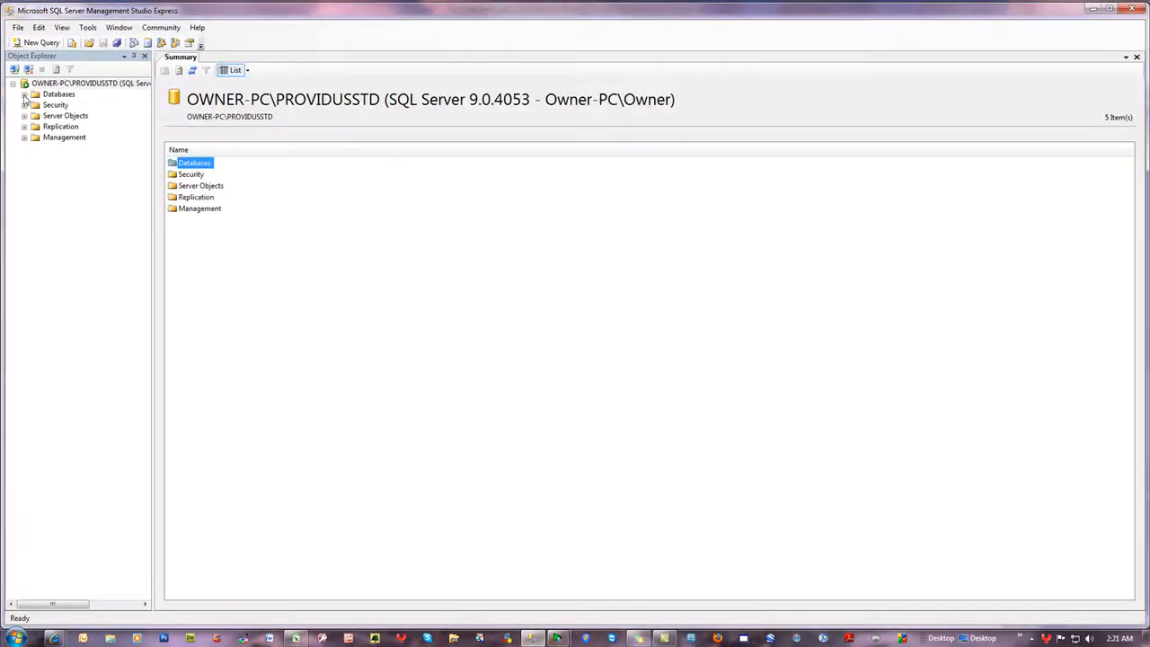
{"action": "left_click", "coordinate": [25, 93]}
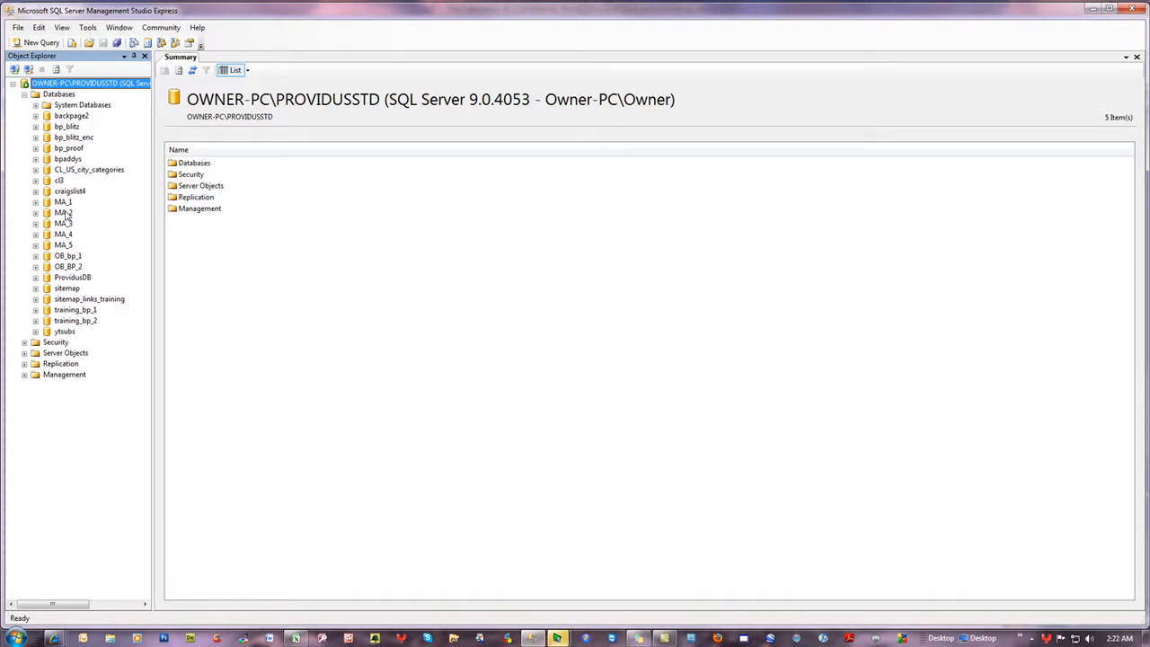
{"action": "mouse_move", "coordinate": [81, 196]}
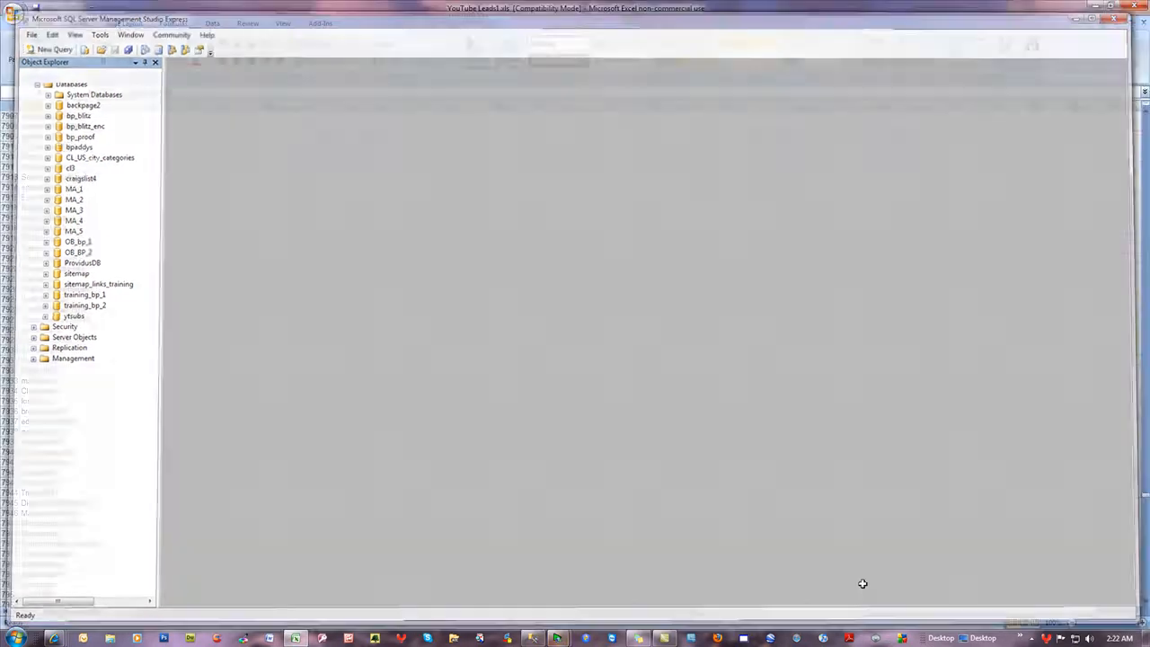
Step: Return to Excel, scroll YouTube Leads1 to the top, and show the Office button menu
{"action": "left_click", "coordinate": [296, 637]}
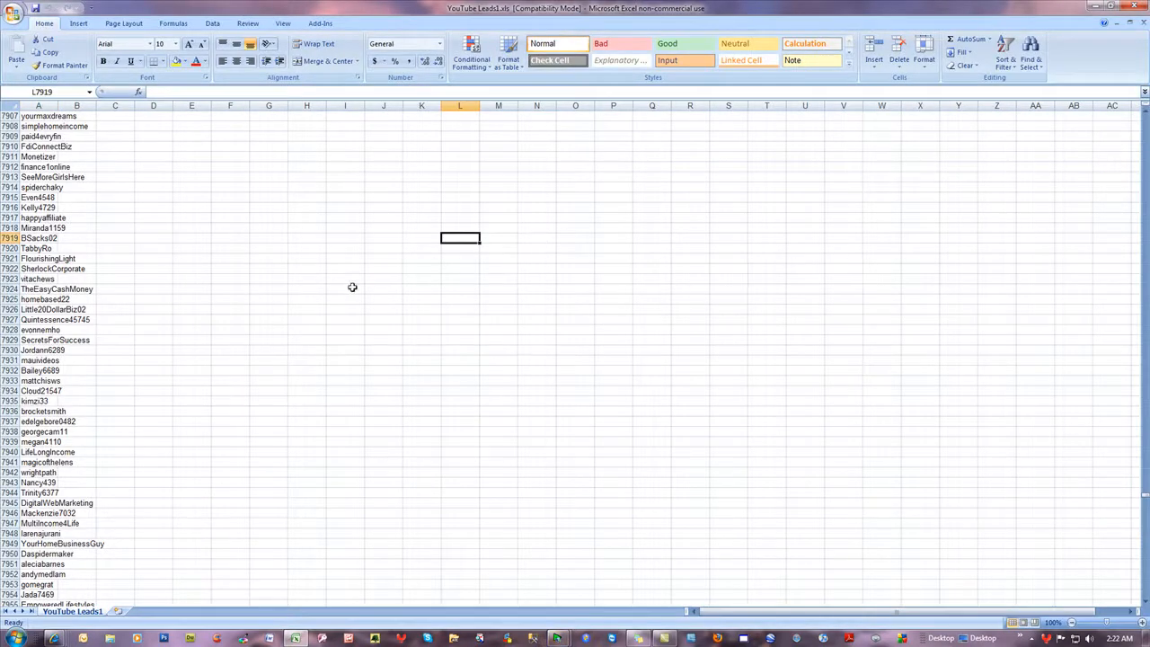
{"action": "scroll", "scroll_direction": "up", "scroll_amount": 3}
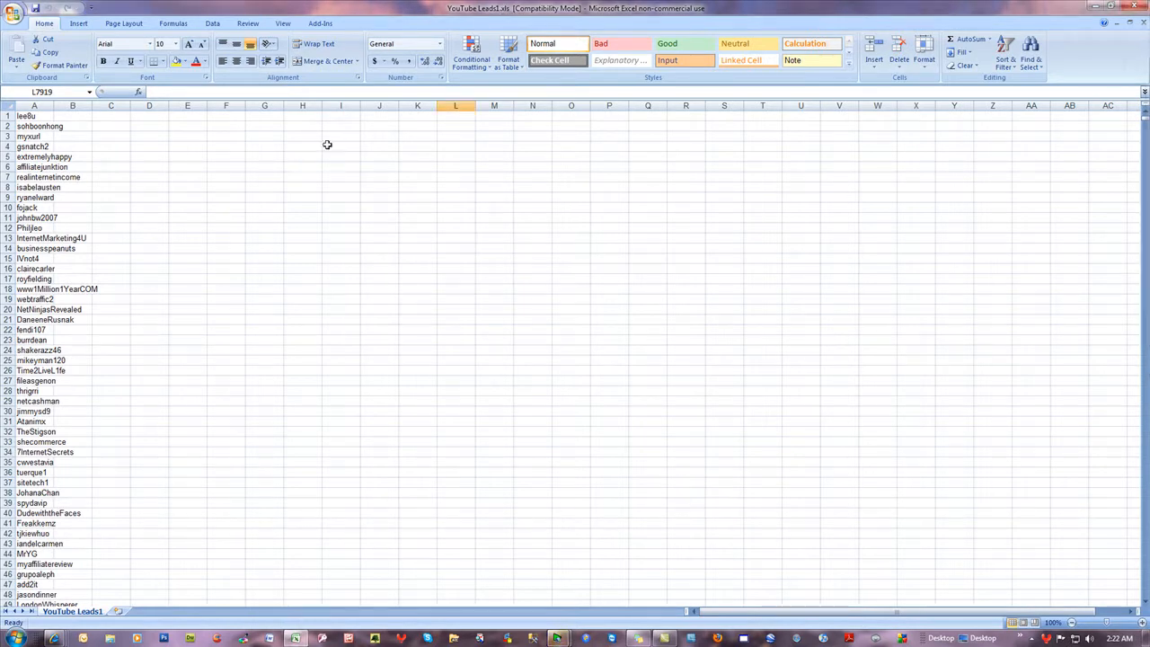
{"action": "left_click", "coordinate": [264, 166]}
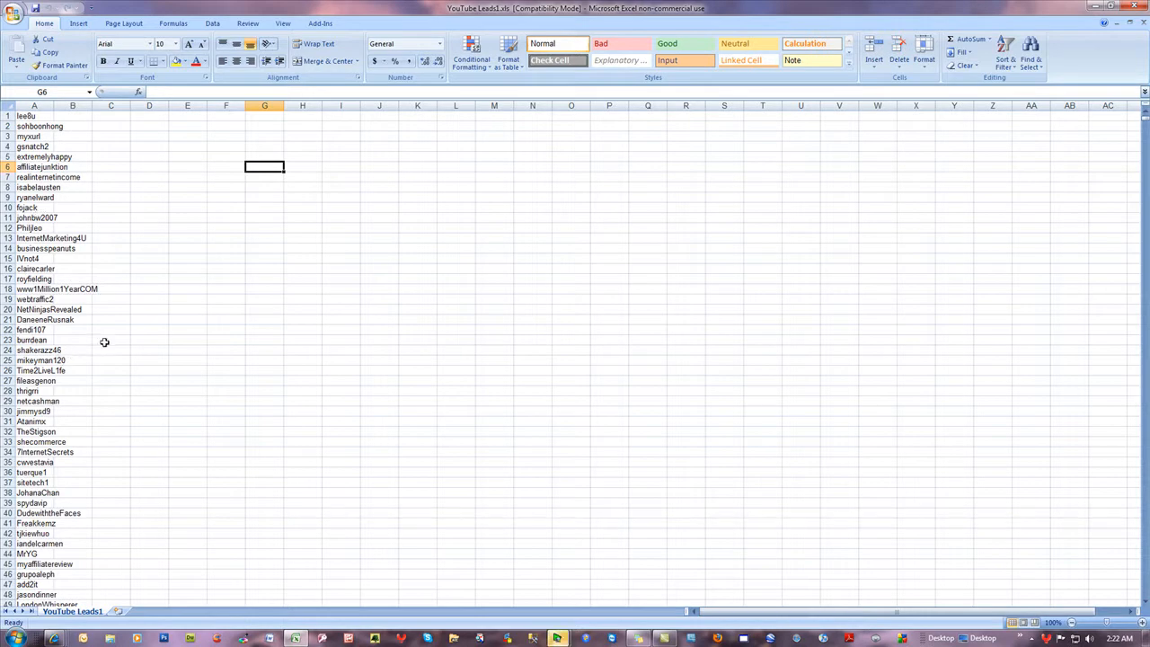
{"action": "mouse_move", "coordinate": [38, 309]}
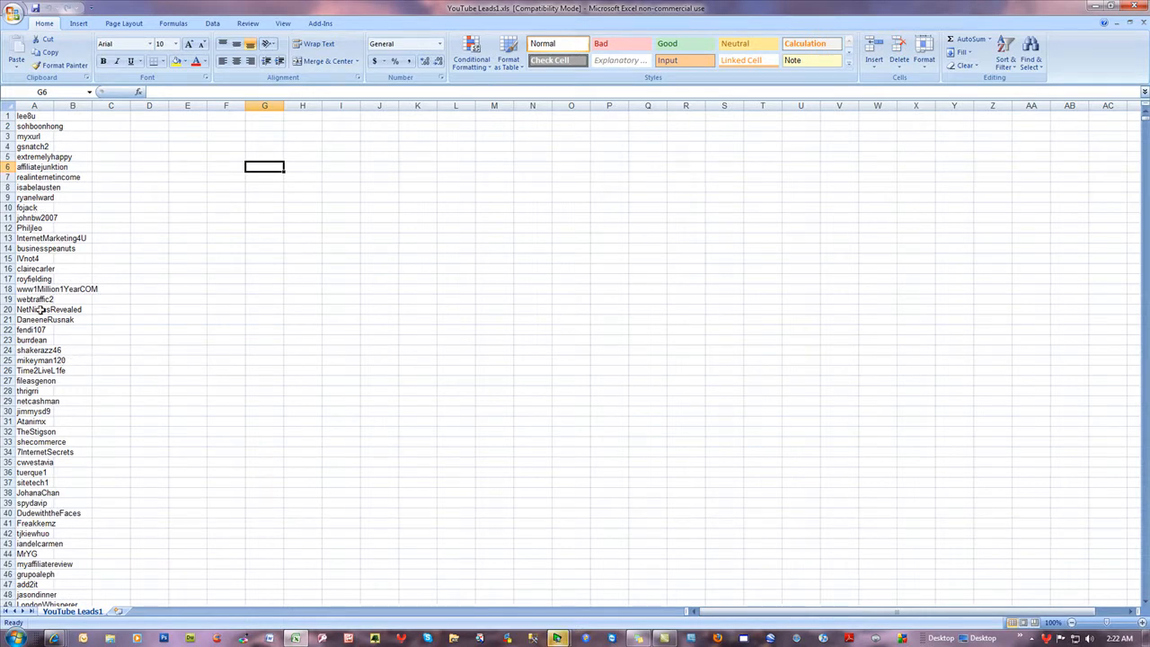
{"action": "left_click", "coordinate": [149, 145]}
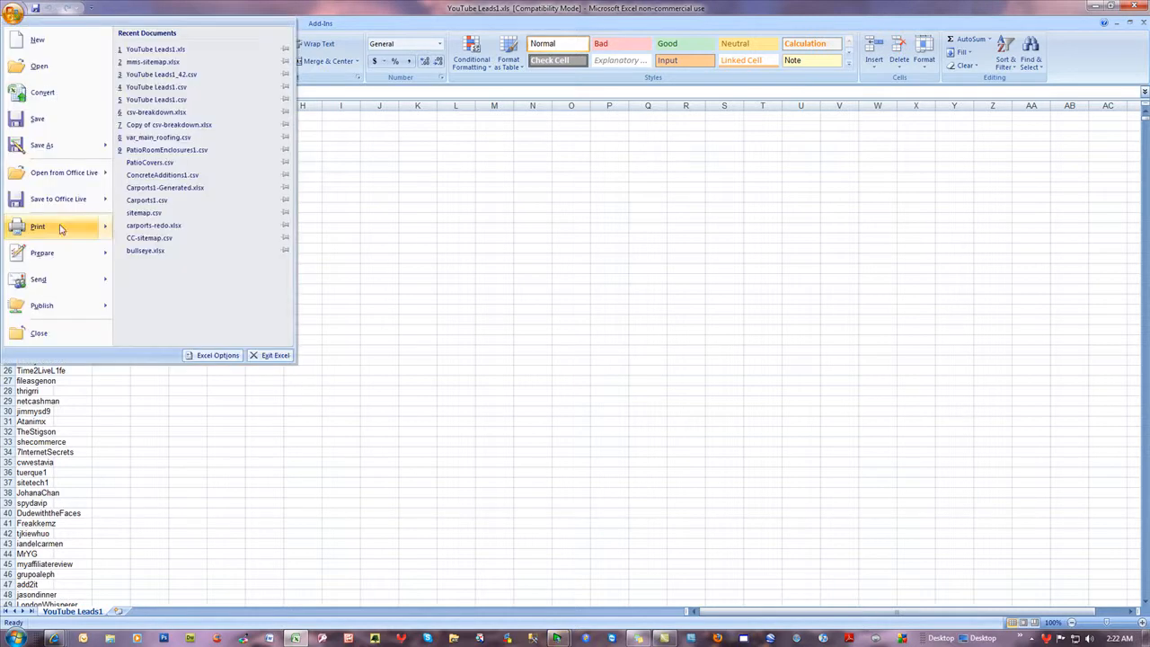
Step: Save YouTube Leads1 as CSV (Comma delimited), keep the format, and close without saving again
{"action": "left_click", "coordinate": [42, 145]}
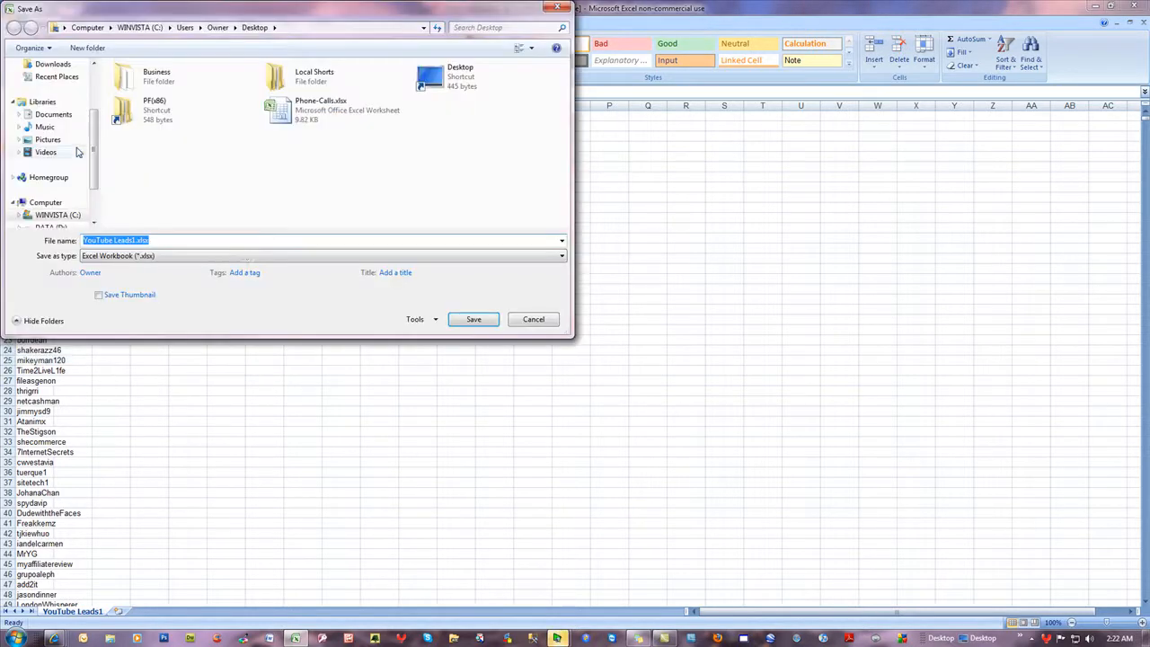
{"action": "left_click", "coordinate": [560, 255]}
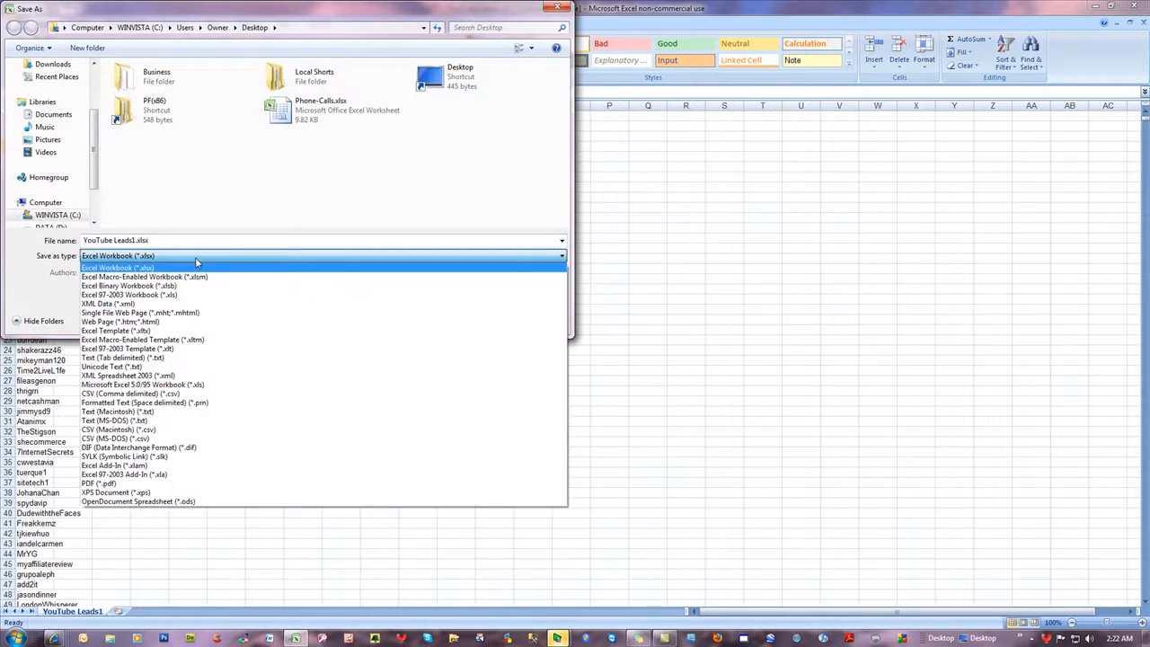
{"action": "left_click", "coordinate": [131, 393]}
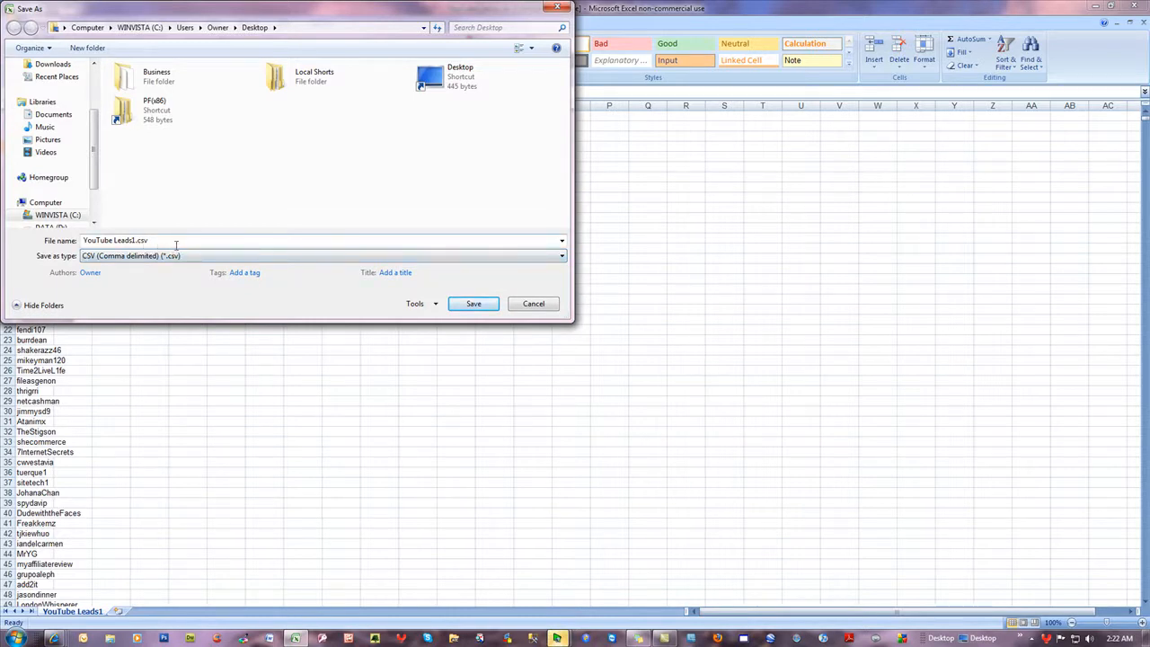
{"action": "left_click", "coordinate": [473, 303]}
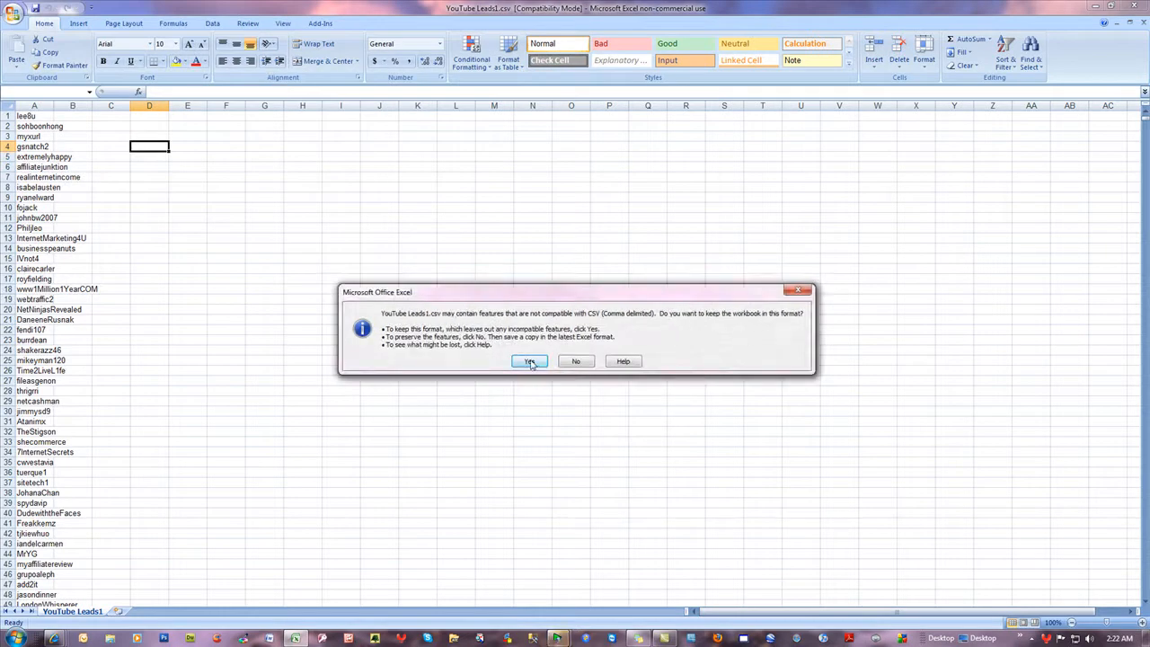
{"action": "left_click", "coordinate": [529, 360]}
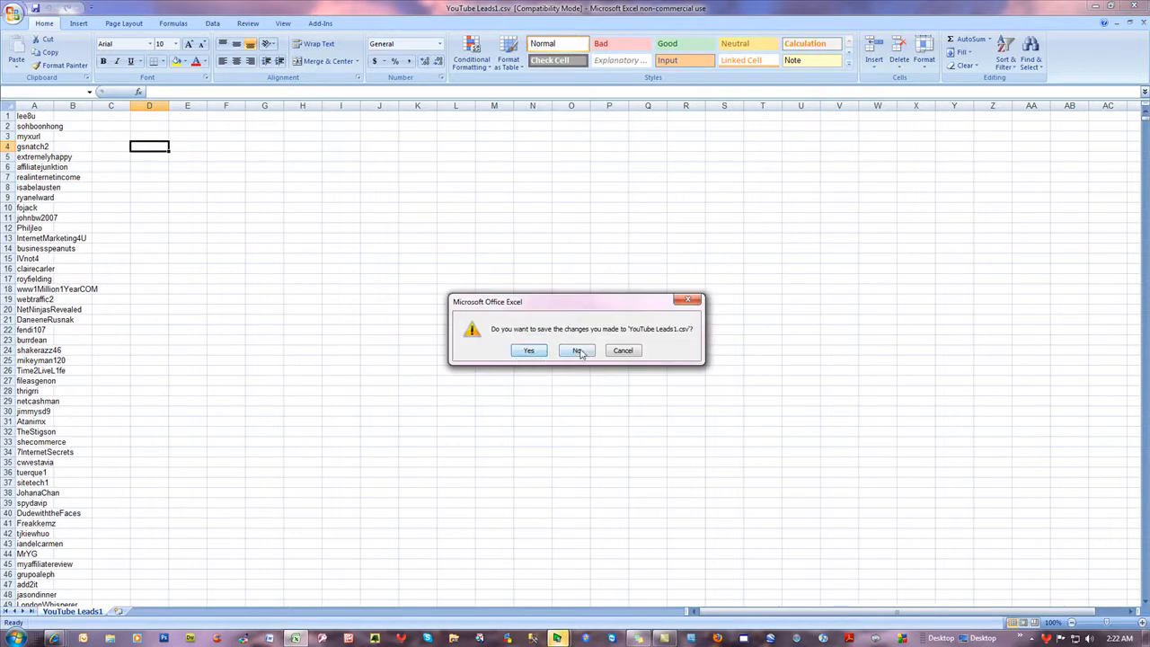
{"action": "left_click", "coordinate": [577, 350]}
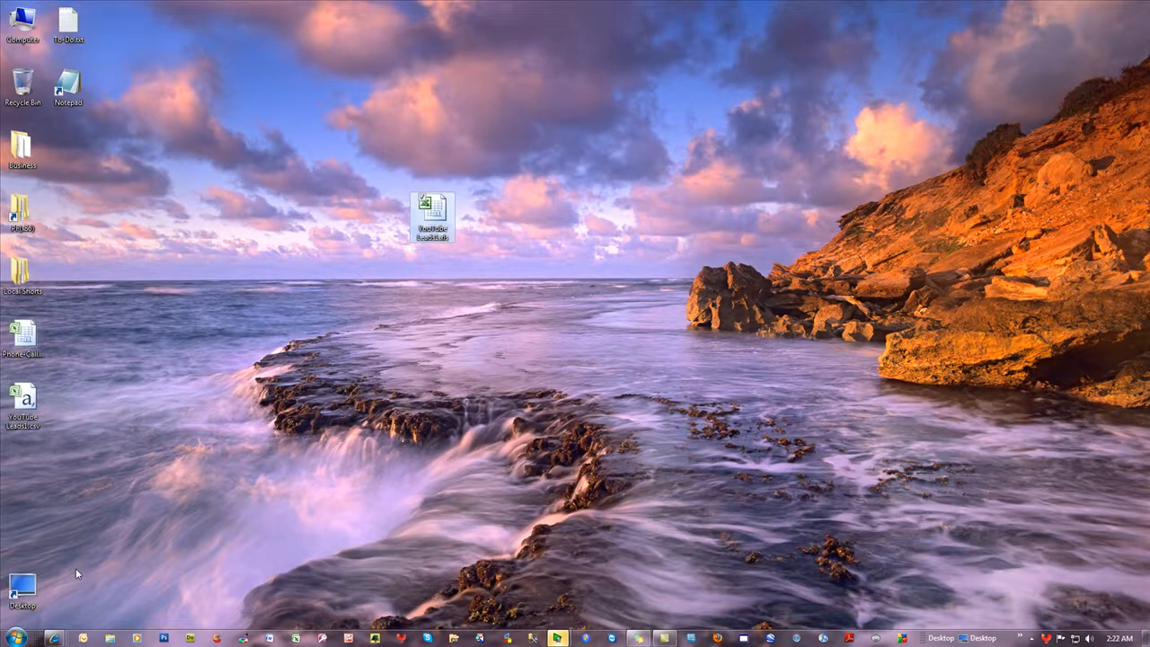
Step: Move YouTube Leads1.csv into a new desktop folder named biglist, then open it
{"action": "left_click_drag", "start_coordinate": [22, 399], "coordinate": [377, 337]}
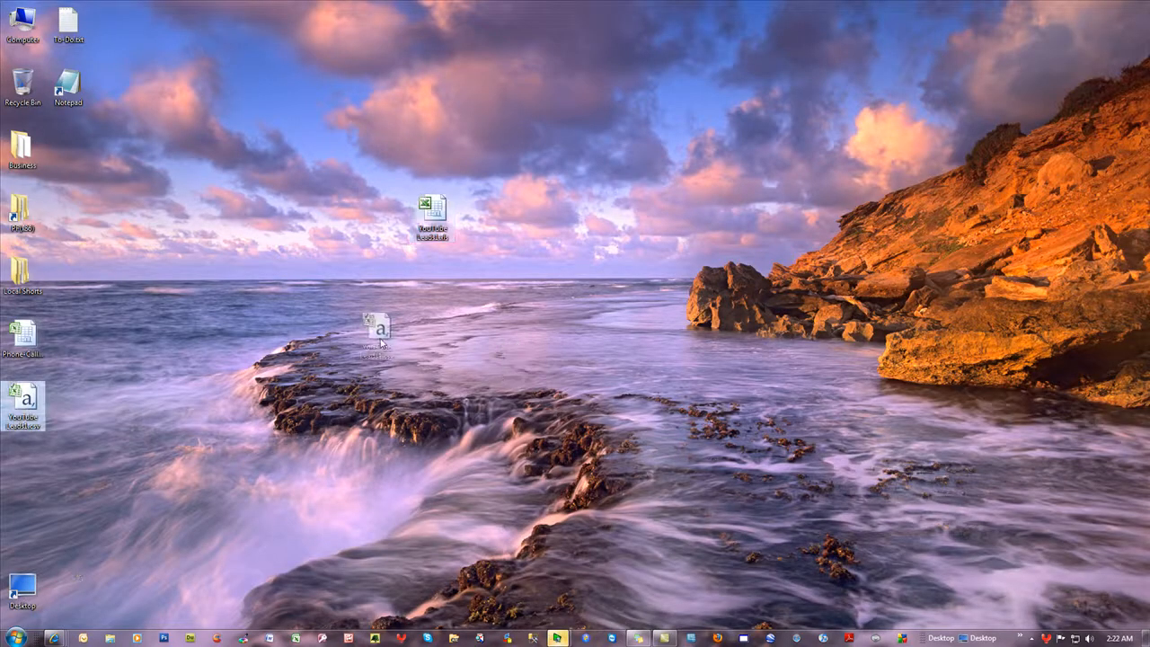
{"action": "left_click_drag", "start_coordinate": [378, 337], "coordinate": [296, 274]}
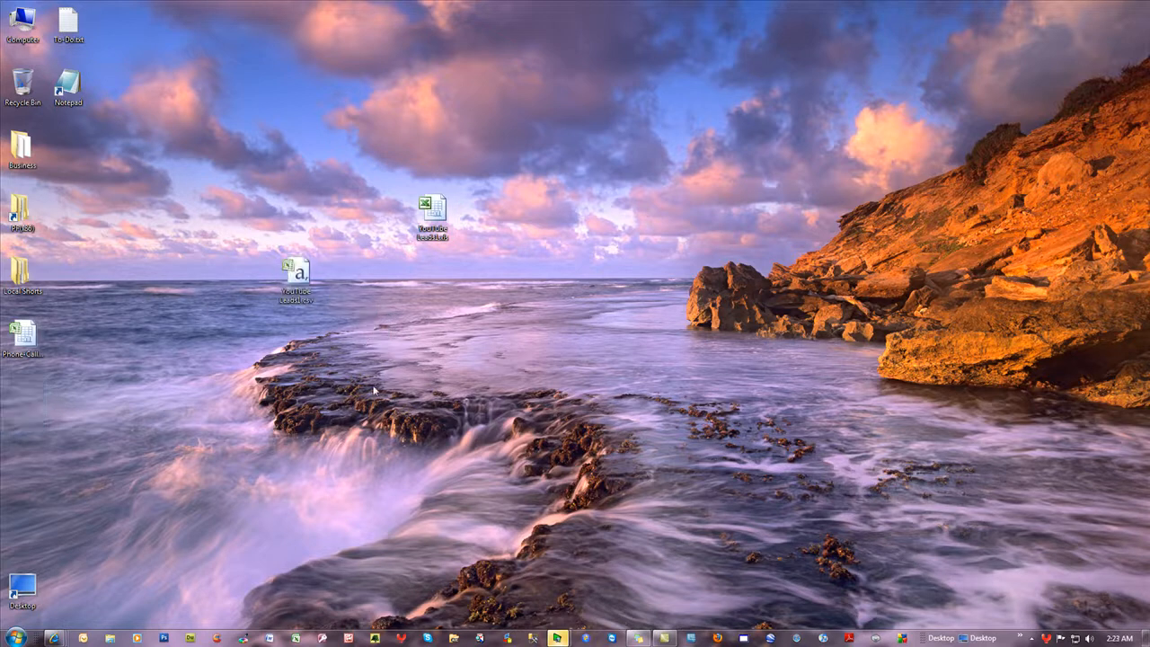
{"action": "right_click", "coordinate": [363, 276]}
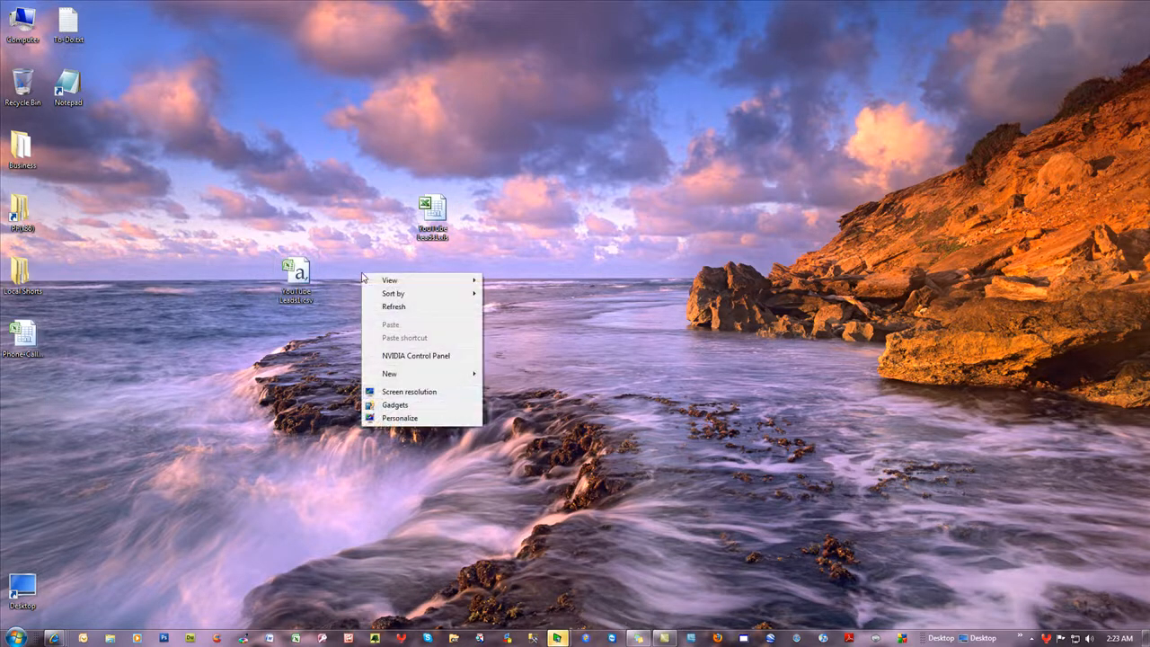
{"action": "left_click", "coordinate": [389, 373]}
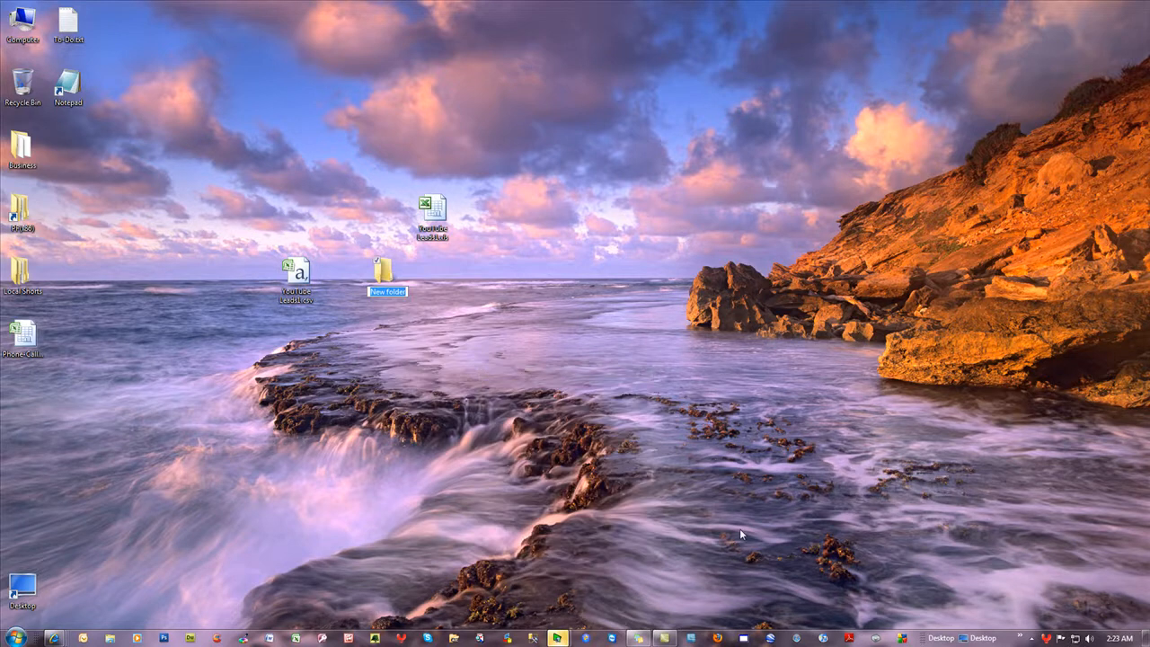
{"action": "type", "text": "biglist"}
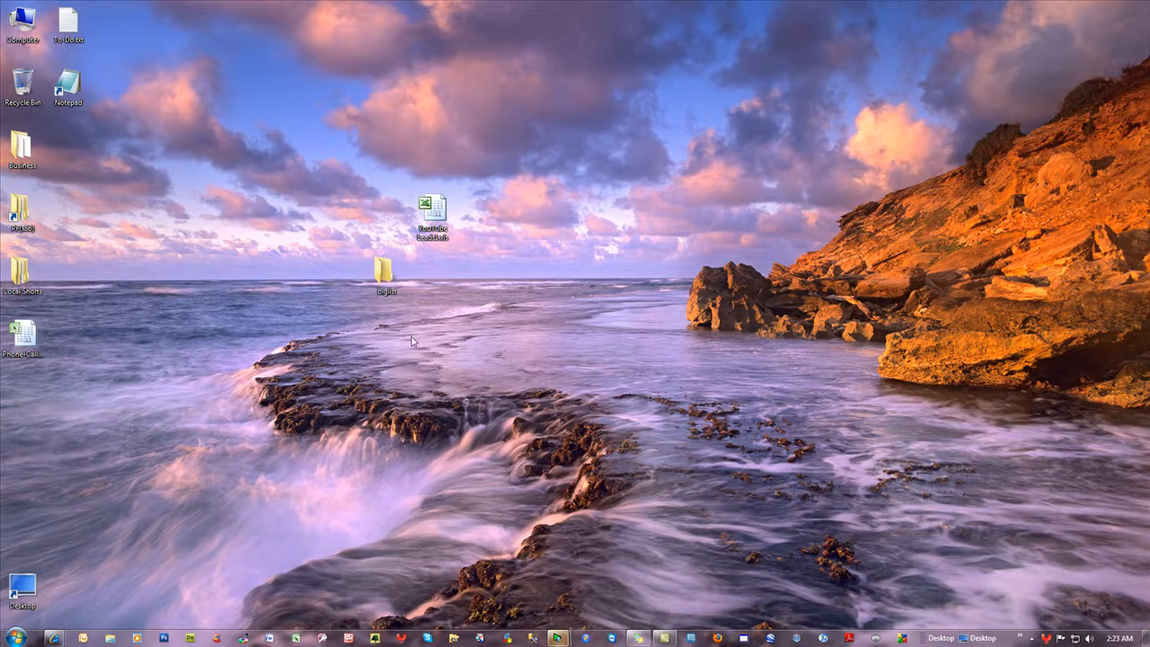
{"action": "double_click", "coordinate": [386, 269]}
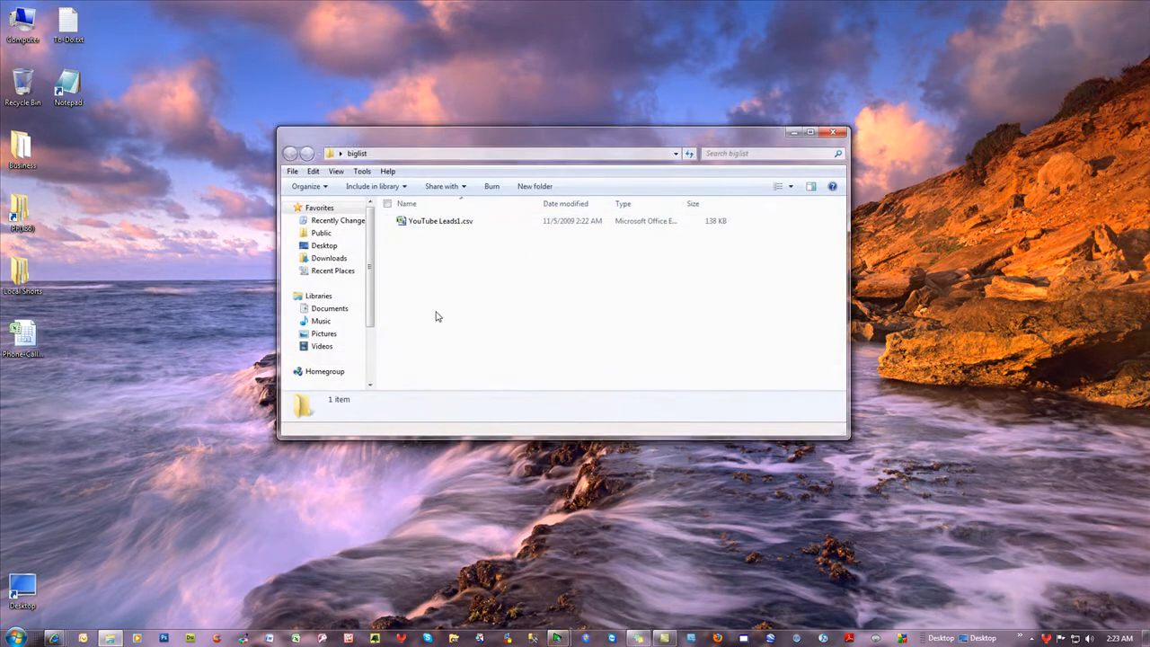
{"action": "mouse_move", "coordinate": [446, 311]}
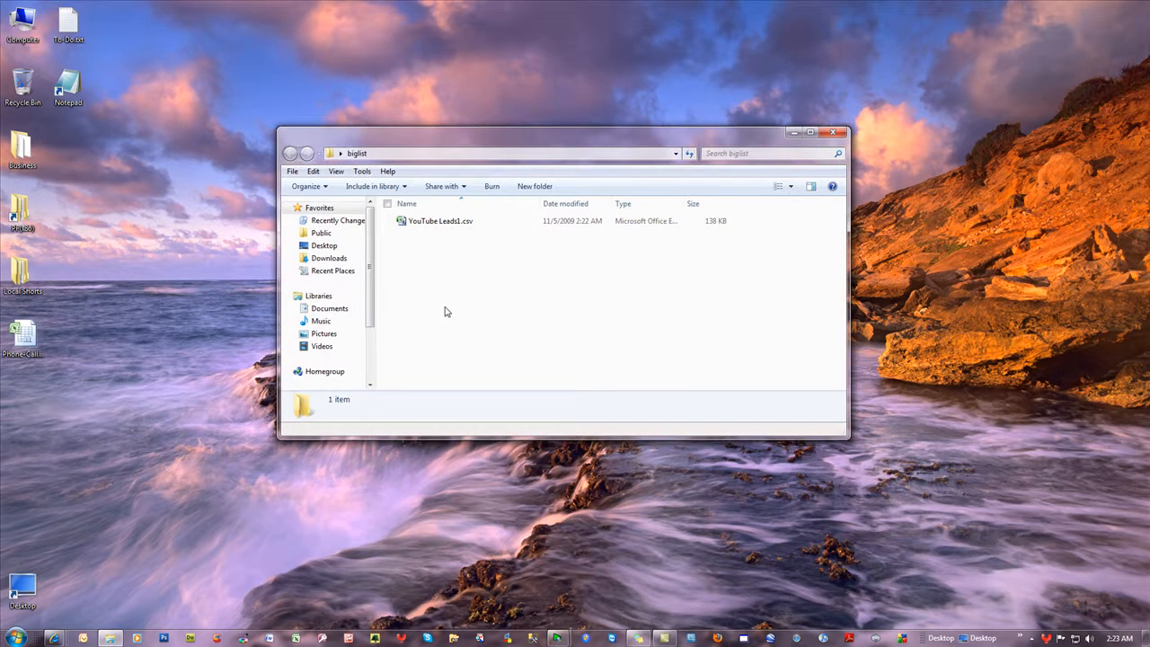
{"action": "left_click", "coordinate": [440, 221]}
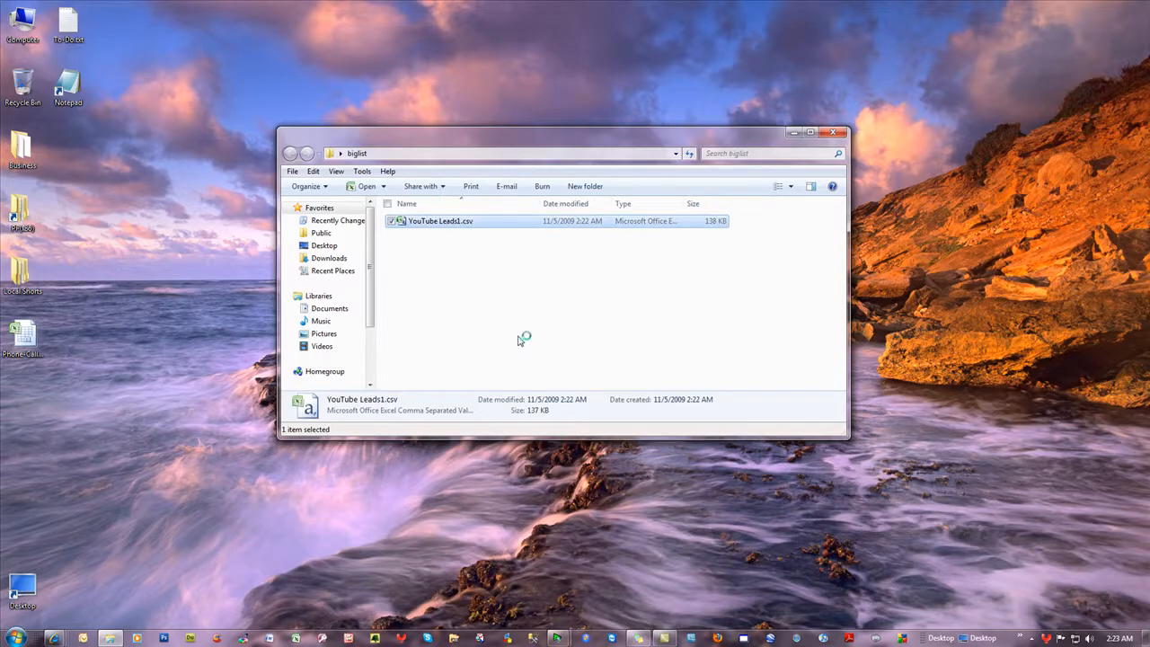
Step: Open YouTube Leads1.csv in Excel and insert an empty column before the usernames
{"action": "double_click", "coordinate": [441, 220]}
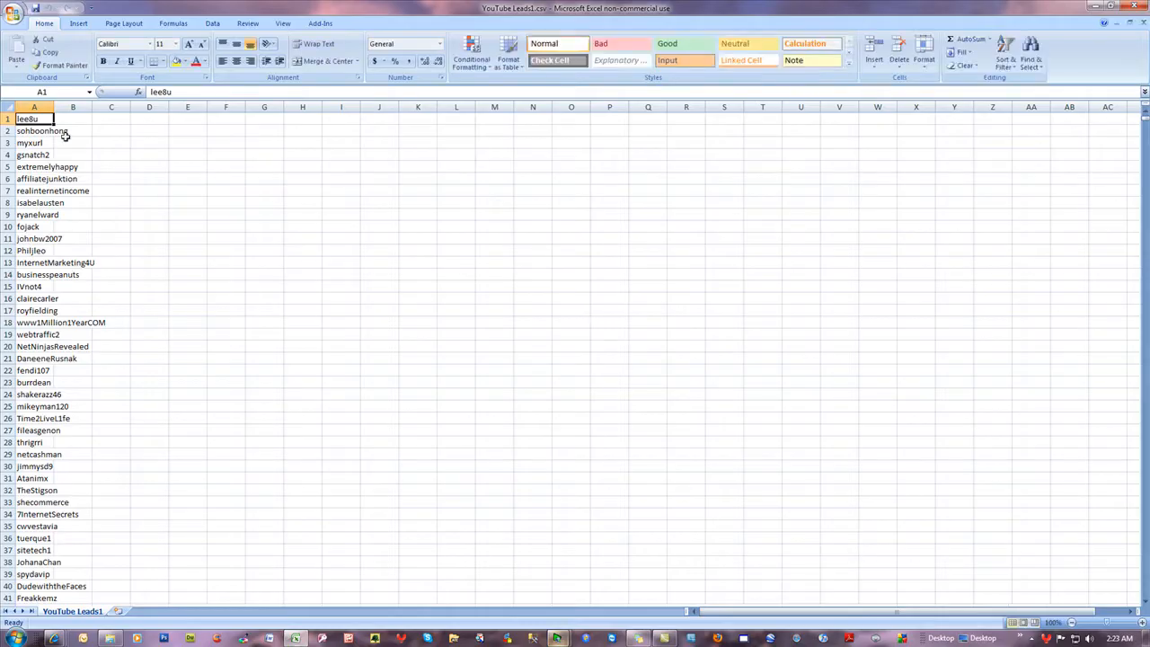
{"action": "left_click", "coordinate": [35, 106]}
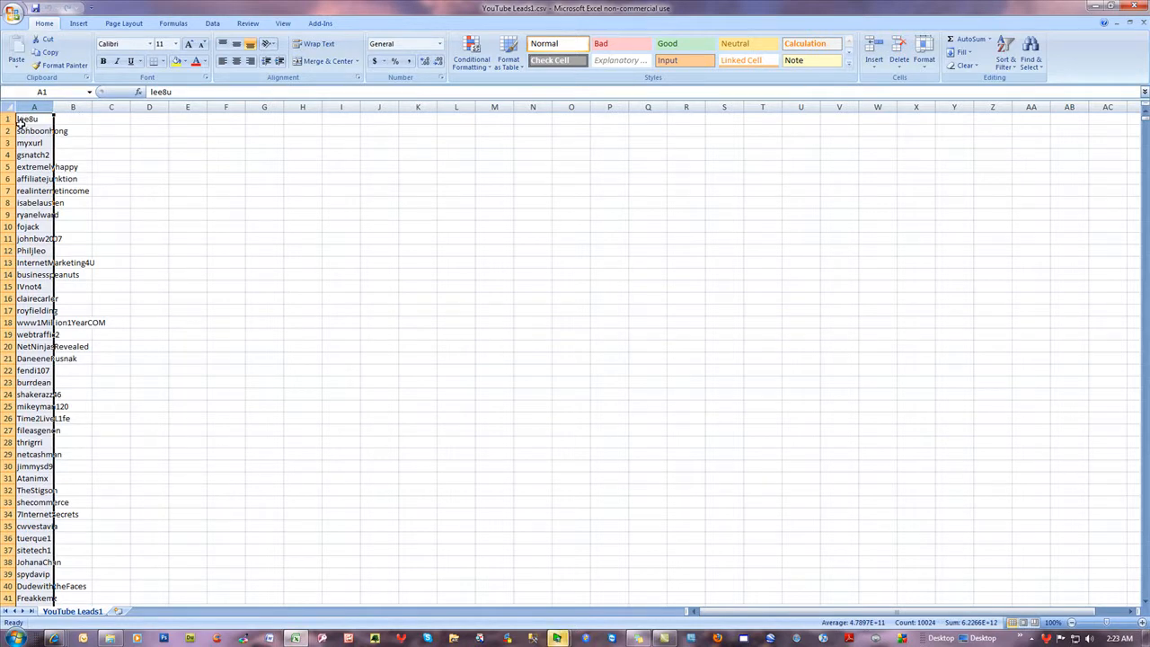
{"action": "right_click", "coordinate": [34, 118]}
{"action": "type", "text": "<b>"}
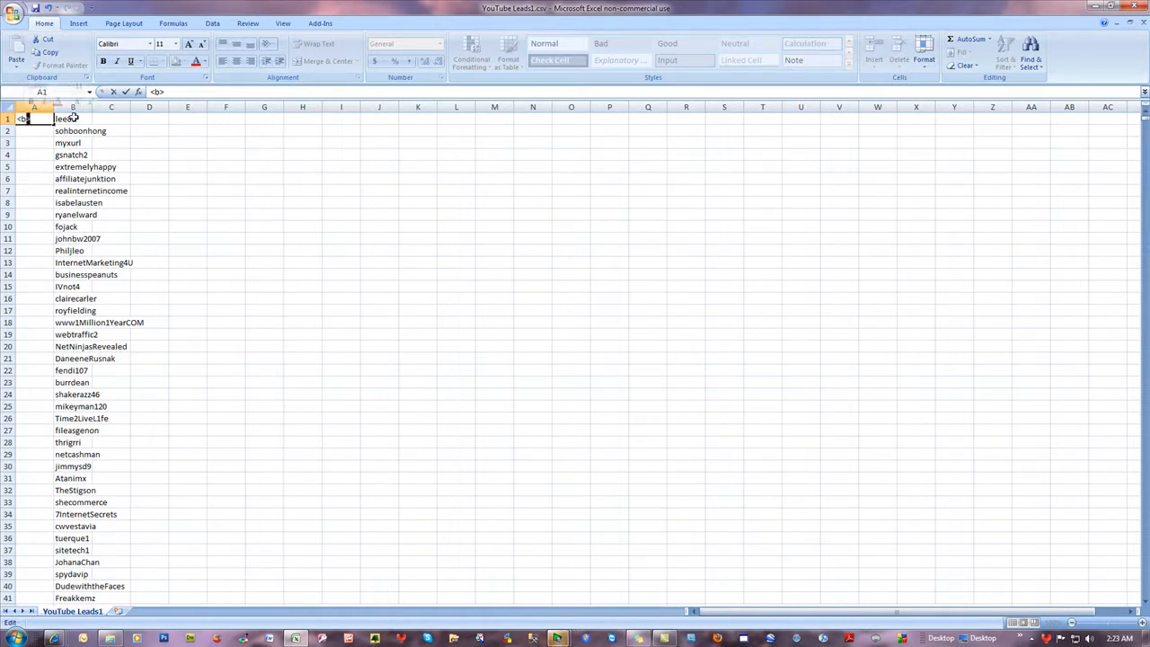
Step: Enter the </b> and <b> tags in C1 and A1, and autofit column B
{"action": "left_click", "coordinate": [73, 118]}
{"action": "type", "text": "<"}
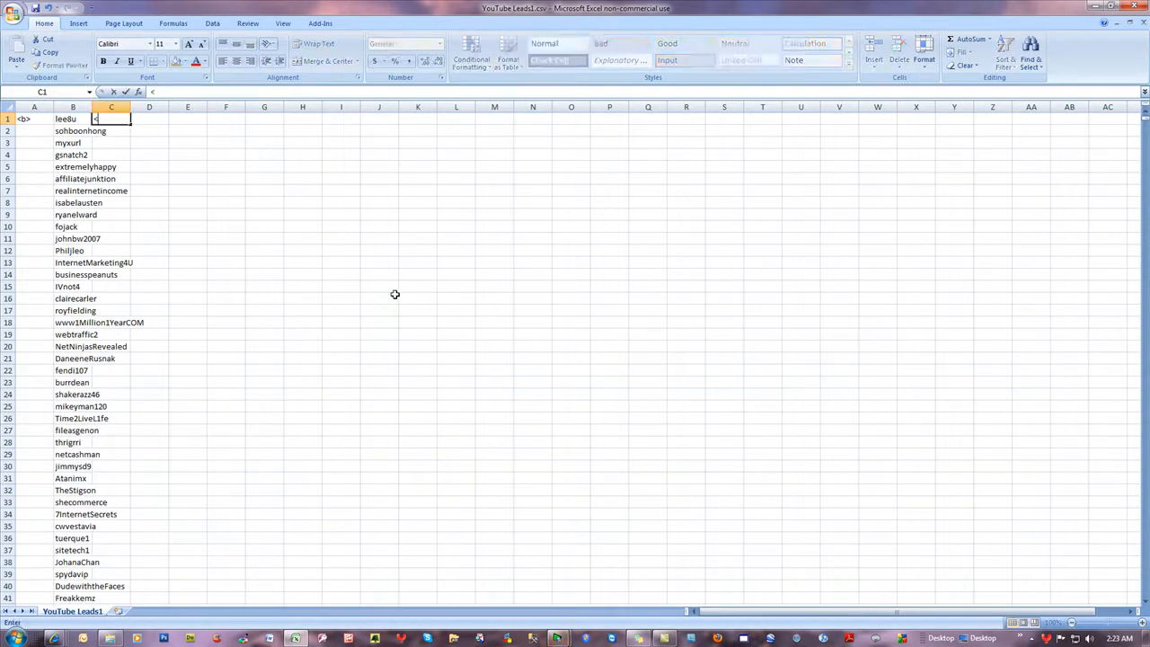
{"action": "type", "text": "/b"}
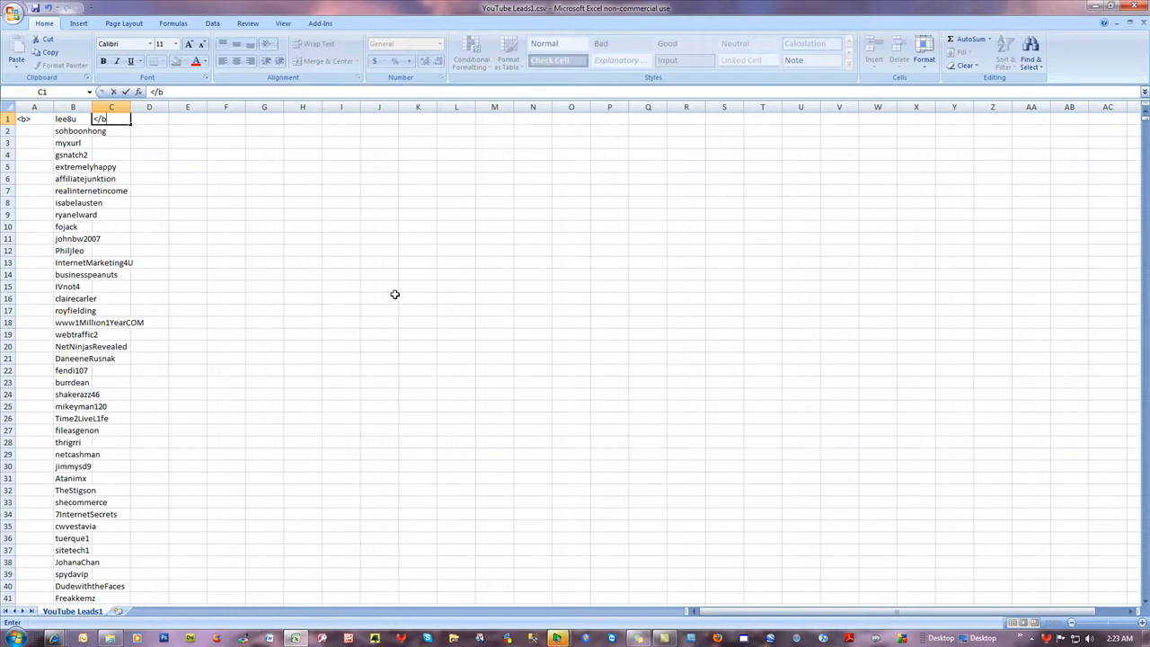
{"action": "left_click", "coordinate": [378, 285]}
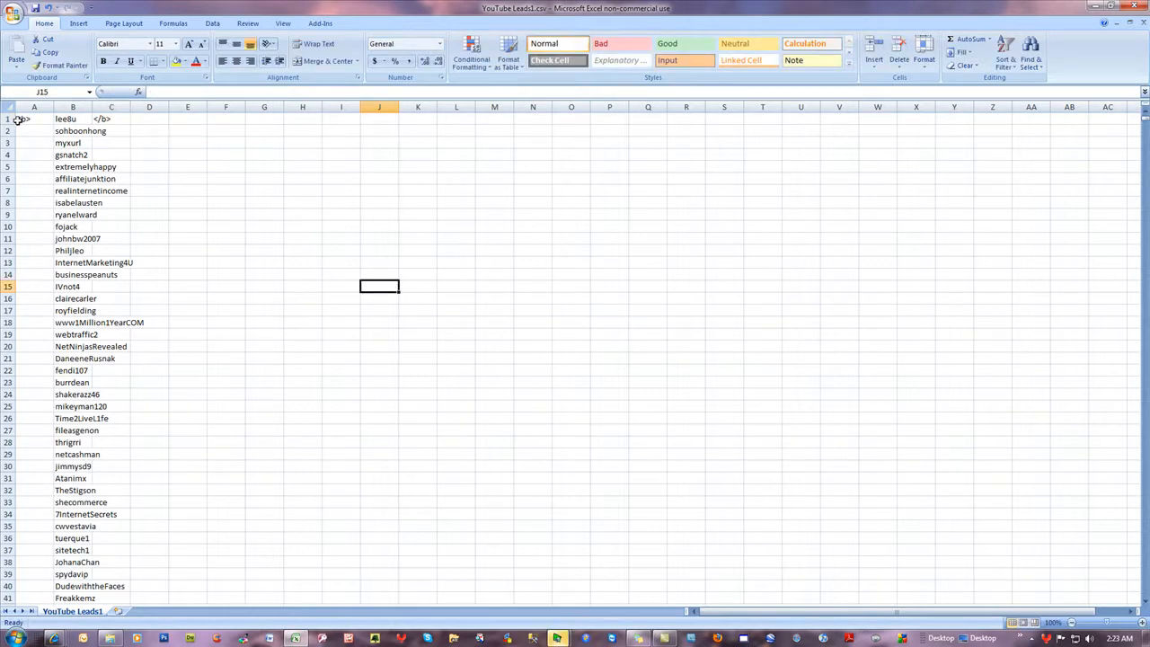
{"action": "double_click", "coordinate": [110, 119]}
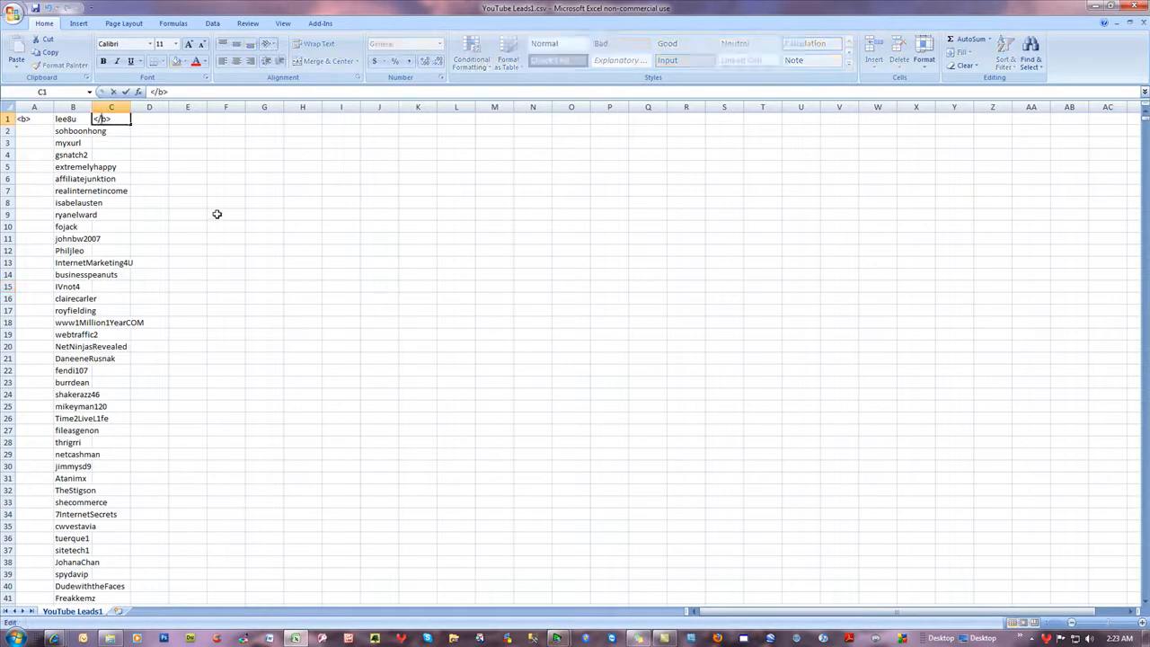
{"action": "type", "text": "<b>"}
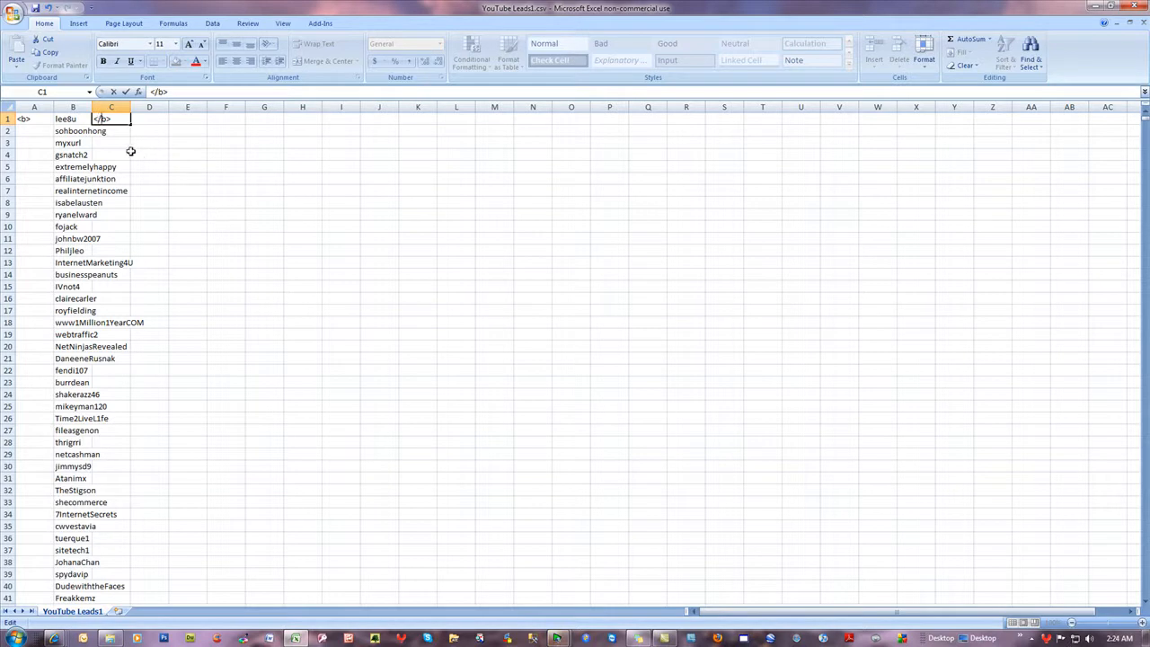
{"action": "mouse_move", "coordinate": [27, 122]}
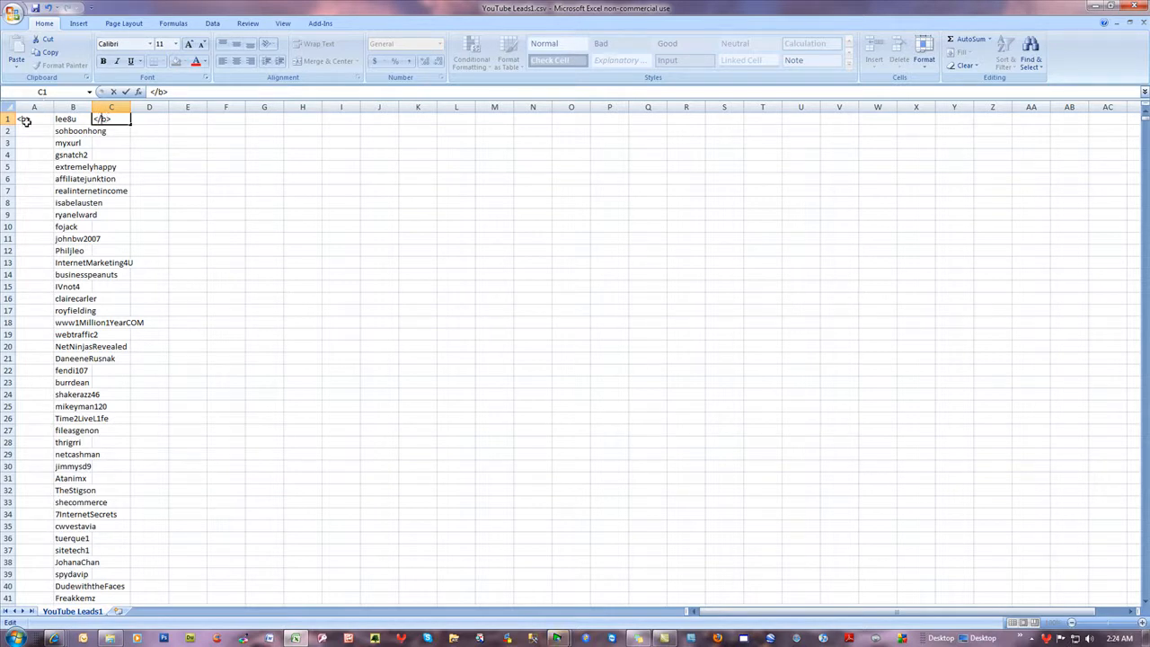
{"action": "left_click", "coordinate": [149, 130]}
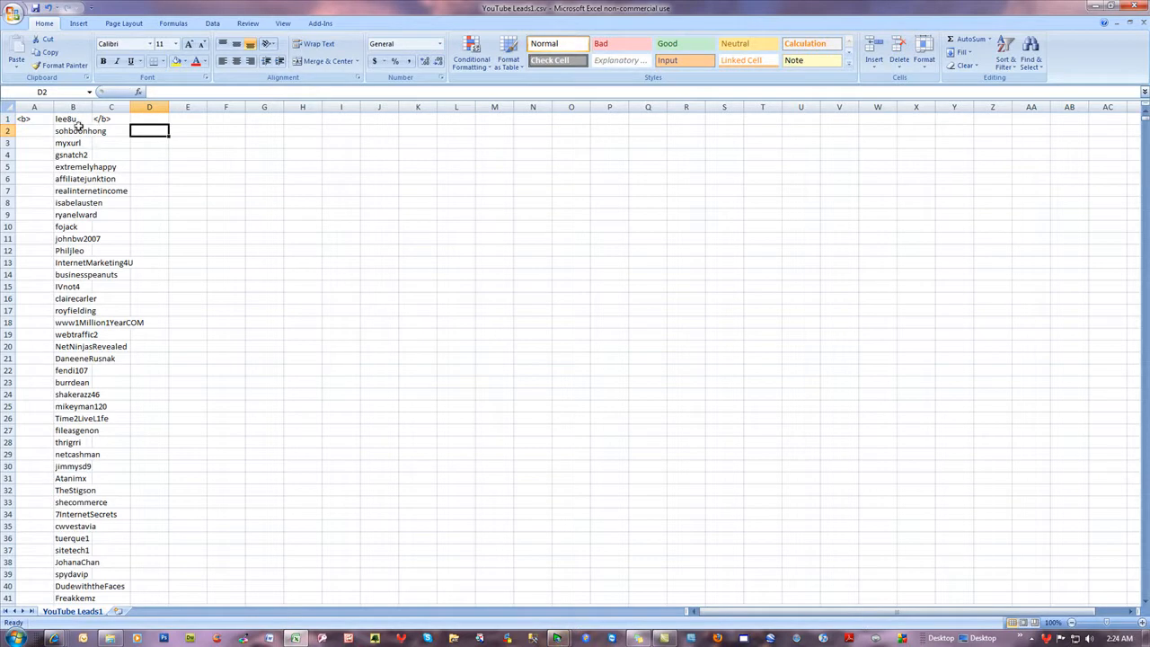
{"action": "mouse_move", "coordinate": [110, 137]}
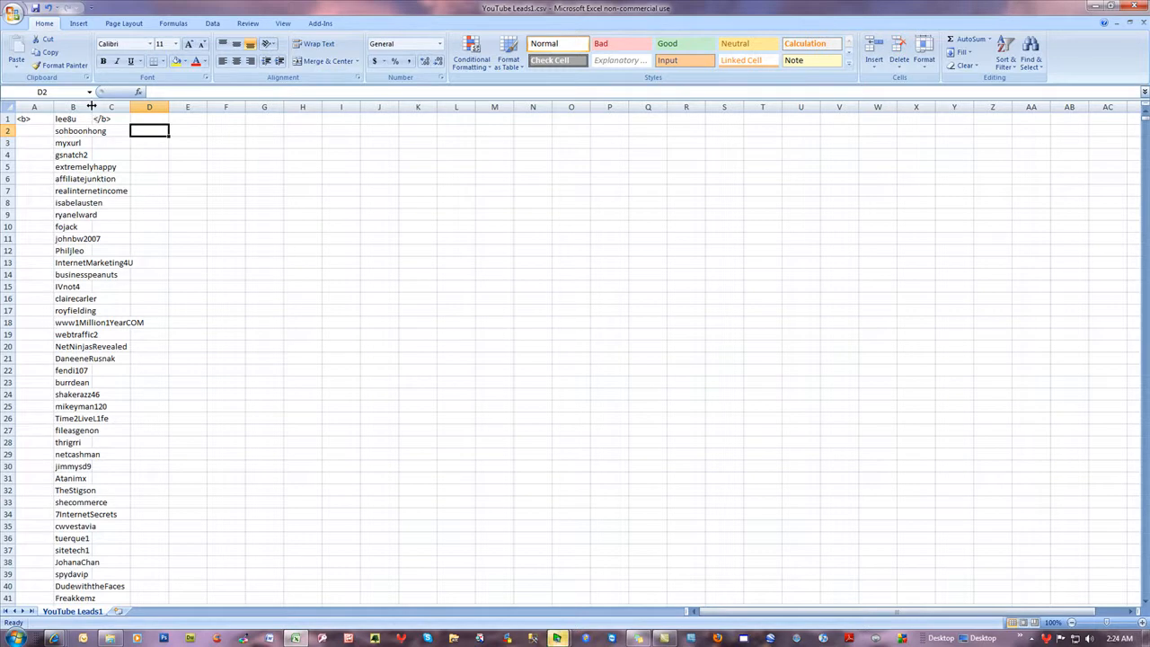
{"action": "left_click", "coordinate": [292, 297]}
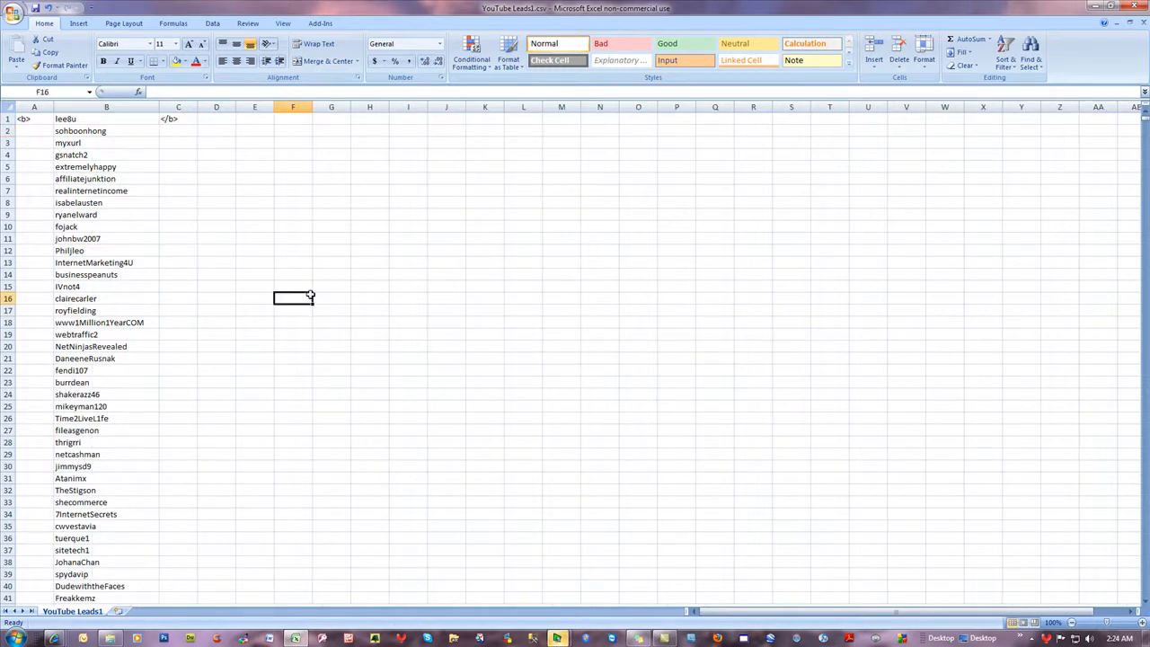
{"action": "mouse_move", "coordinate": [145, 240]}
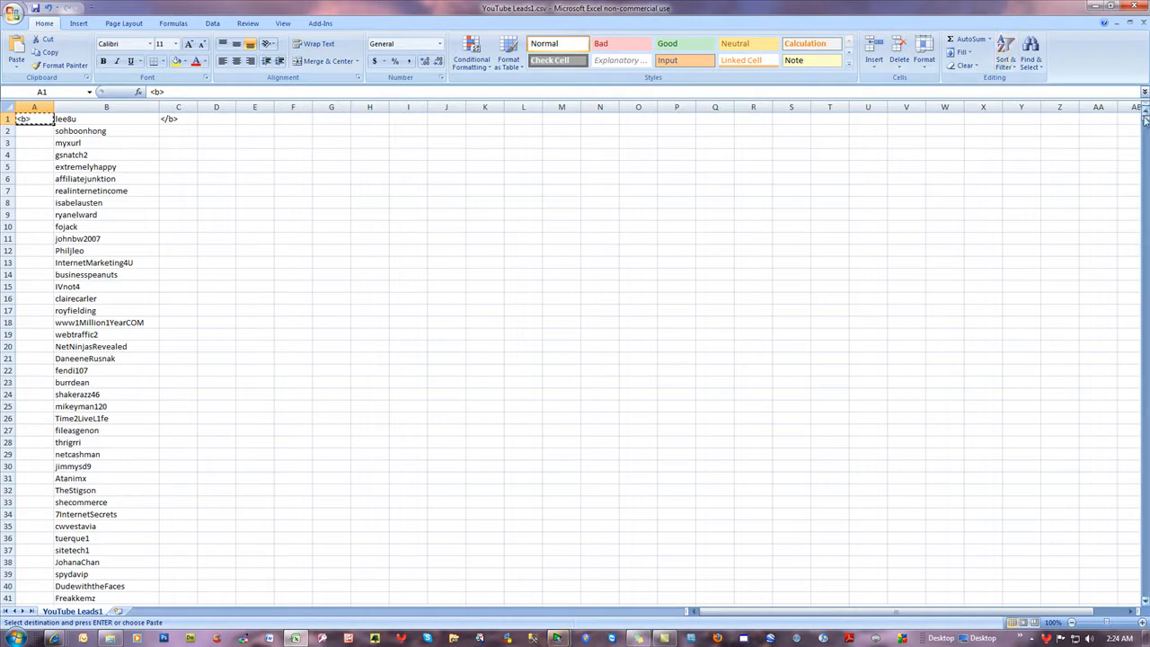
Step: Paste the <b> tag from A1 down column A through row 10024
{"action": "scroll", "scroll_direction": "down", "scroll_amount": 3}
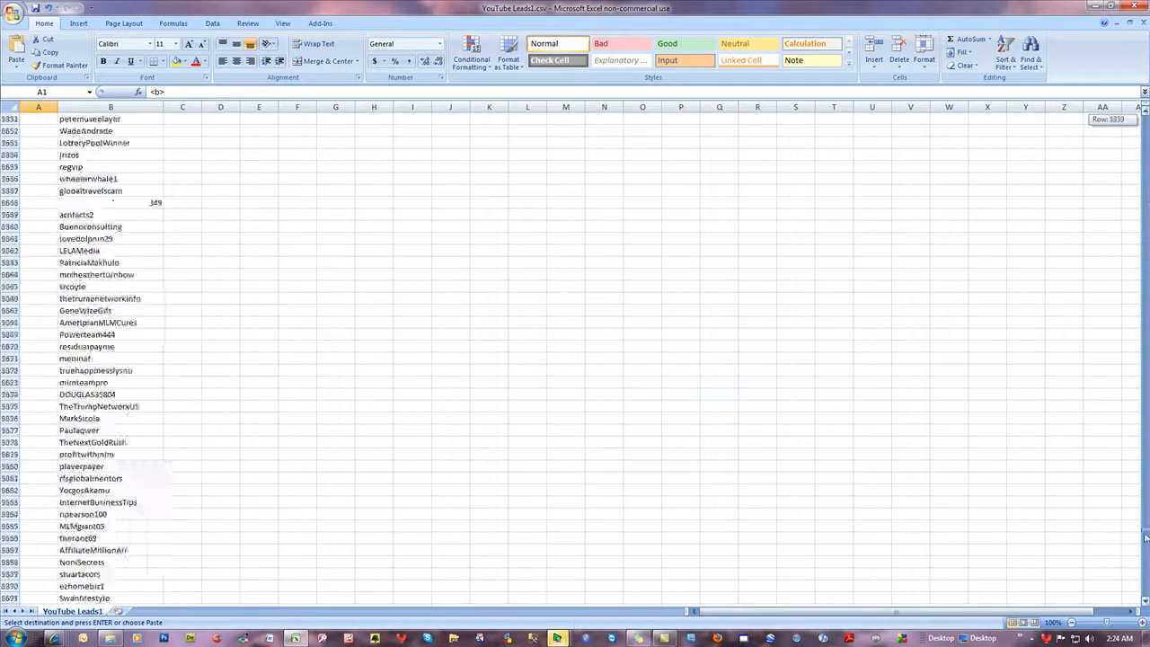
{"action": "scroll", "scroll_direction": "down", "scroll_amount": 3}
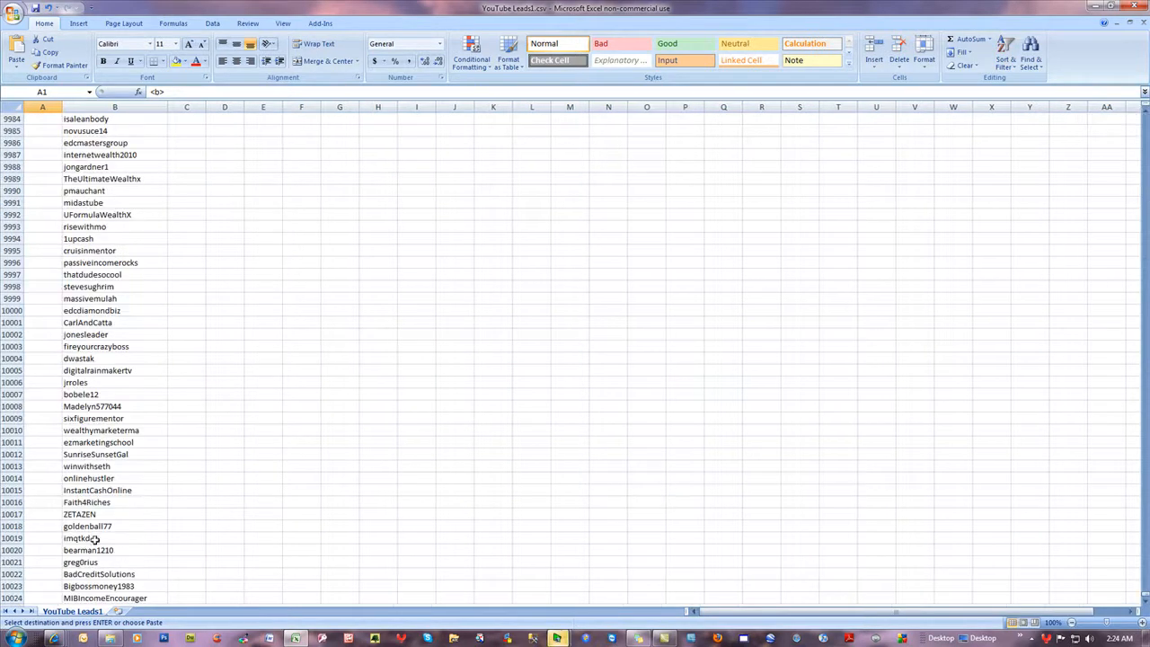
{"action": "scroll", "scroll_direction": "down", "scroll_amount": 3}
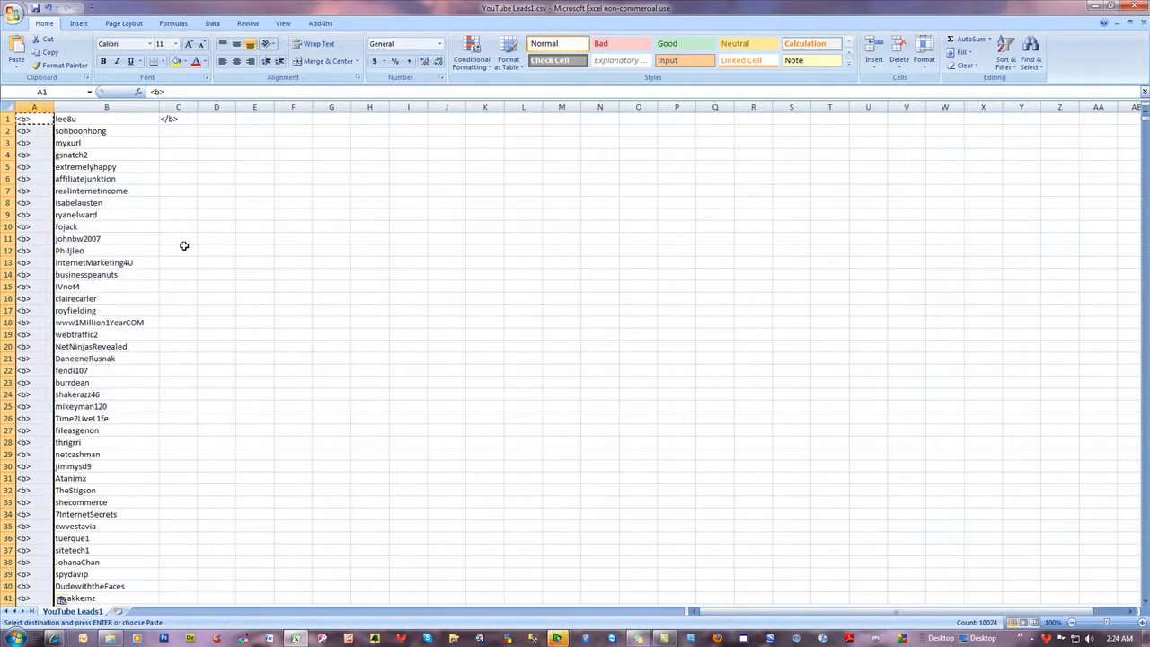
{"action": "left_click", "coordinate": [177, 238]}
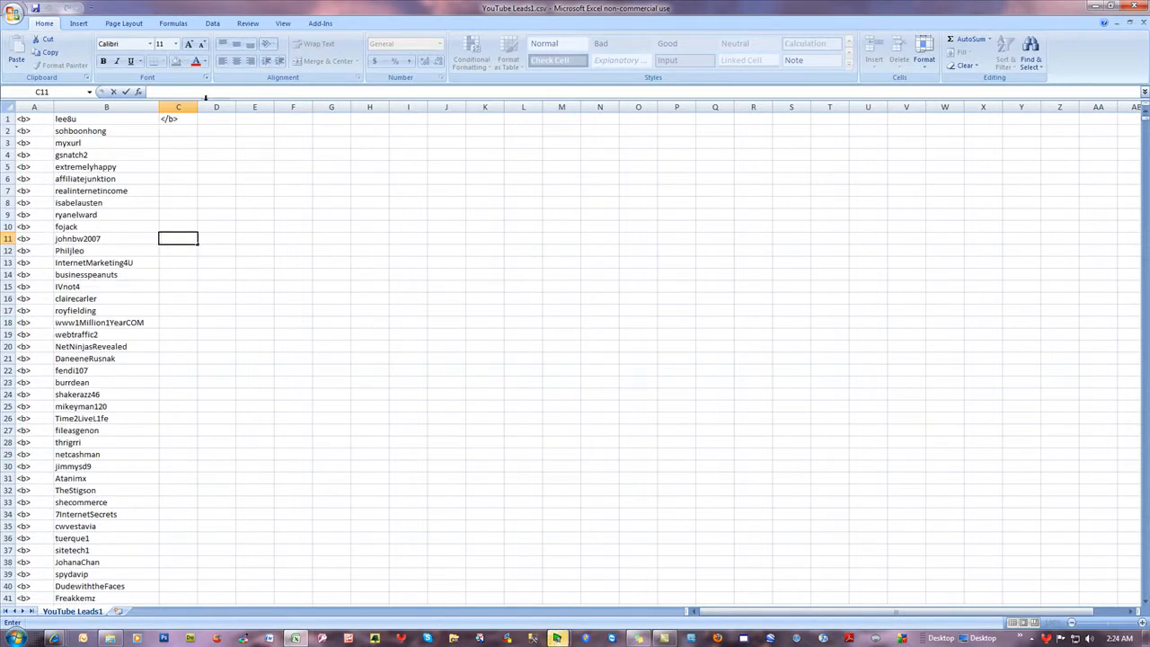
{"action": "right_click", "coordinate": [169, 118]}
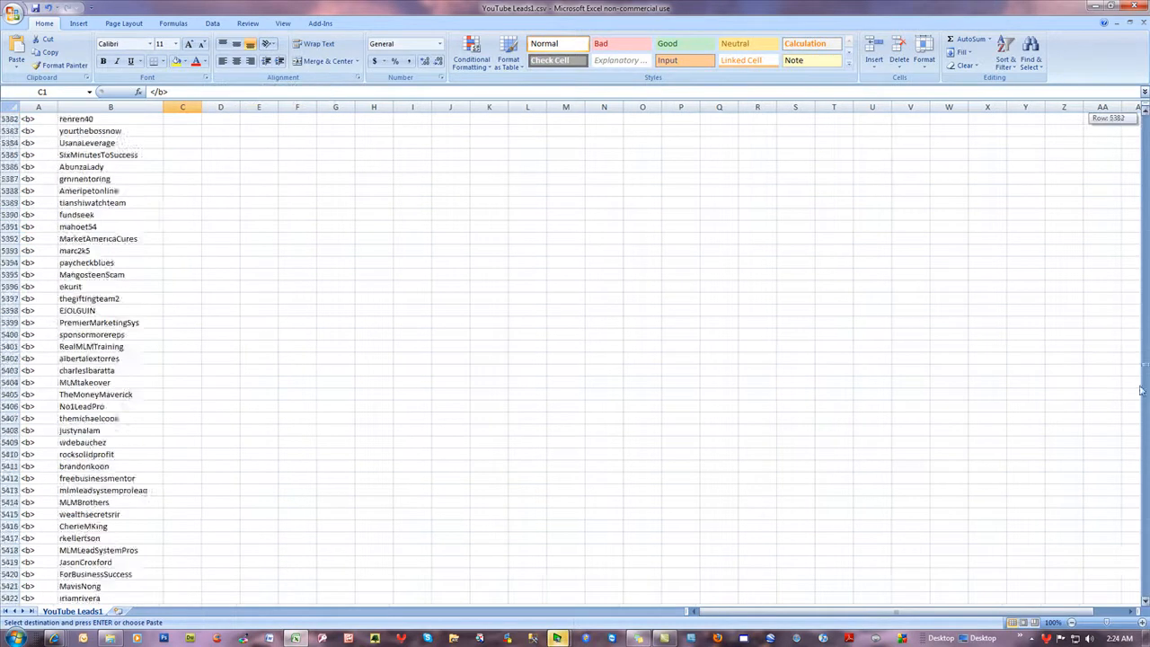
{"action": "scroll", "scroll_direction": "down", "scroll_amount": 3}
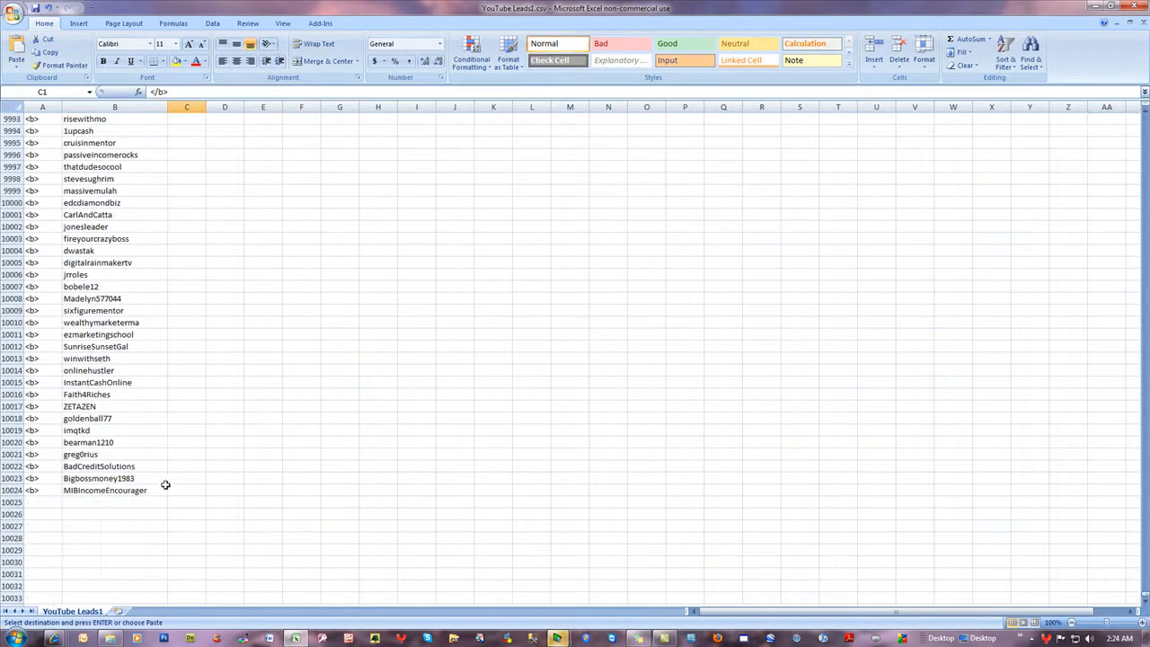
{"action": "left_click", "coordinate": [186, 106]}
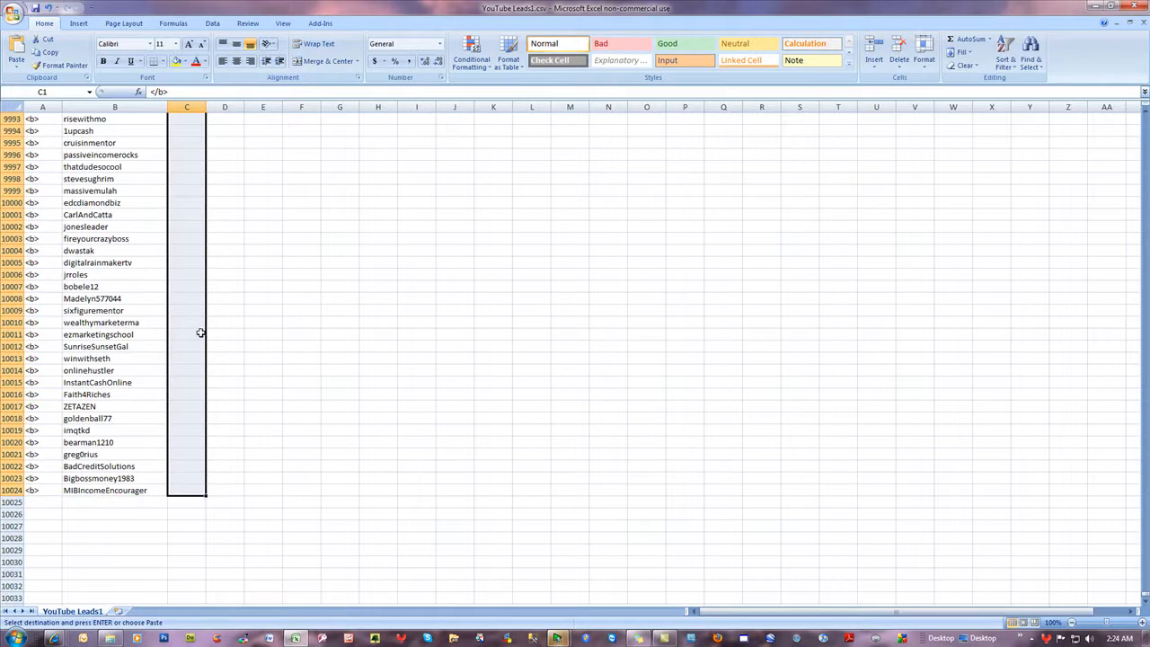
{"action": "right_click", "coordinate": [186, 332]}
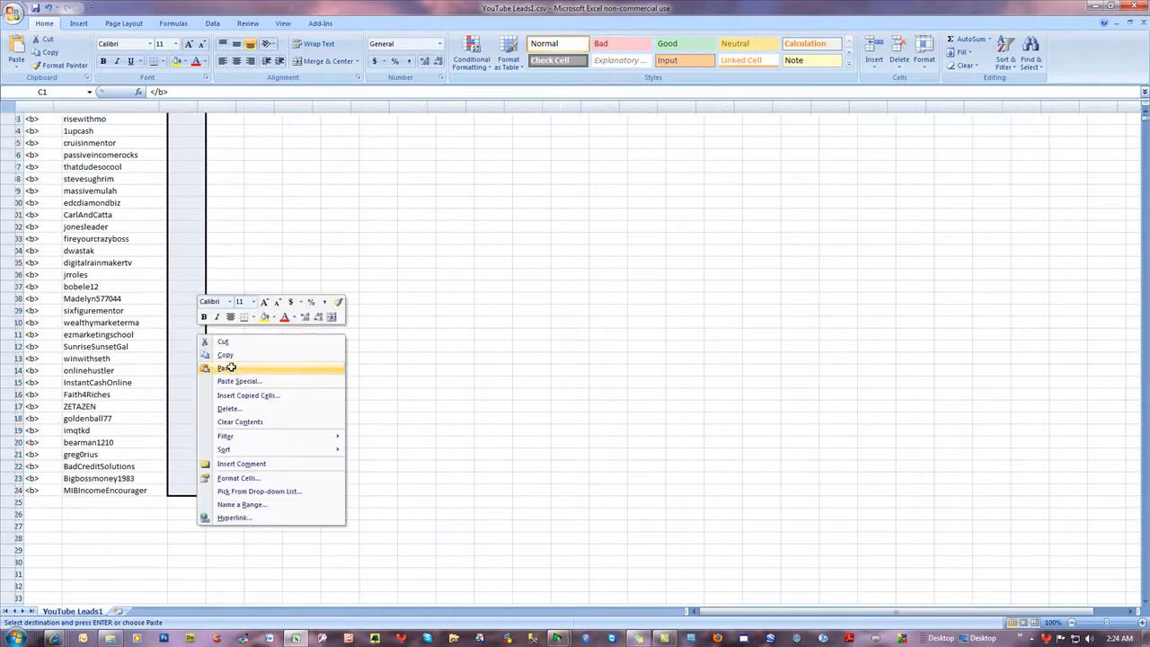
{"action": "left_click", "coordinate": [228, 367]}
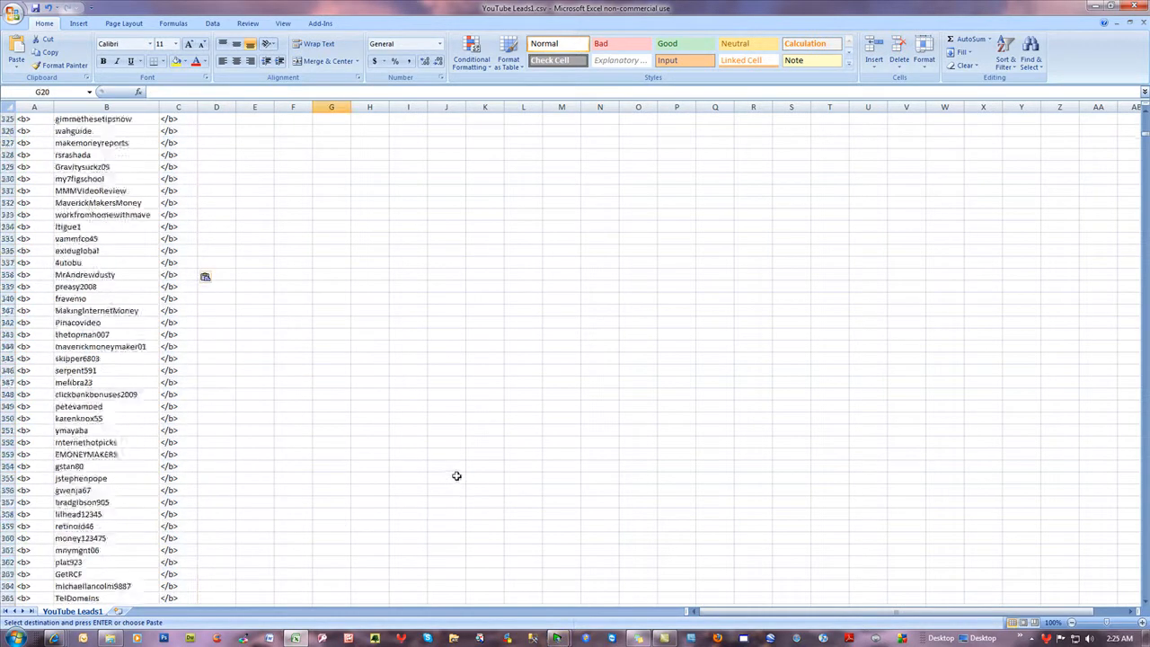
{"action": "scroll", "scroll_direction": "down", "scroll_amount": 3}
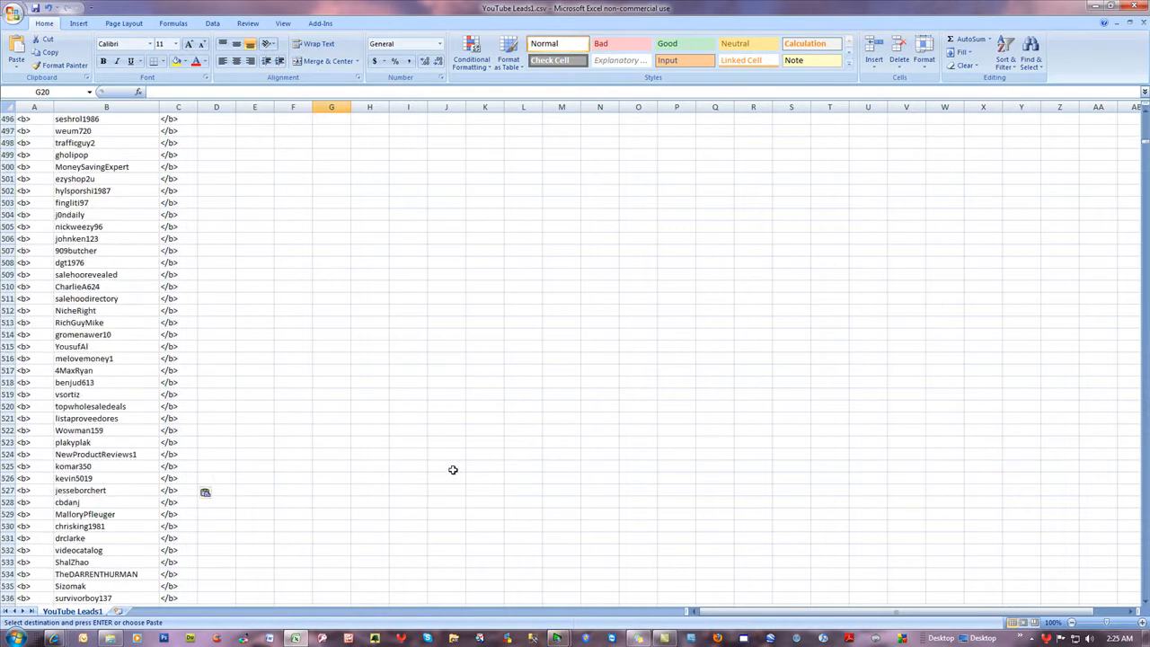
{"action": "scroll", "scroll_direction": "up", "scroll_amount": 3}
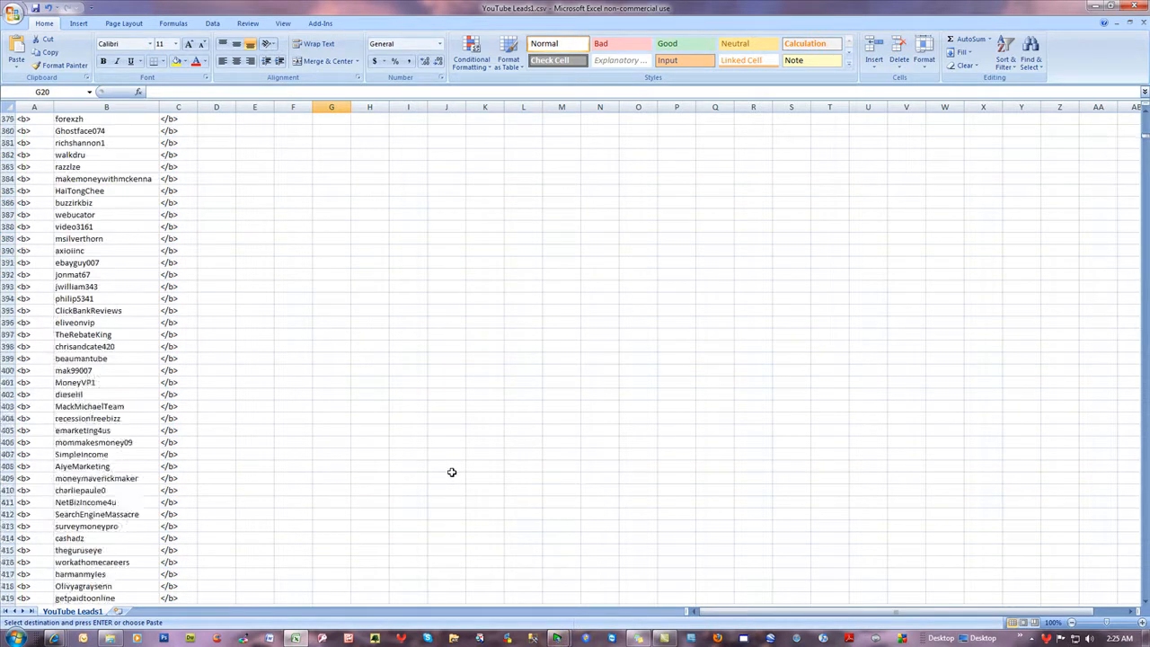
{"action": "scroll", "scroll_direction": "up", "scroll_amount": 3}
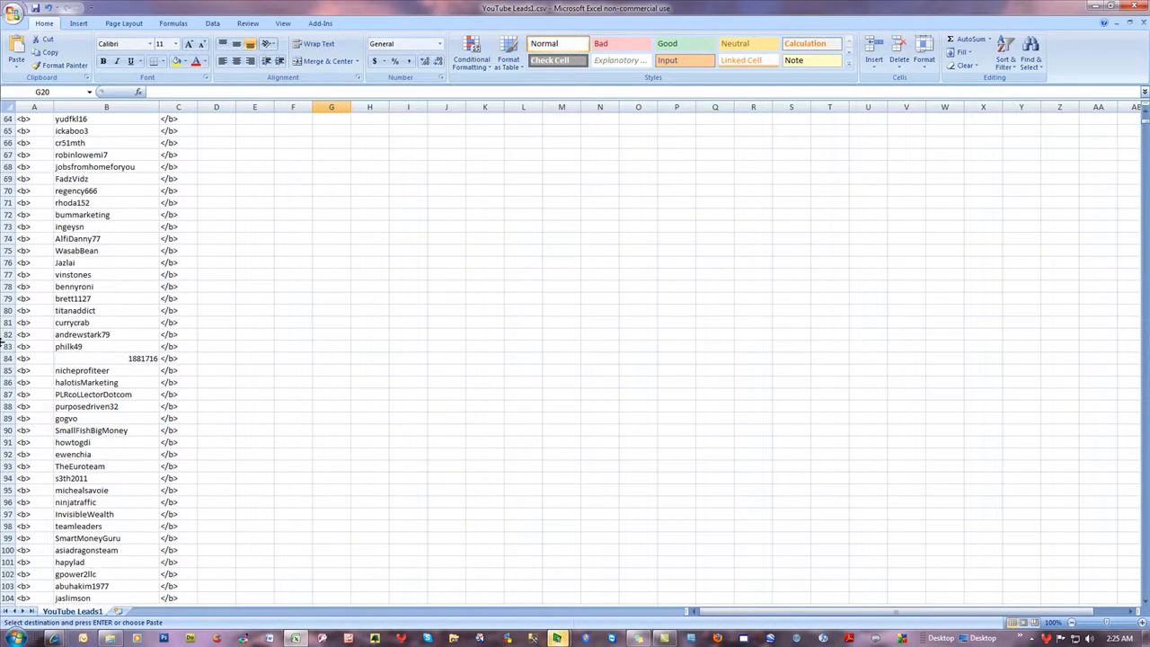
{"action": "left_click", "coordinate": [106, 358]}
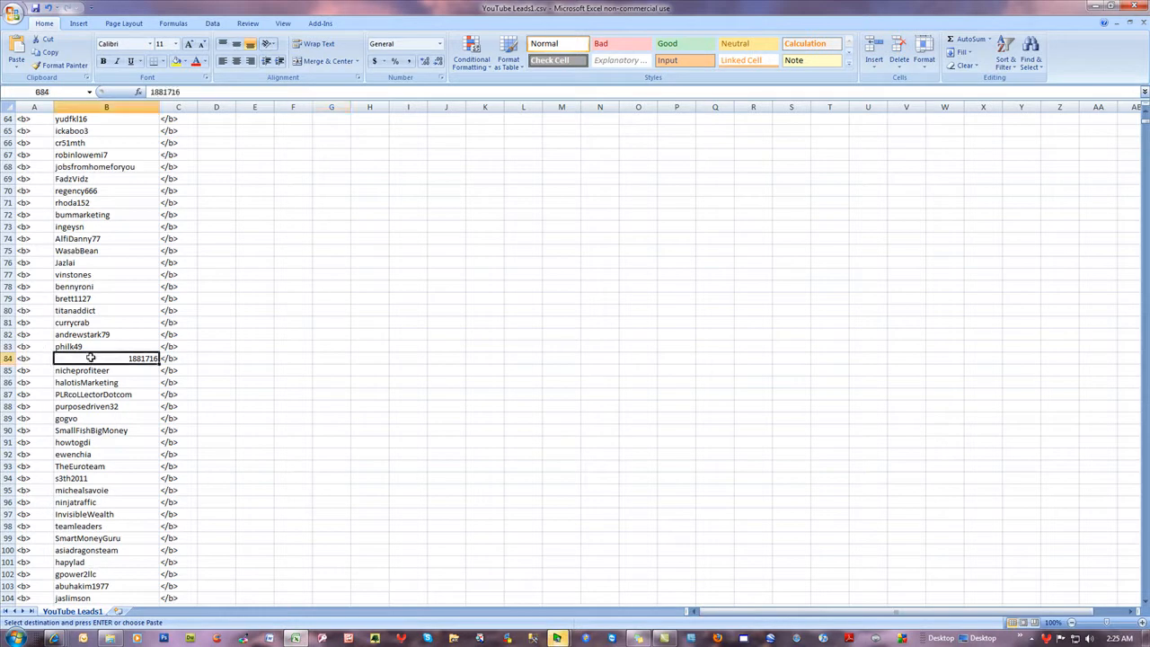
{"action": "mouse_move", "coordinate": [327, 365]}
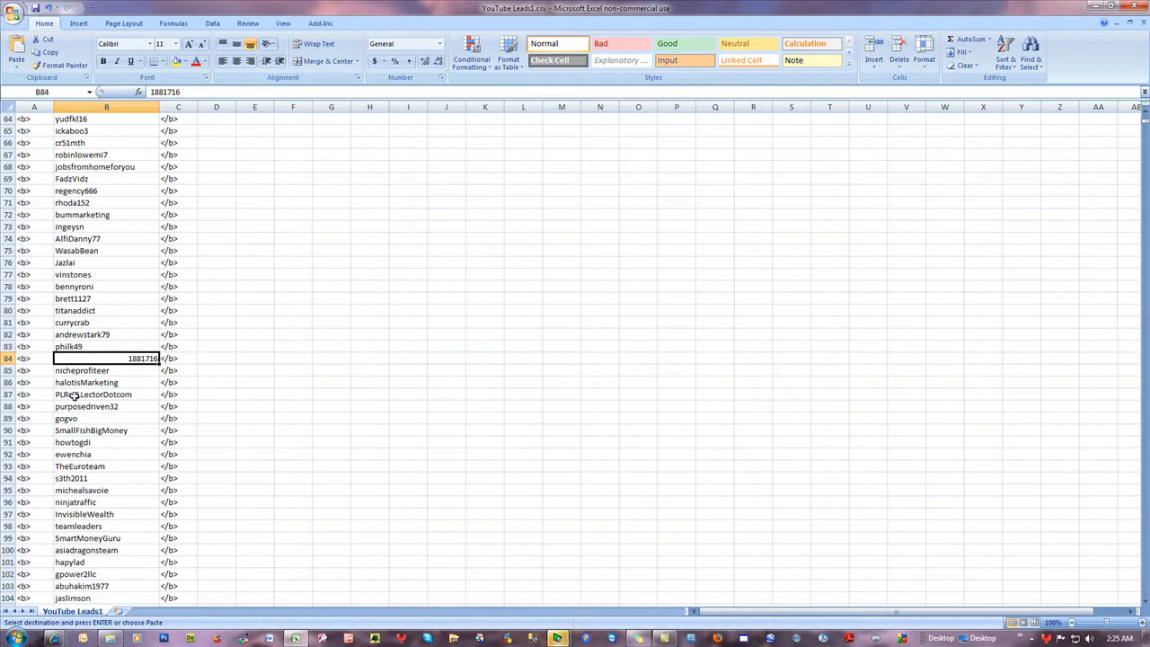
{"action": "mouse_move", "coordinate": [364, 312]}
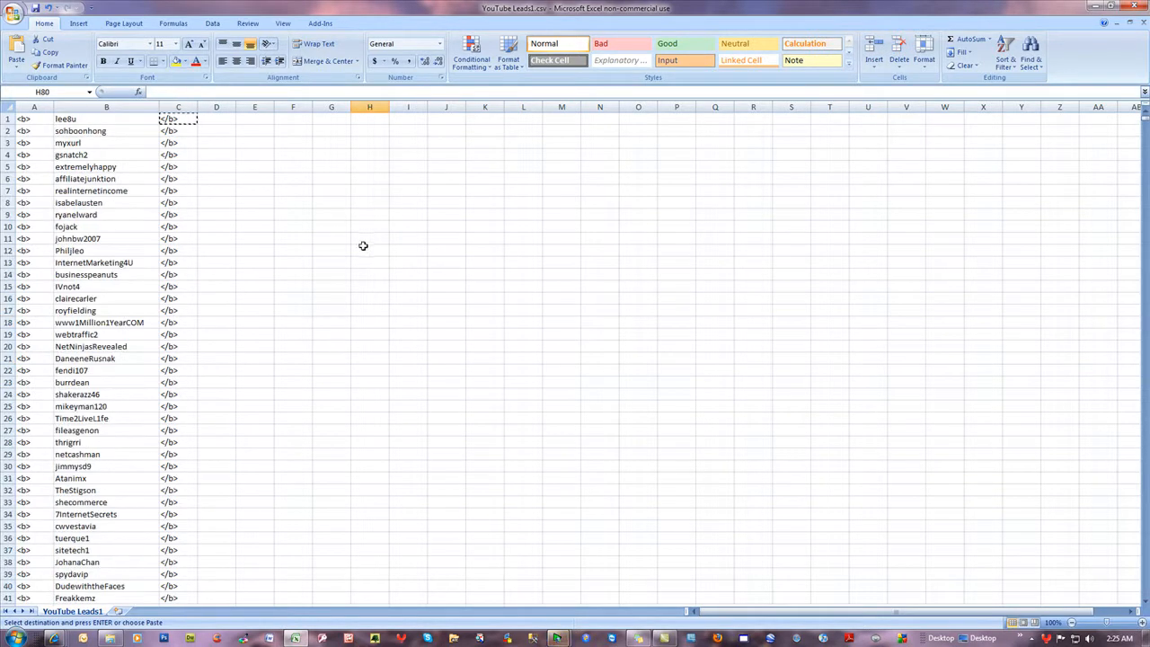
Step: Close Excel, saving over YouTube Leads1.csv and keeping the CSV format
{"action": "left_click", "coordinate": [292, 249]}
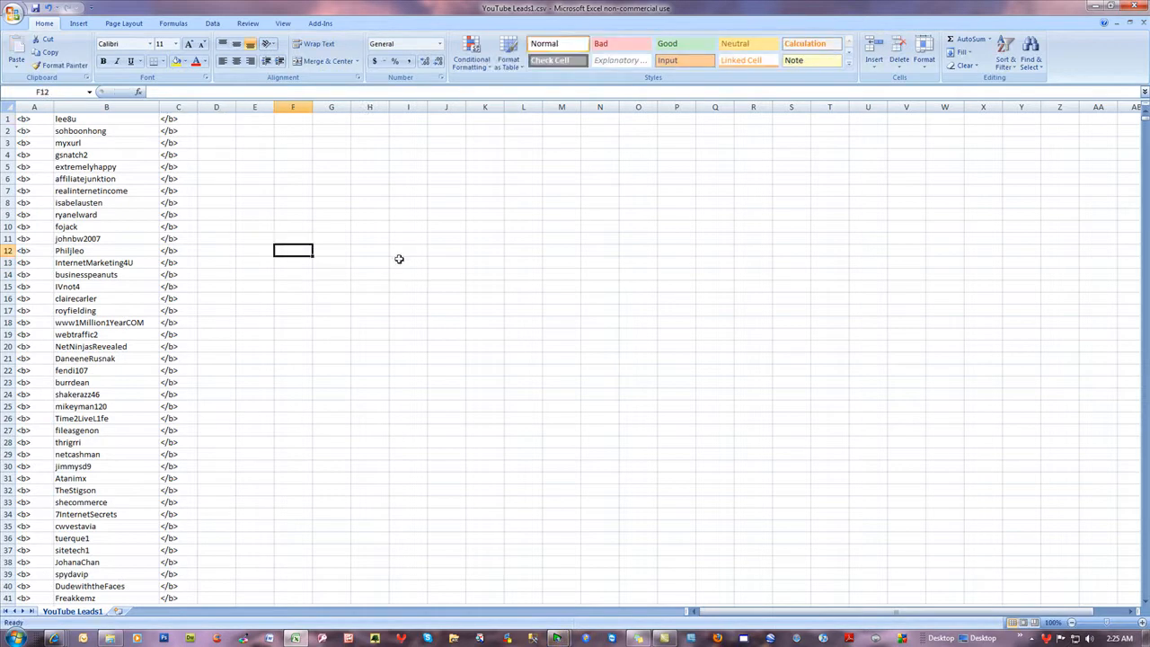
{"action": "mouse_move", "coordinate": [121, 426]}
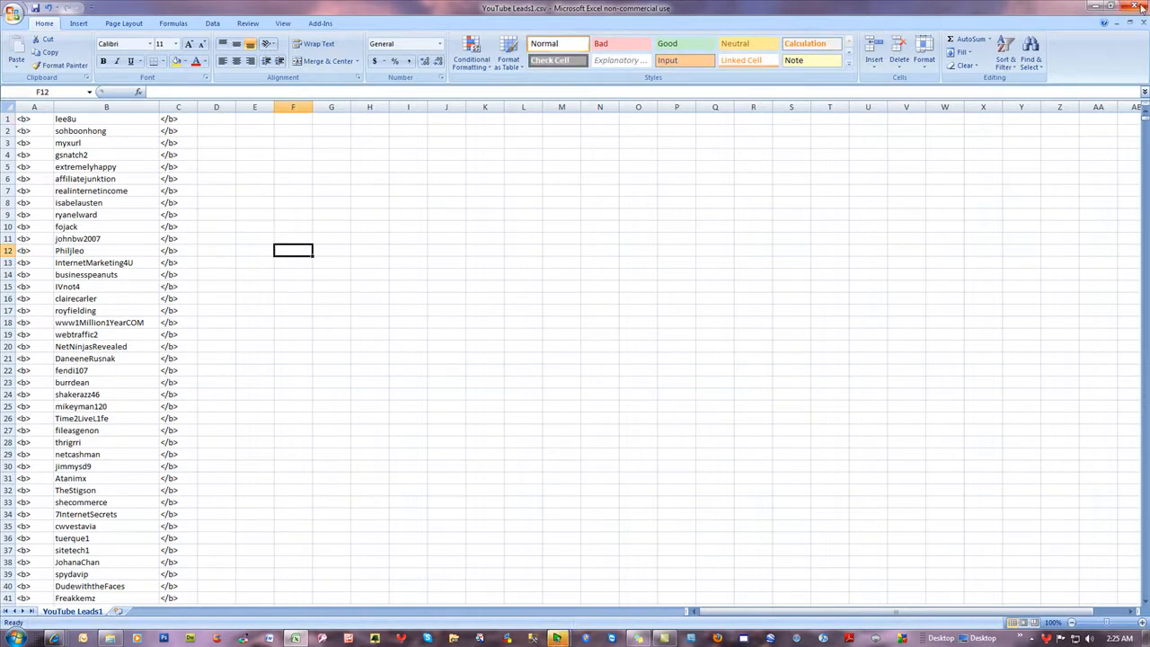
{"action": "left_click", "coordinate": [1142, 16]}
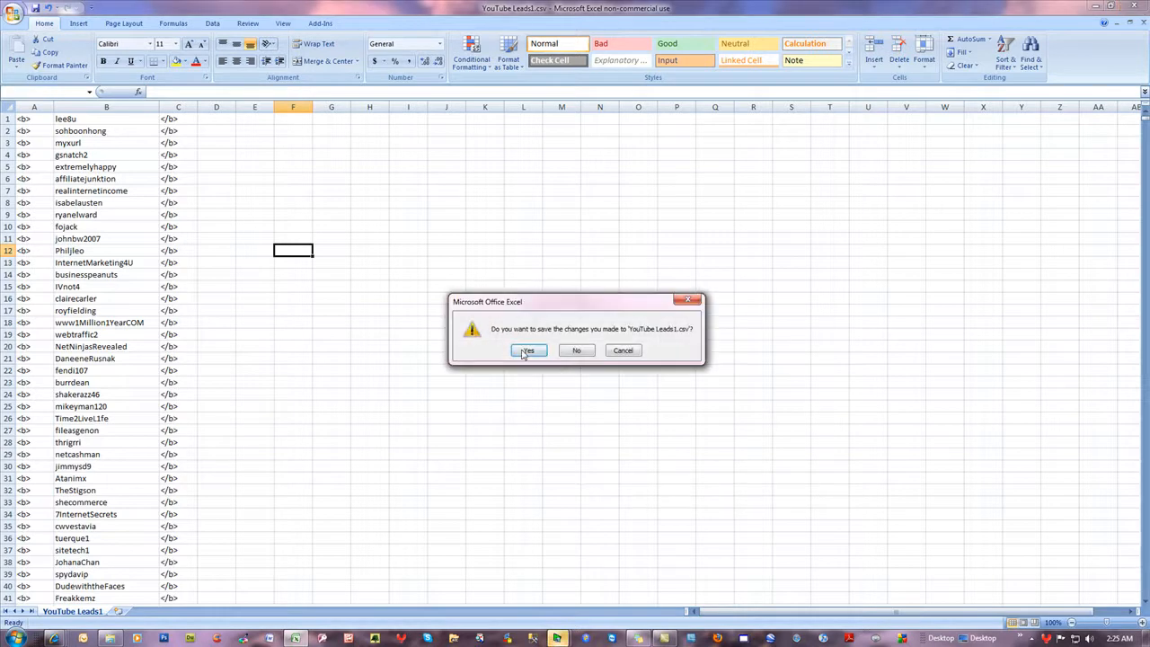
{"action": "left_click", "coordinate": [528, 350]}
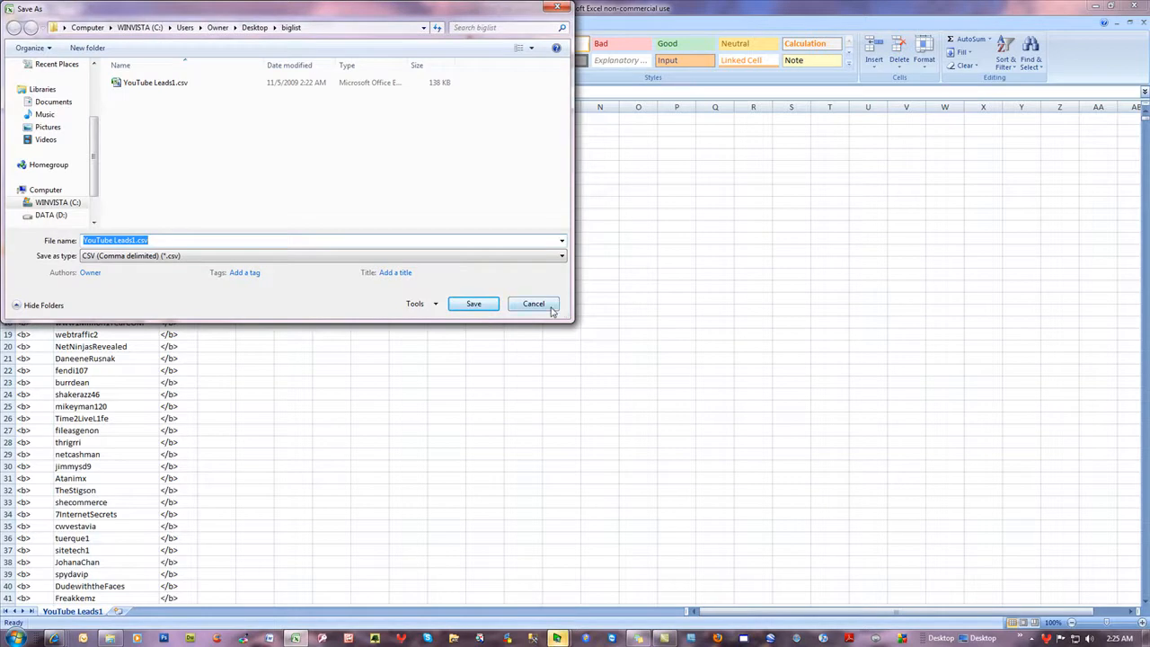
{"action": "left_click", "coordinate": [473, 303]}
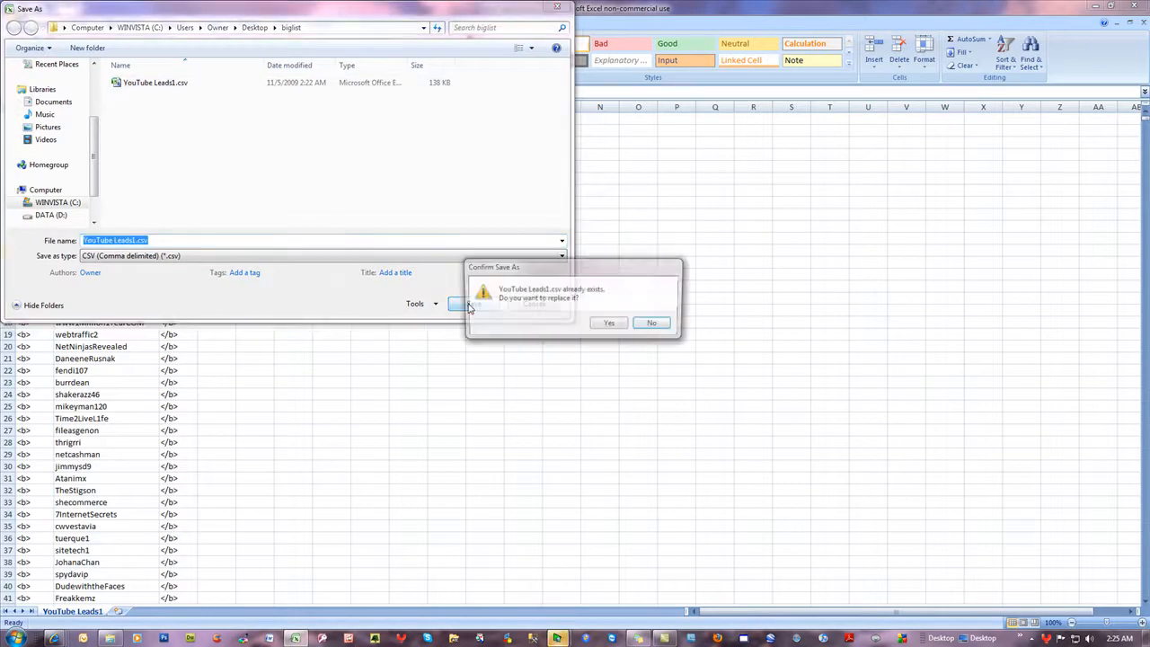
{"action": "left_click", "coordinate": [609, 322]}
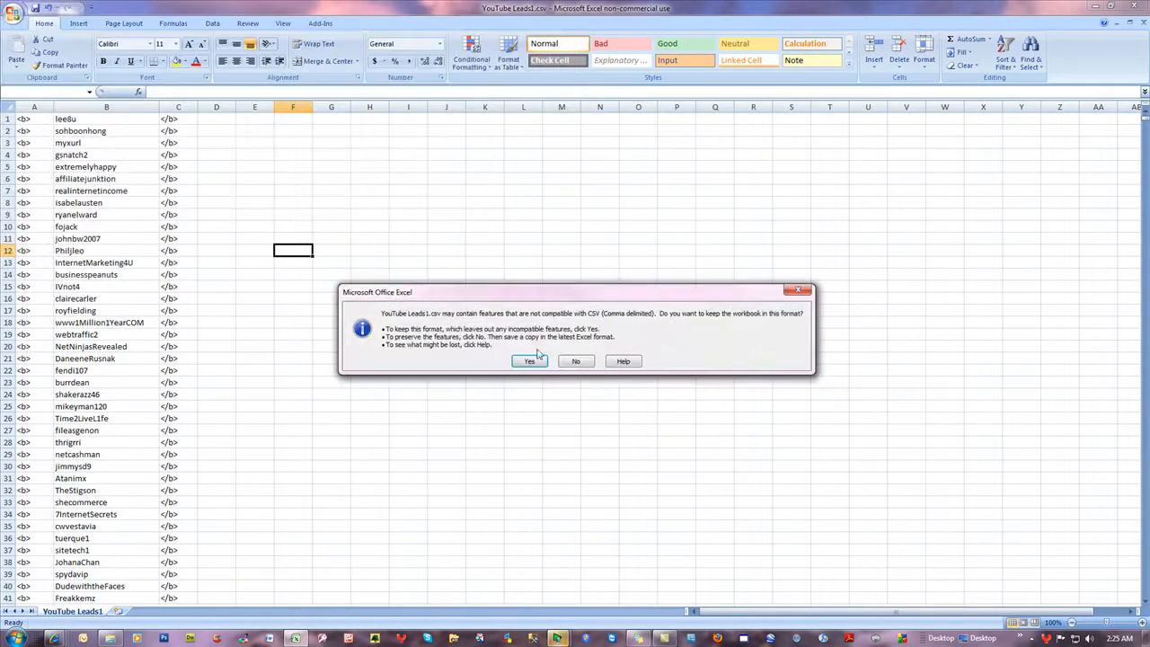
{"action": "left_click", "coordinate": [528, 360]}
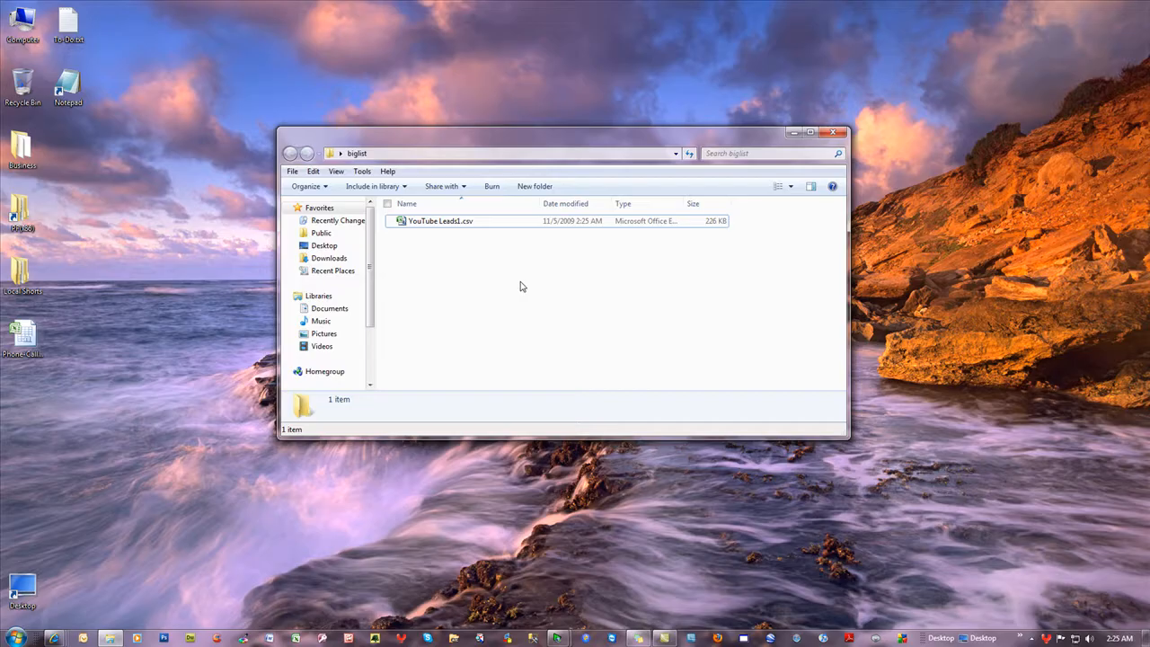
Step: Rename YouTube Leads1.csv to YouTube Leads1.html, accepting the extension-change warning
{"action": "right_click", "coordinate": [440, 220]}
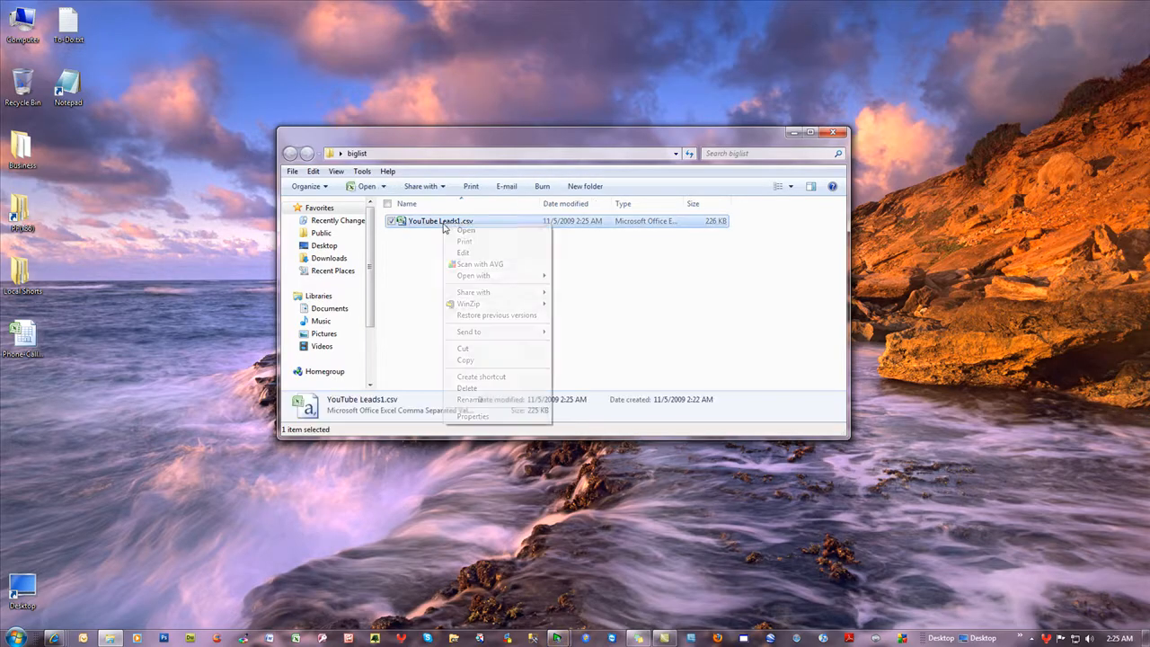
{"action": "left_click", "coordinate": [470, 398]}
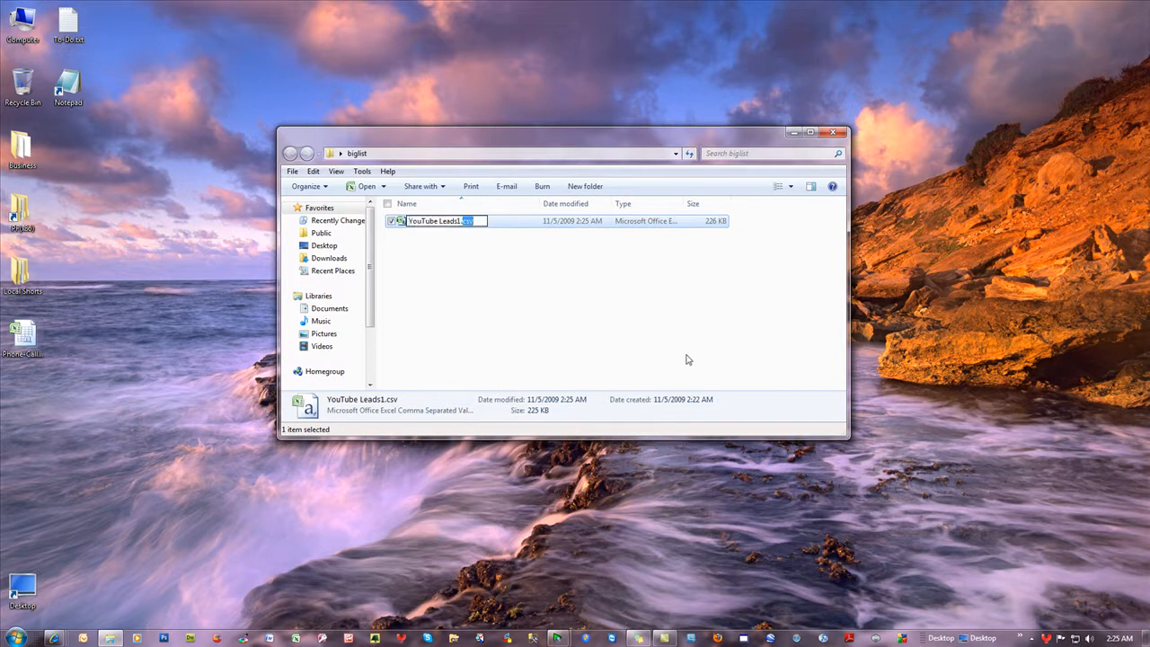
{"action": "type", "text": "html"}
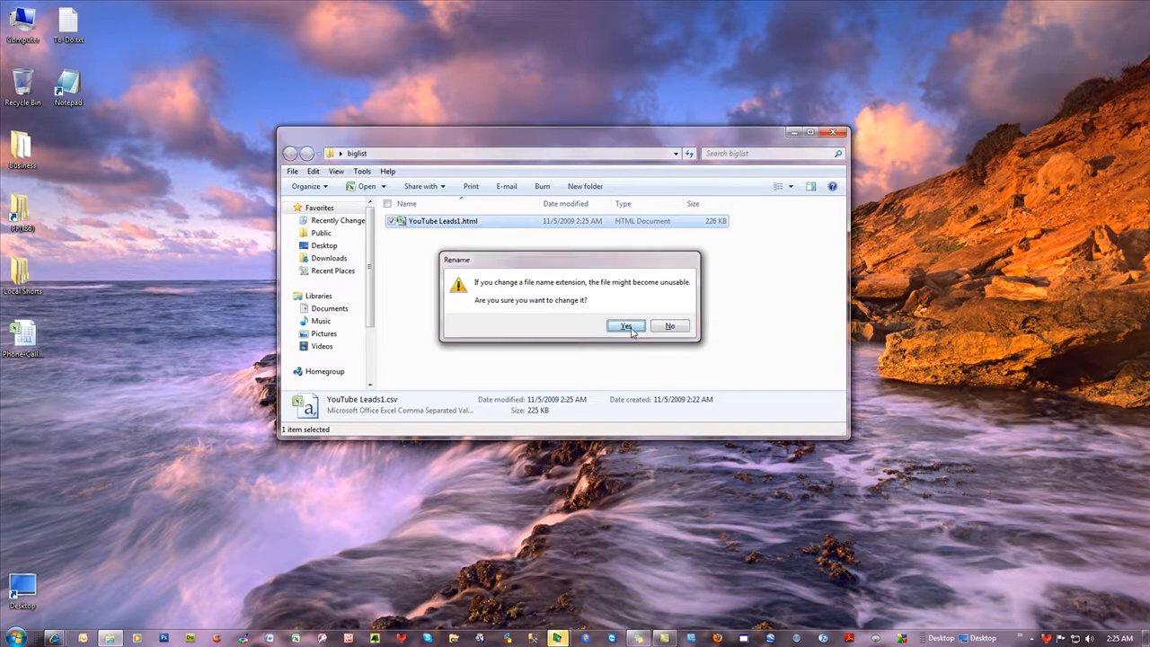
{"action": "left_click", "coordinate": [625, 325]}
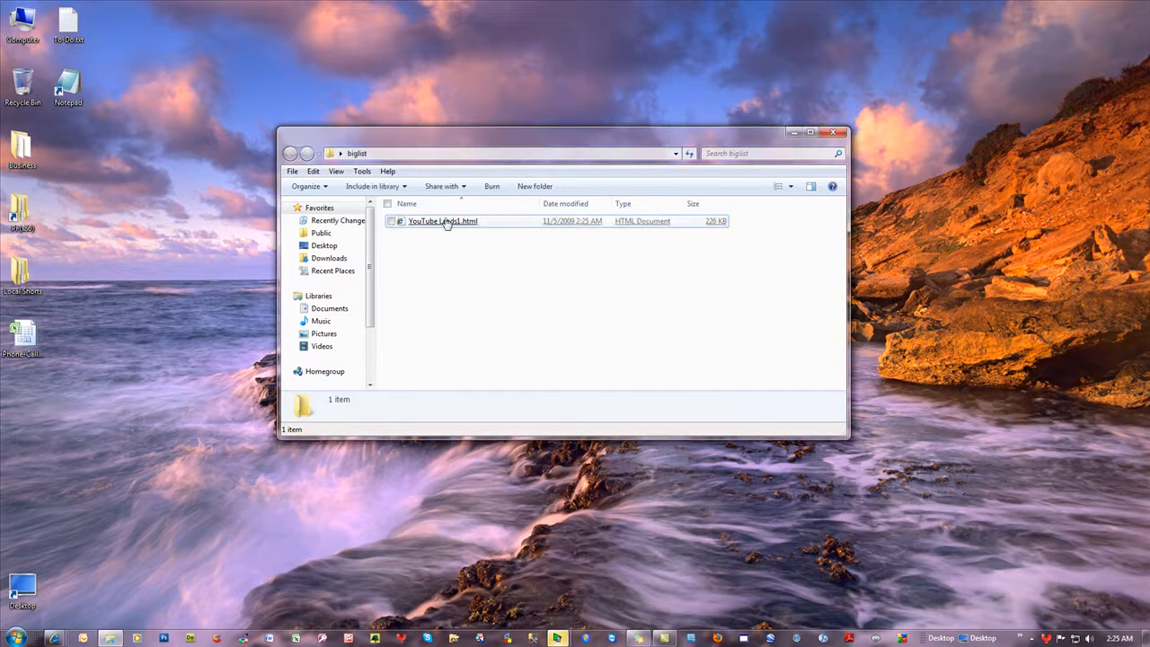
{"action": "left_click", "coordinate": [442, 221]}
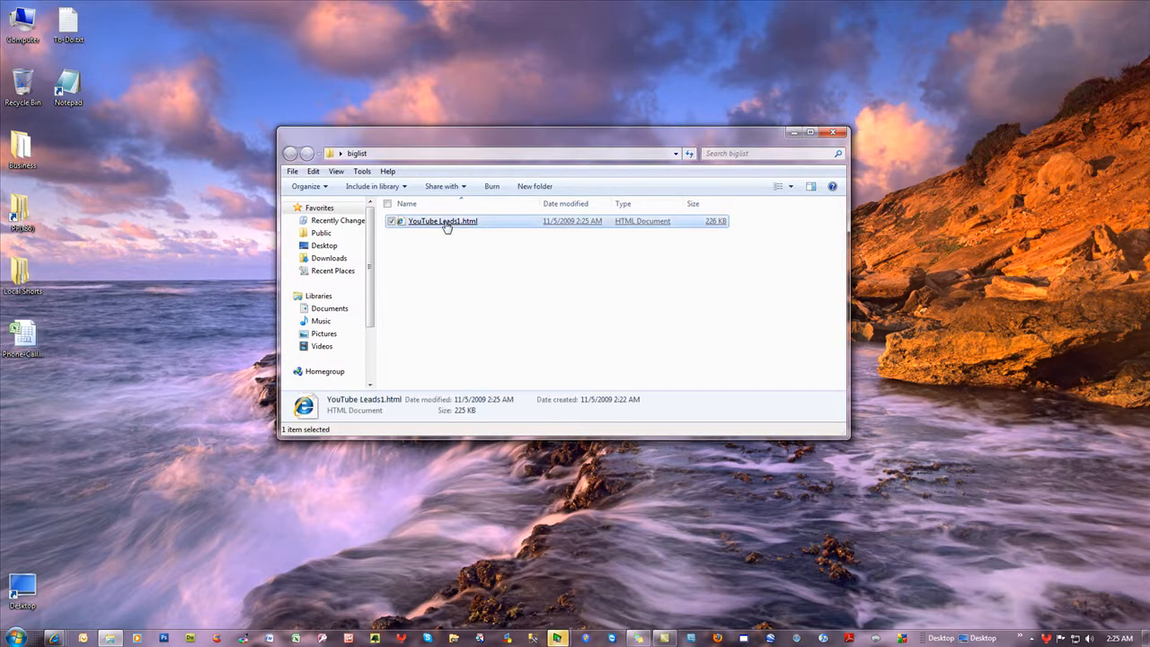
{"action": "double_click", "coordinate": [442, 220]}
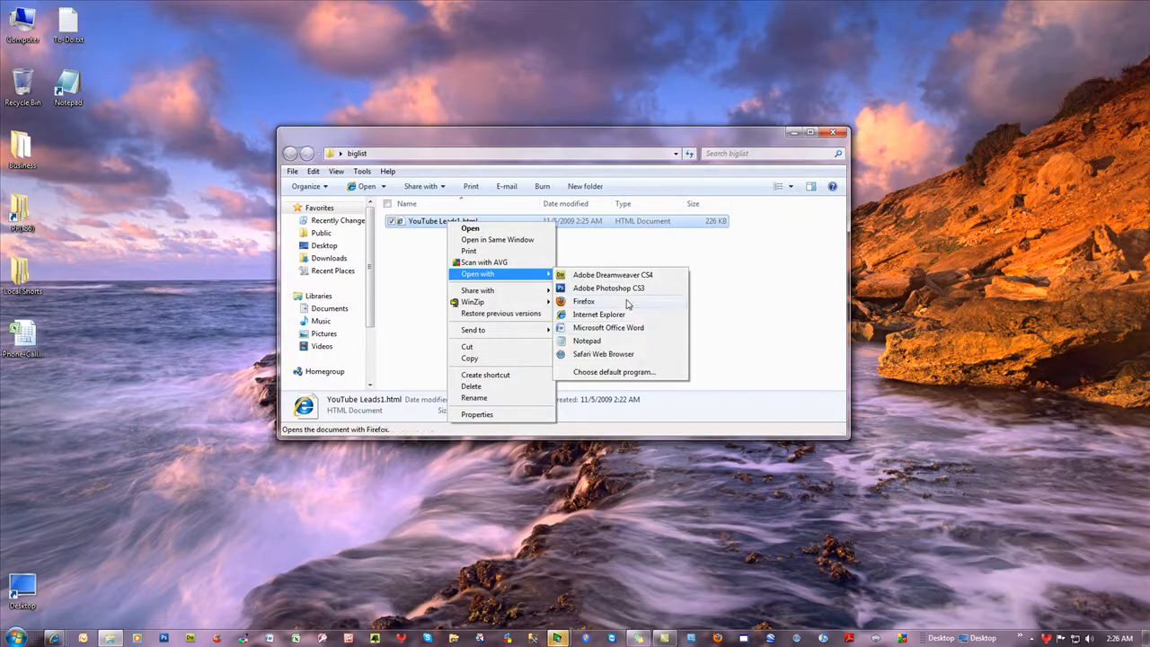
Step: Replace all commas with nothing in YouTube Leads1.html in Notepad, then save and close
{"action": "left_click", "coordinate": [587, 341]}
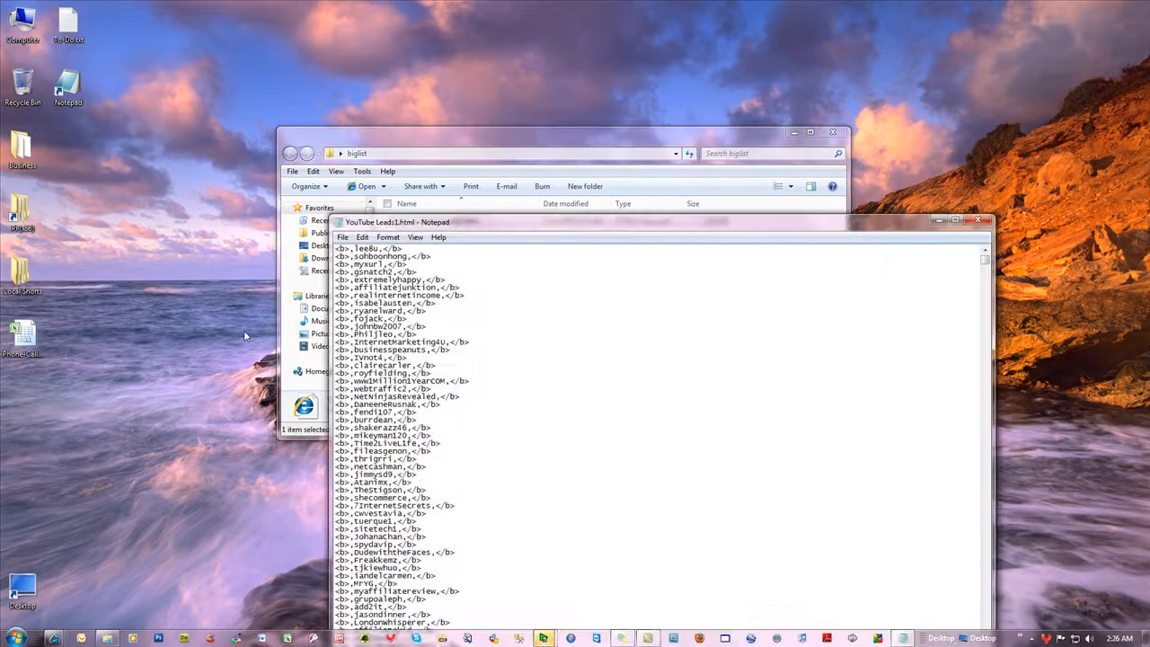
{"action": "left_click", "coordinate": [362, 236]}
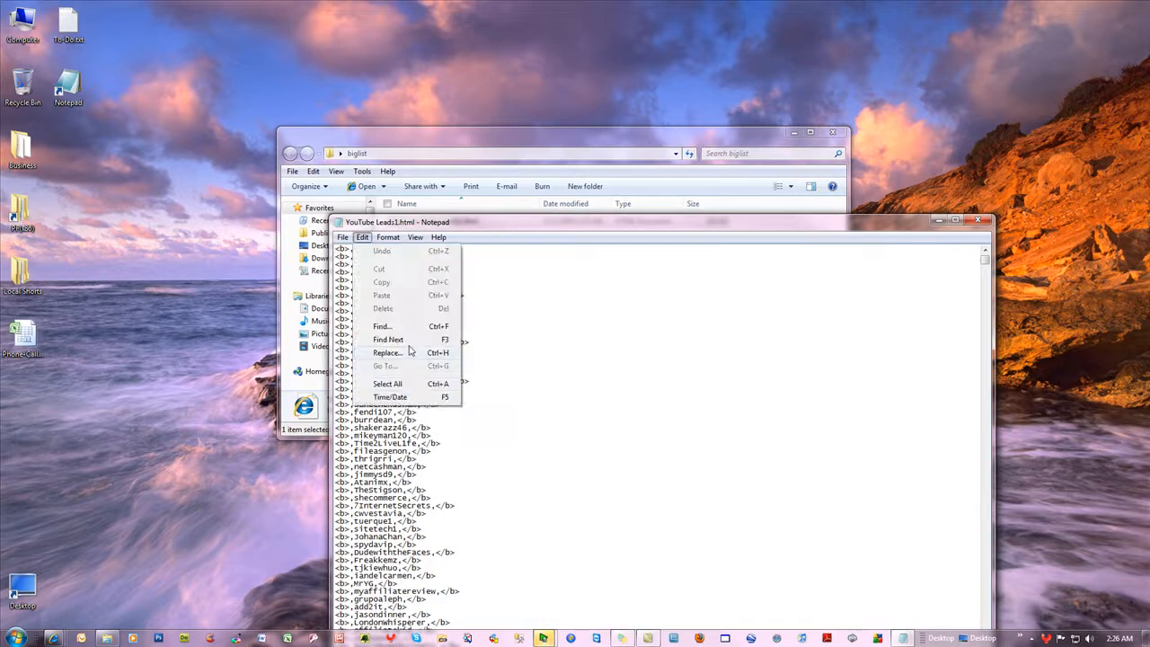
{"action": "left_click", "coordinate": [386, 352]}
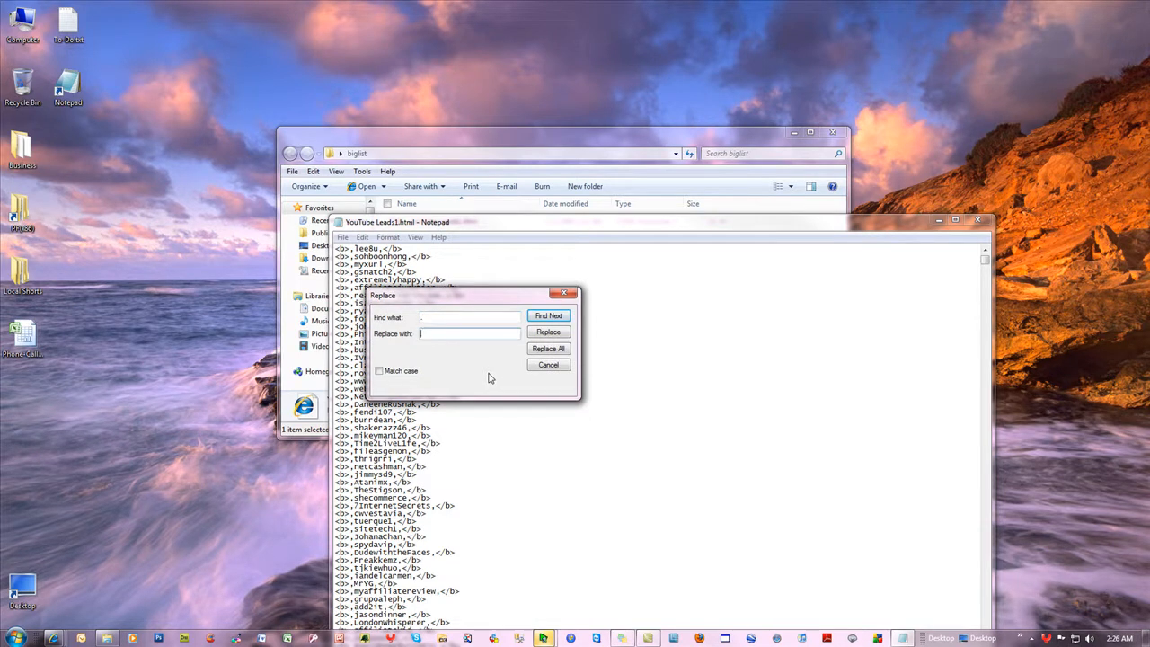
{"action": "left_click", "coordinate": [547, 349]}
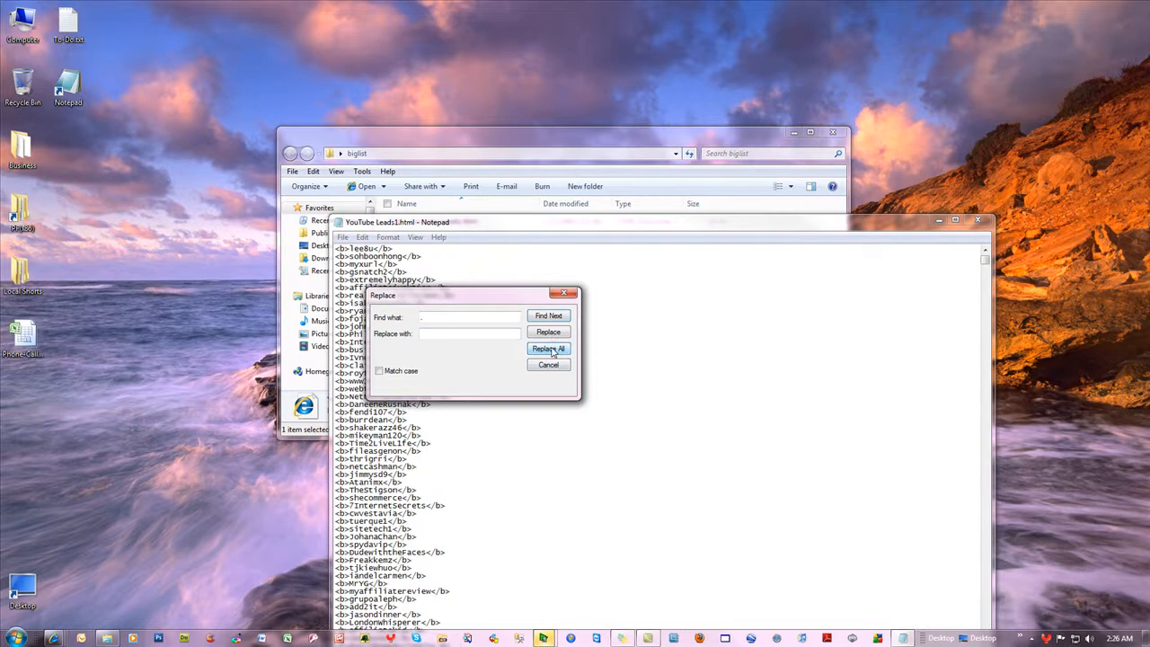
{"action": "left_click", "coordinate": [548, 365]}
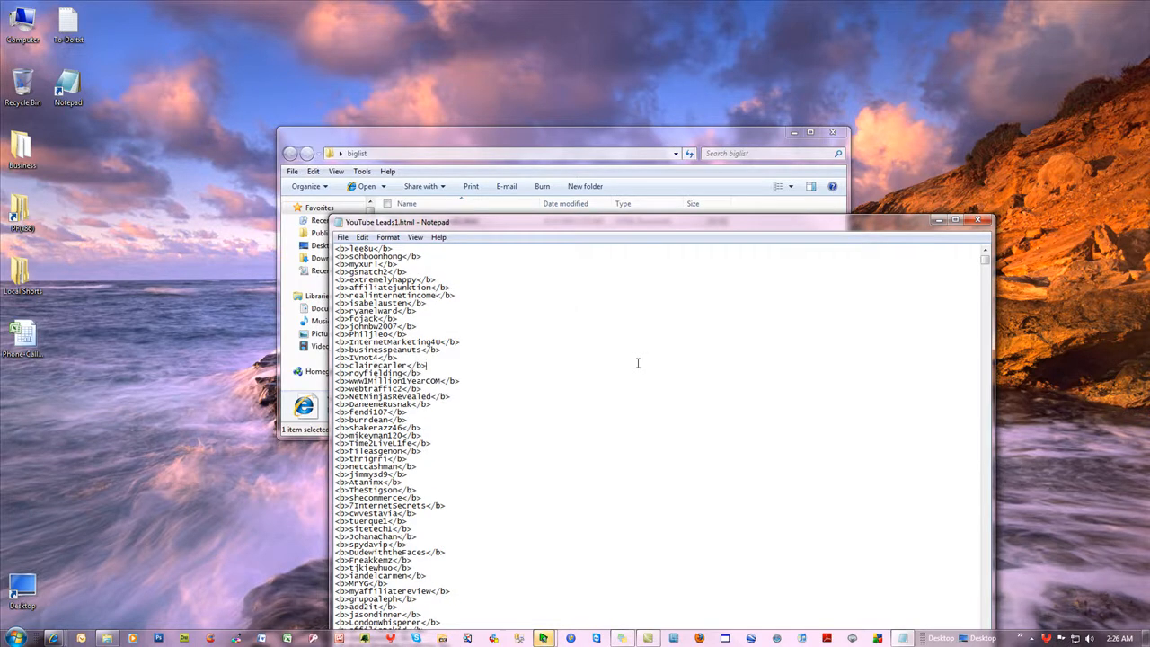
{"action": "mouse_move", "coordinate": [1024, 242]}
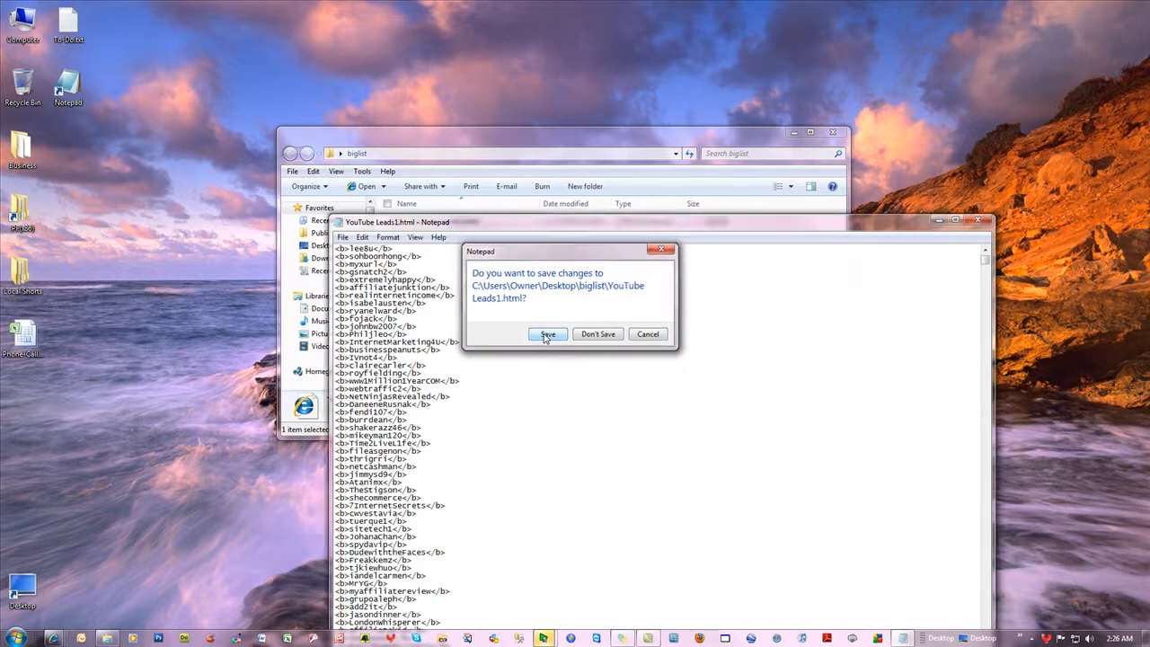
{"action": "left_click", "coordinate": [547, 334]}
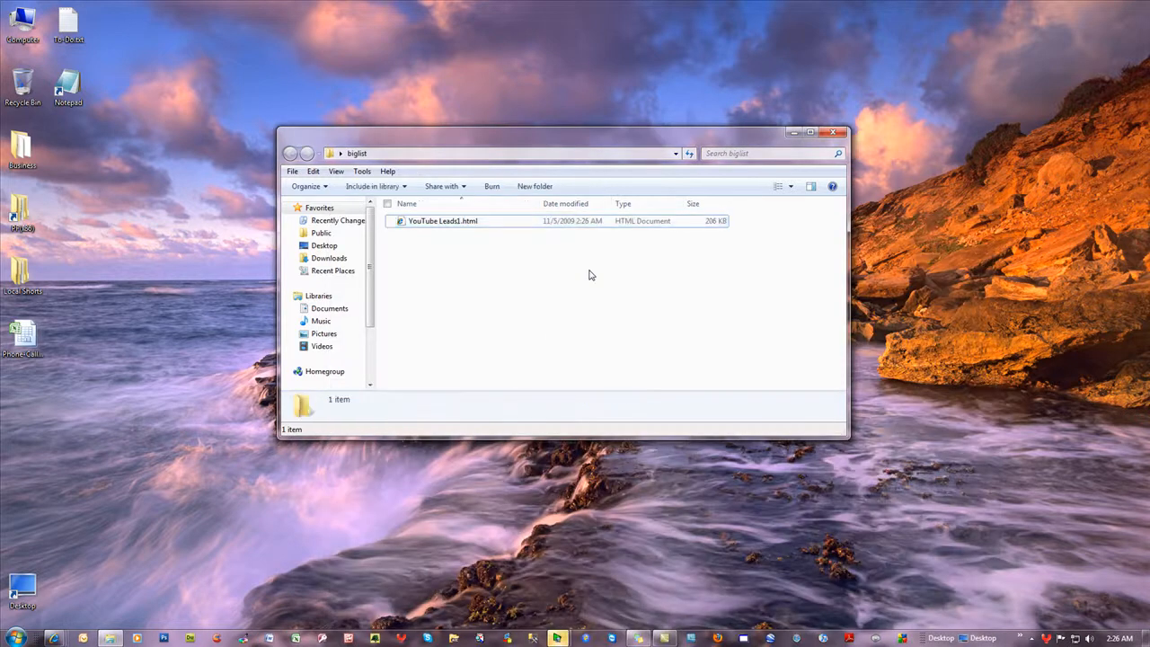